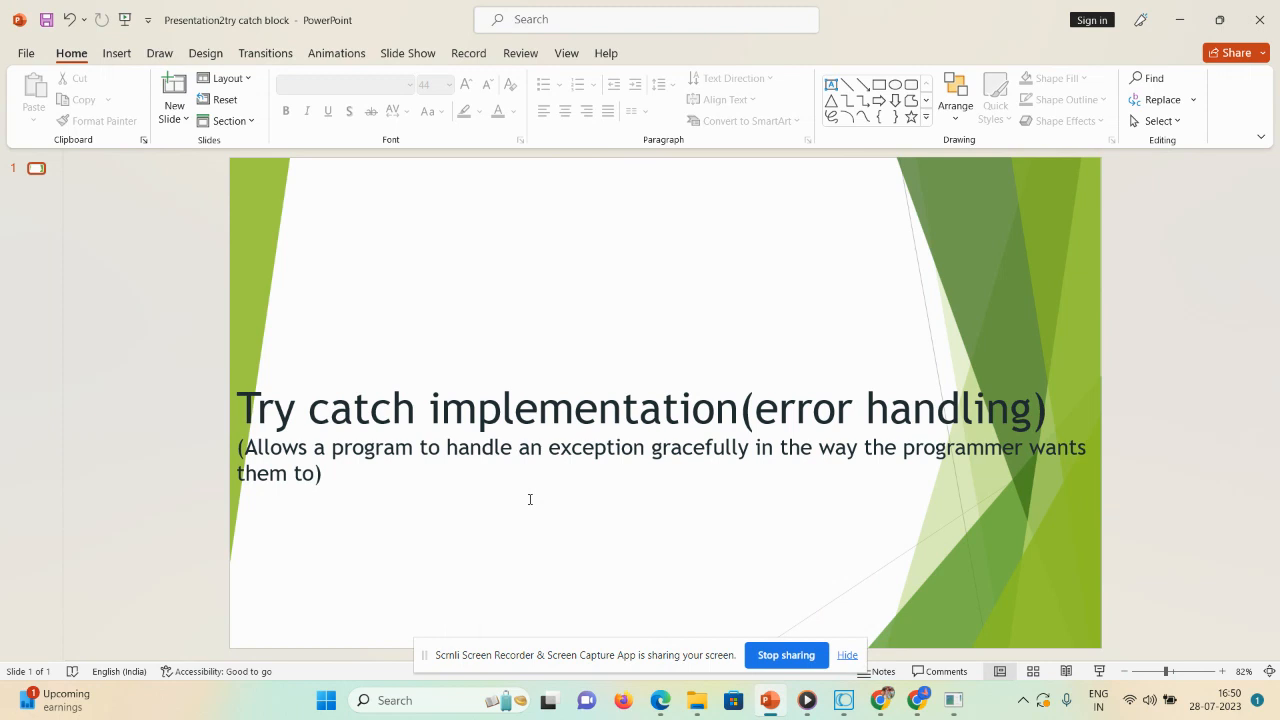
# Step: Create flow service errorHandlingDemo1 in the BranchDemo service folder via New > Flow Service
pyautogui.click(846, 656)
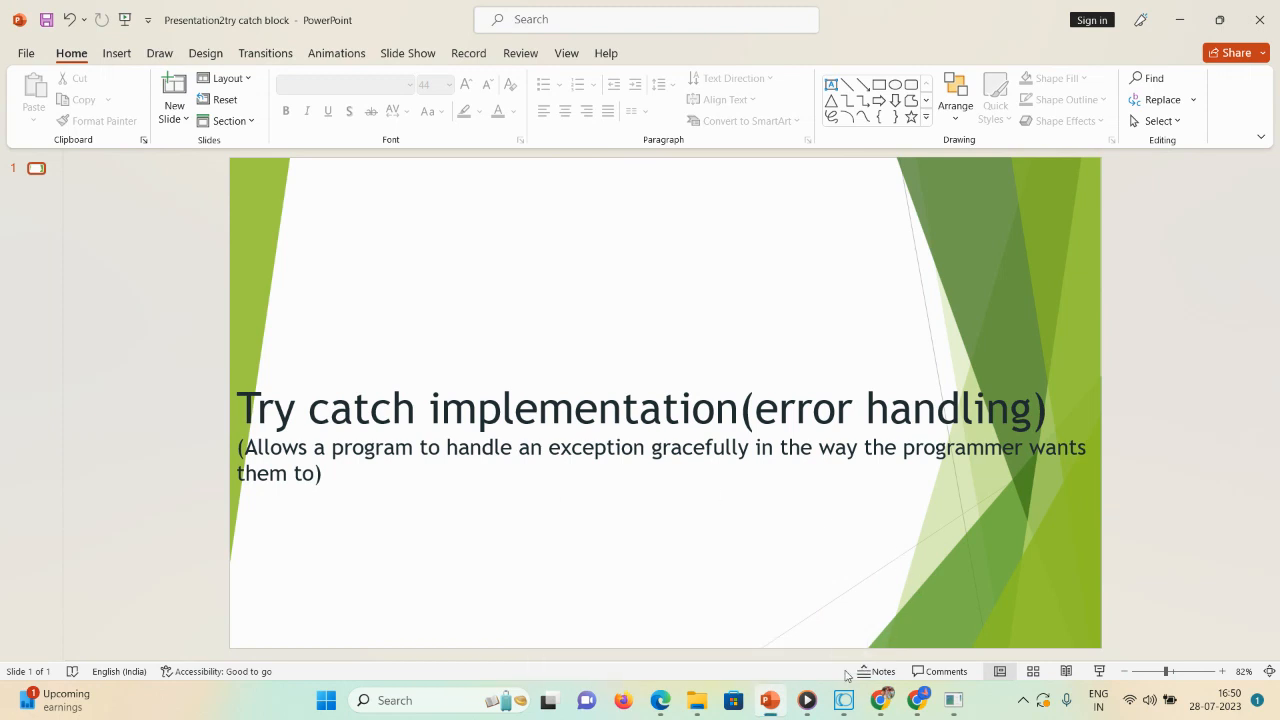
pyautogui.click(844, 700)
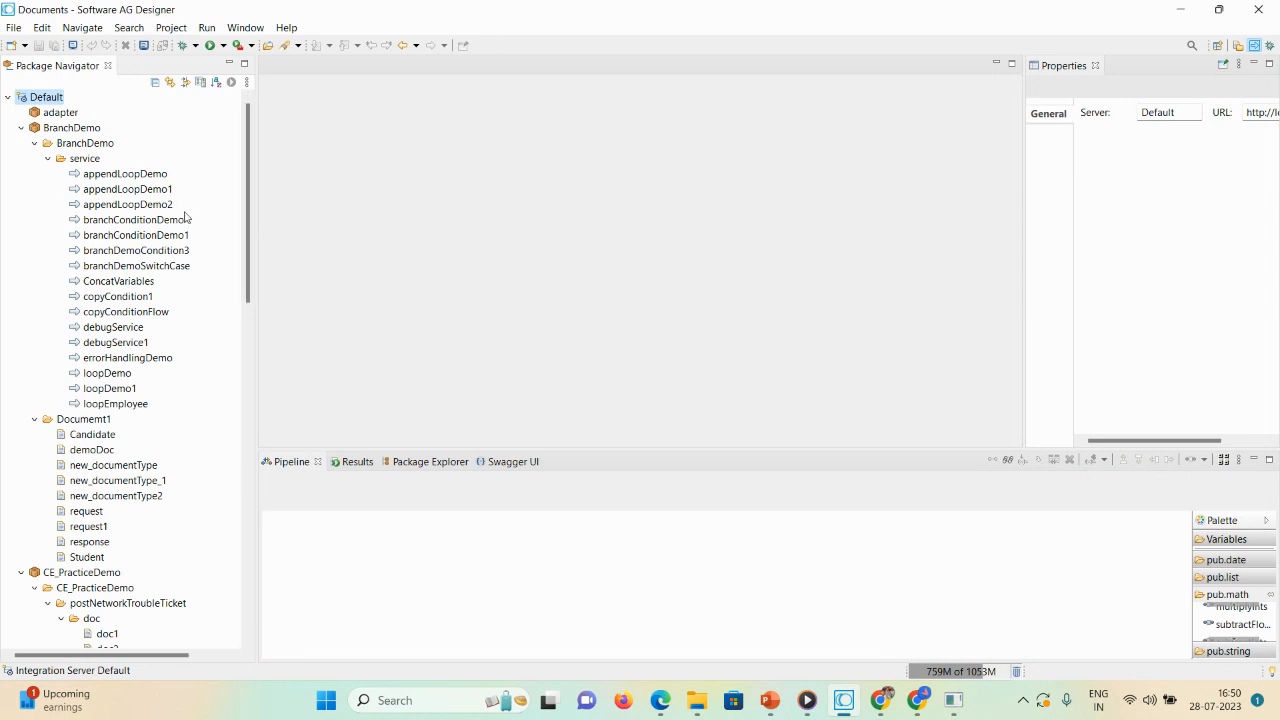
pyautogui.click(84, 158)
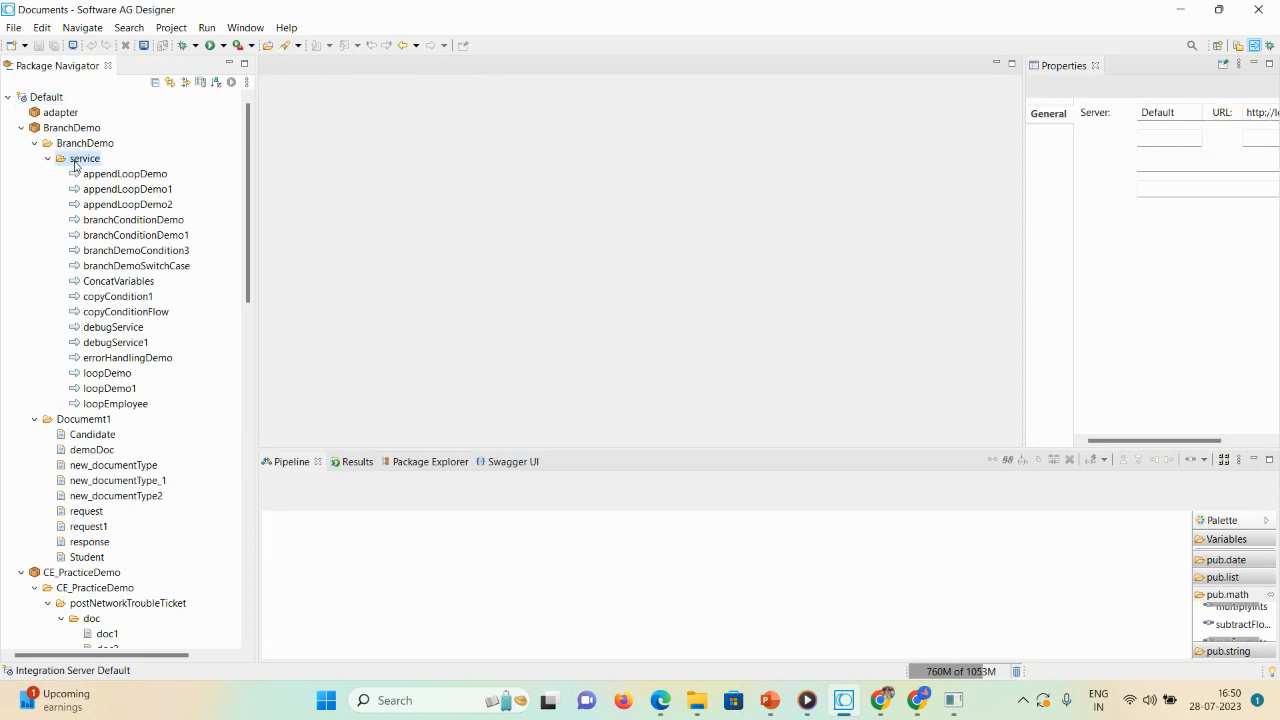
pyautogui.rightClick(84, 160)
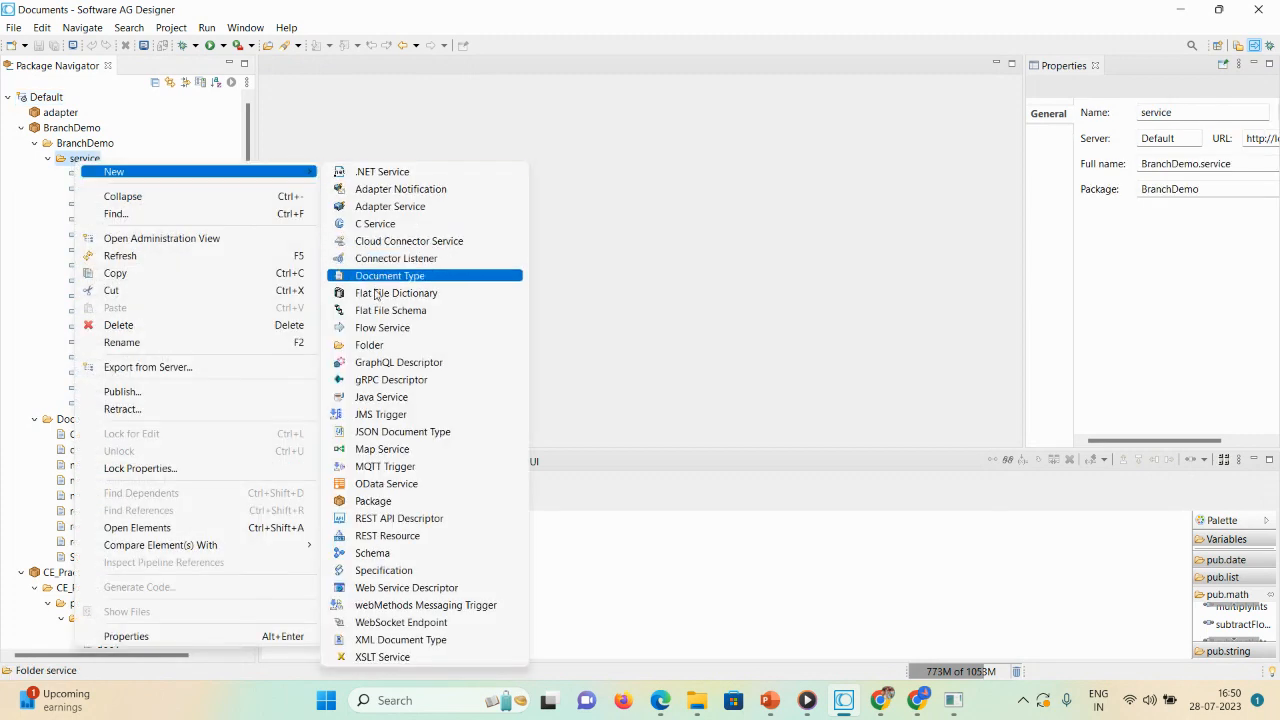
pyautogui.click(382, 328)
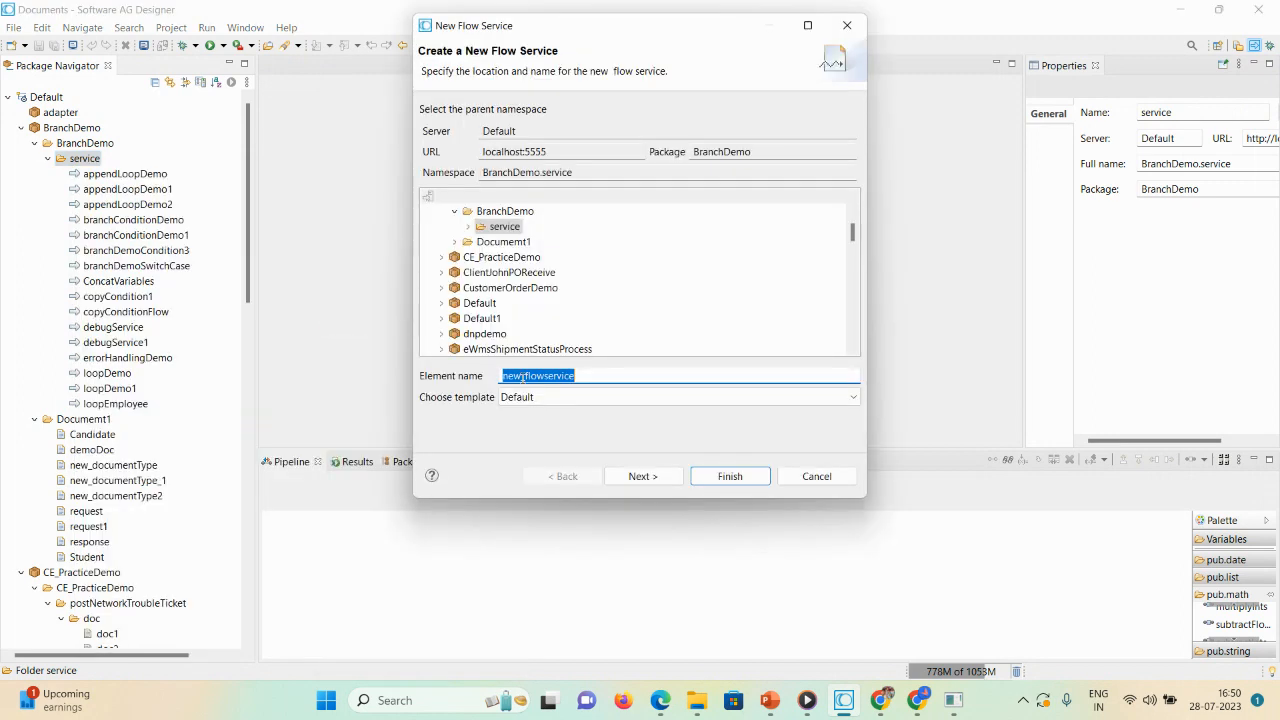
pyautogui.write('errorHandl')
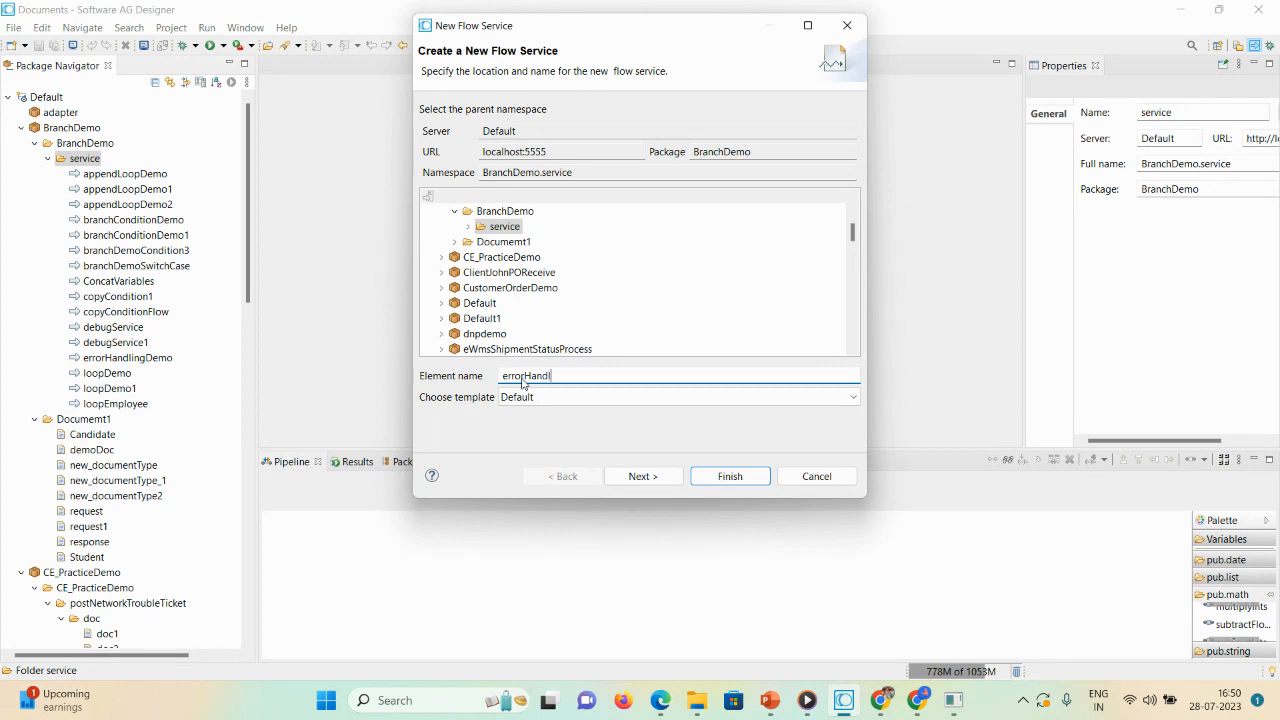
pyautogui.write('ingDemo1')
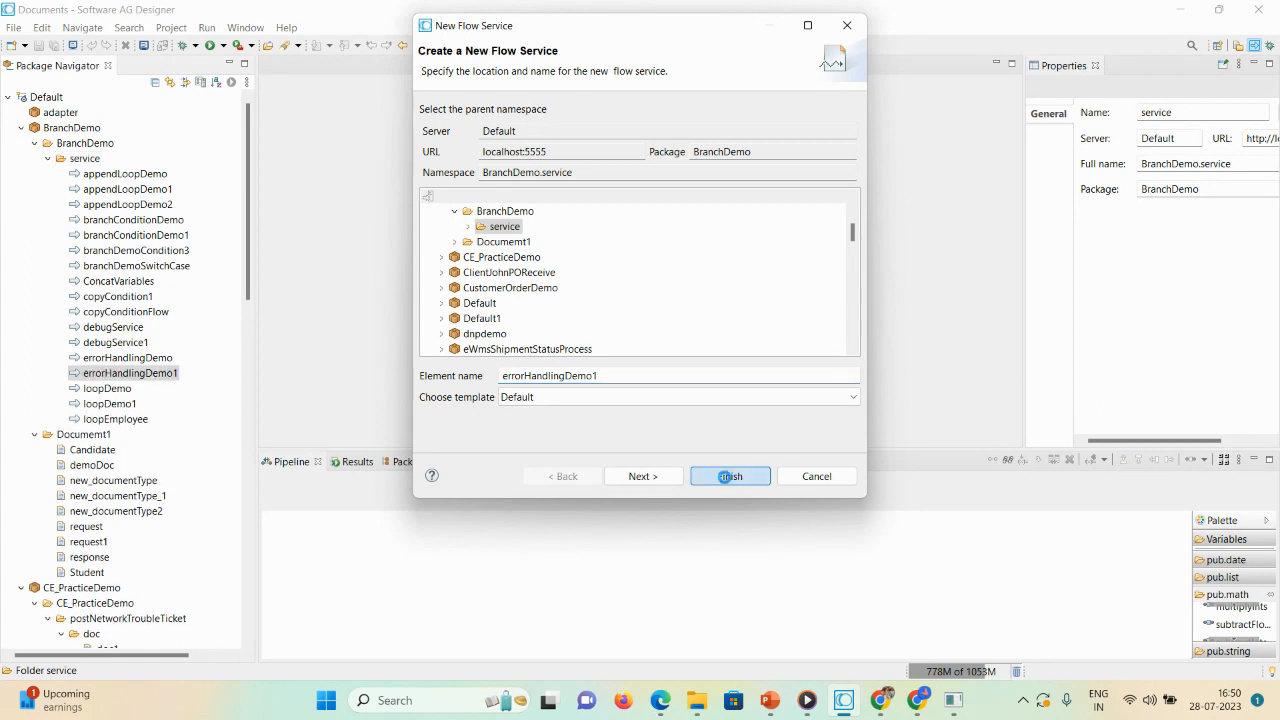
pyautogui.click(730, 476)
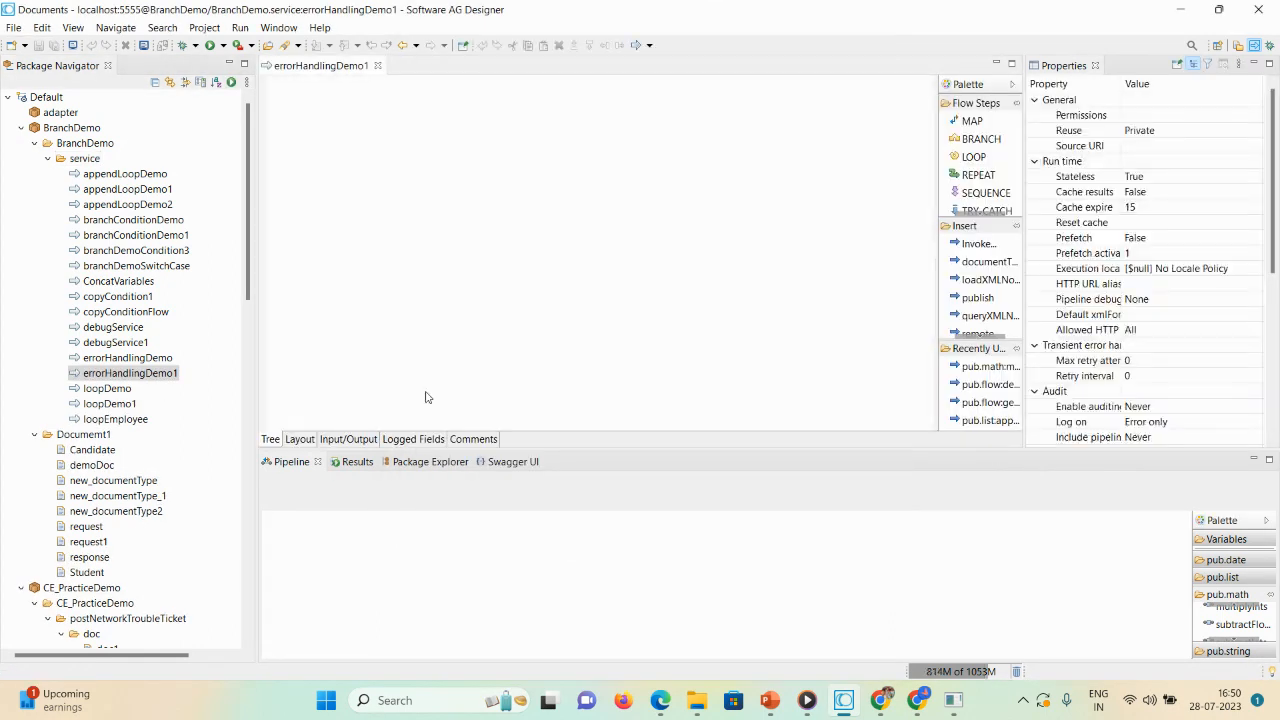
# Step: Define String inputs num1 and num2 and a String output result in Input/Output
pyautogui.click(348, 440)
pyautogui.write('num')
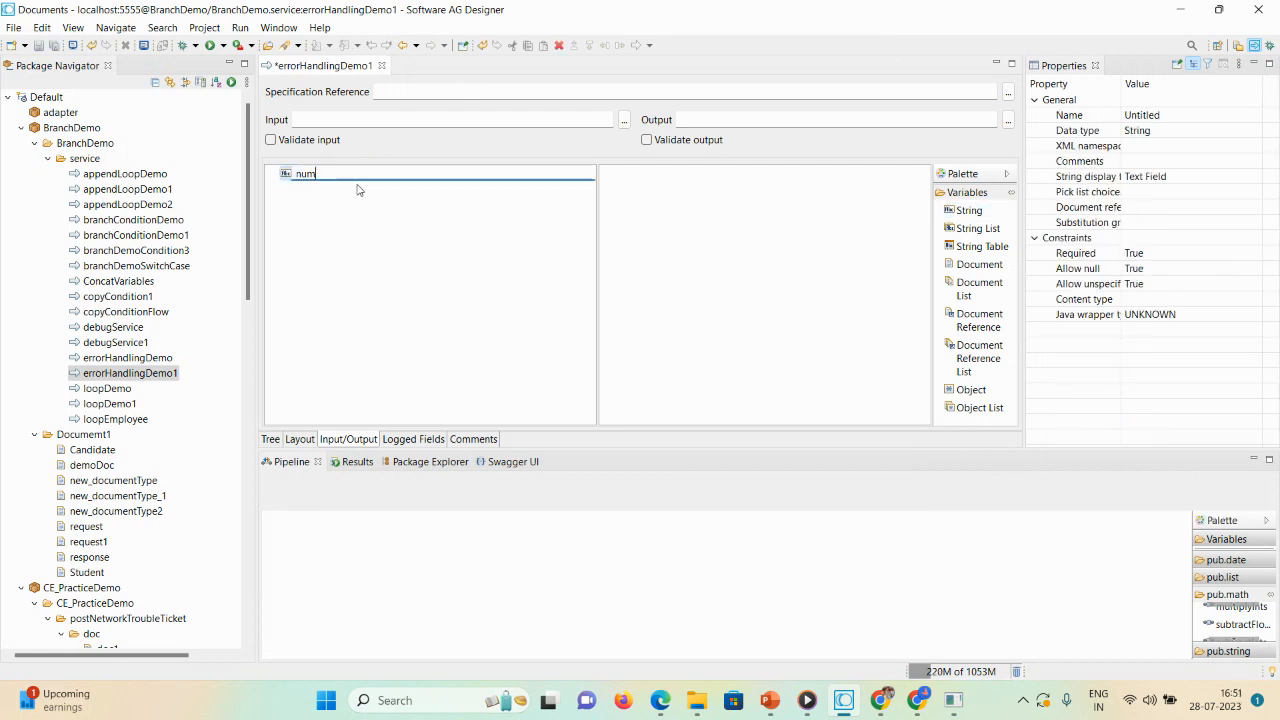
pyautogui.write('1')
pyautogui.write('num2')
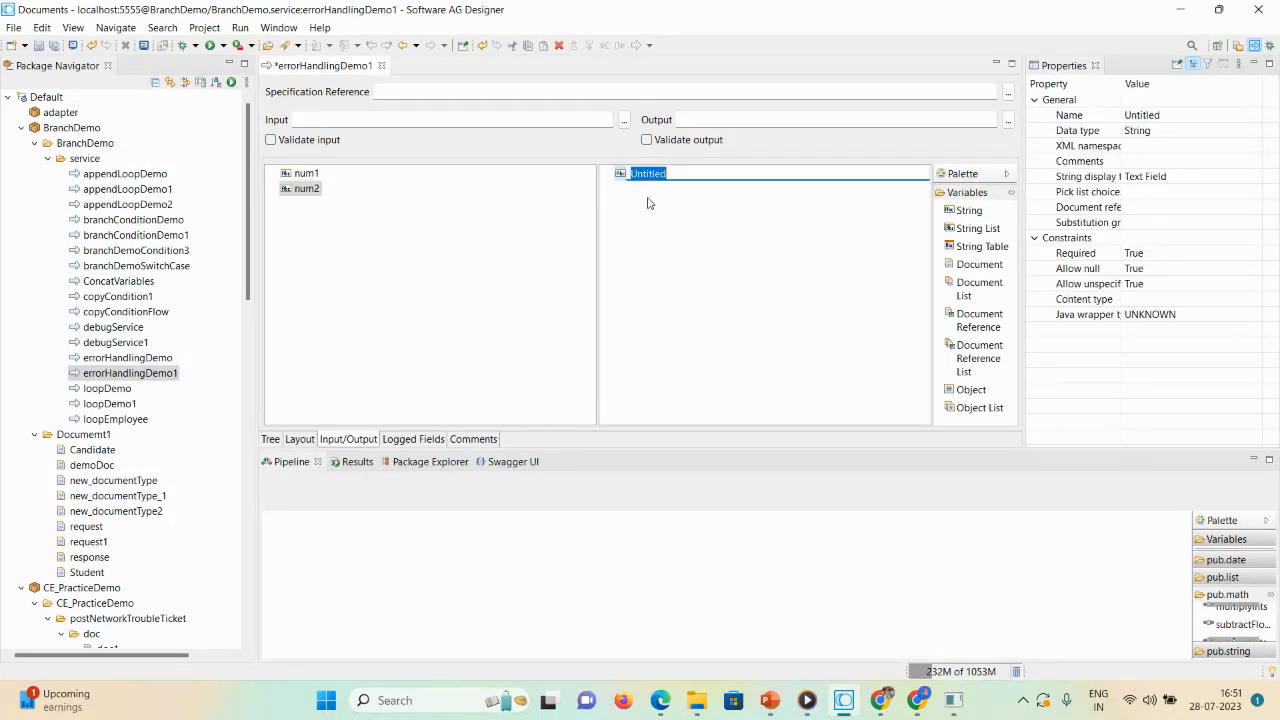
pyautogui.write('resuk')
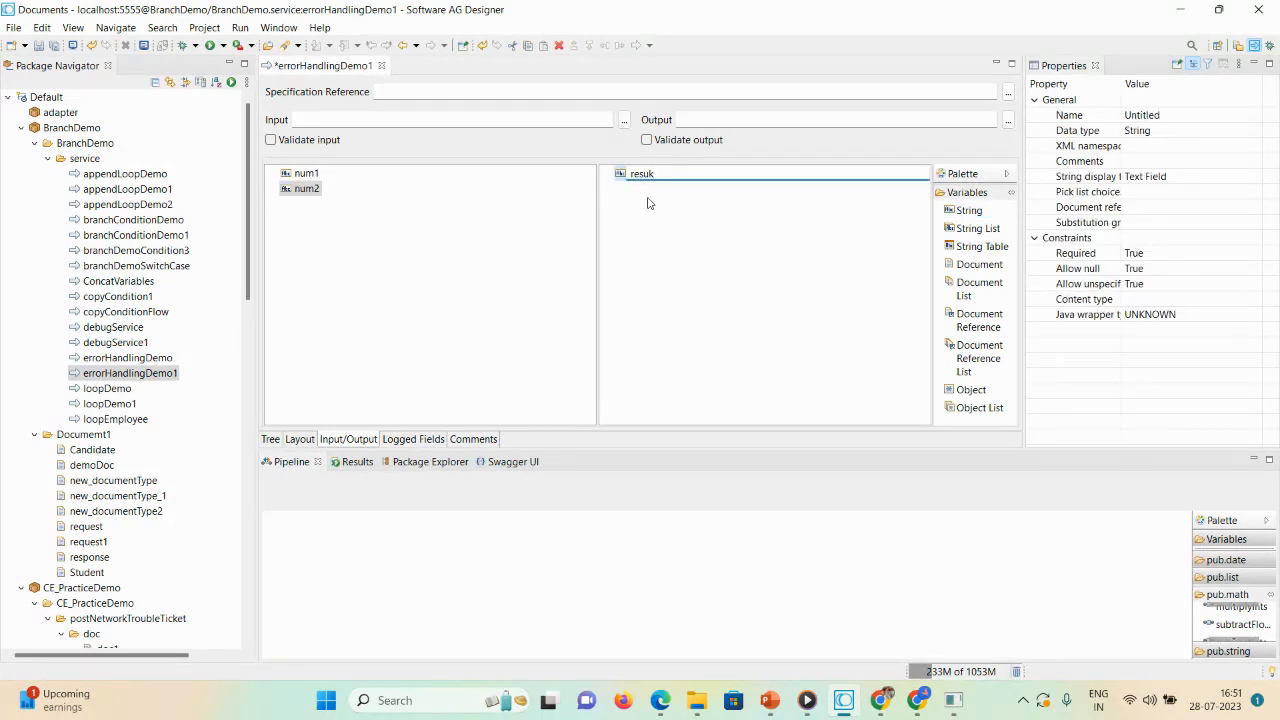
pyautogui.write('result')
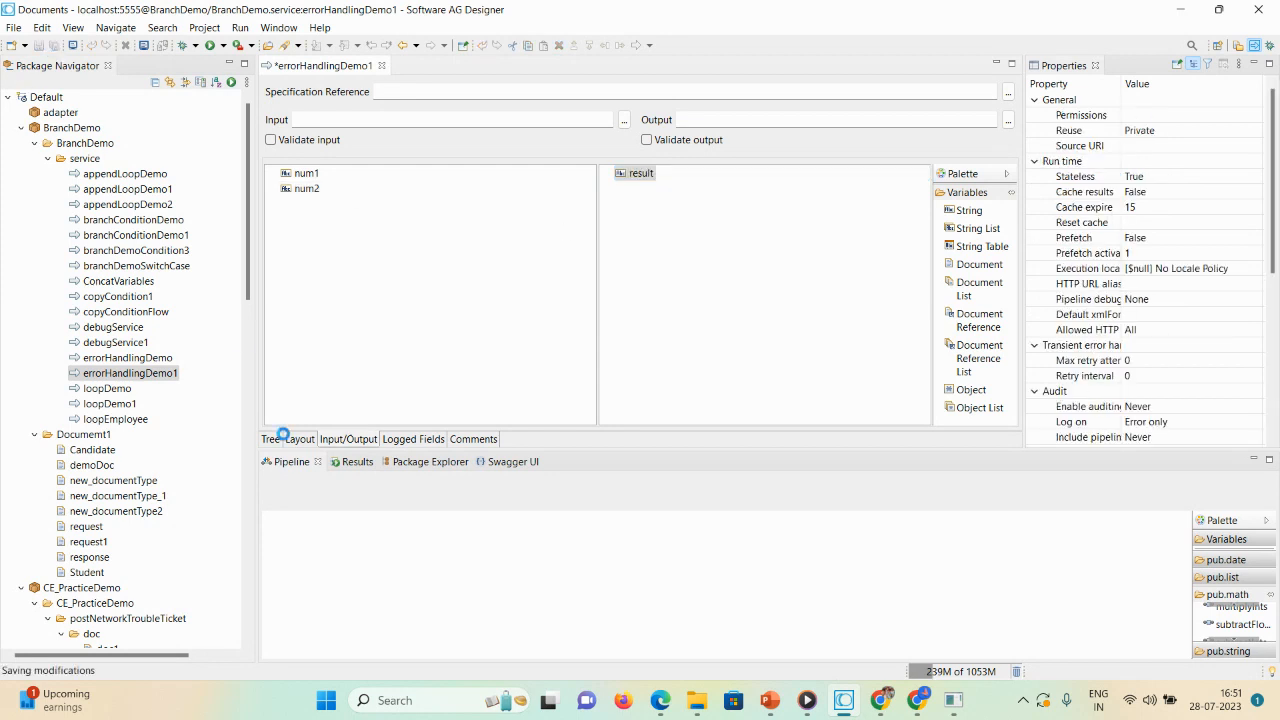
# Step: Comment the outer SEQUENCE as ---main sequence--- in the step tree
pyautogui.click(300, 440)
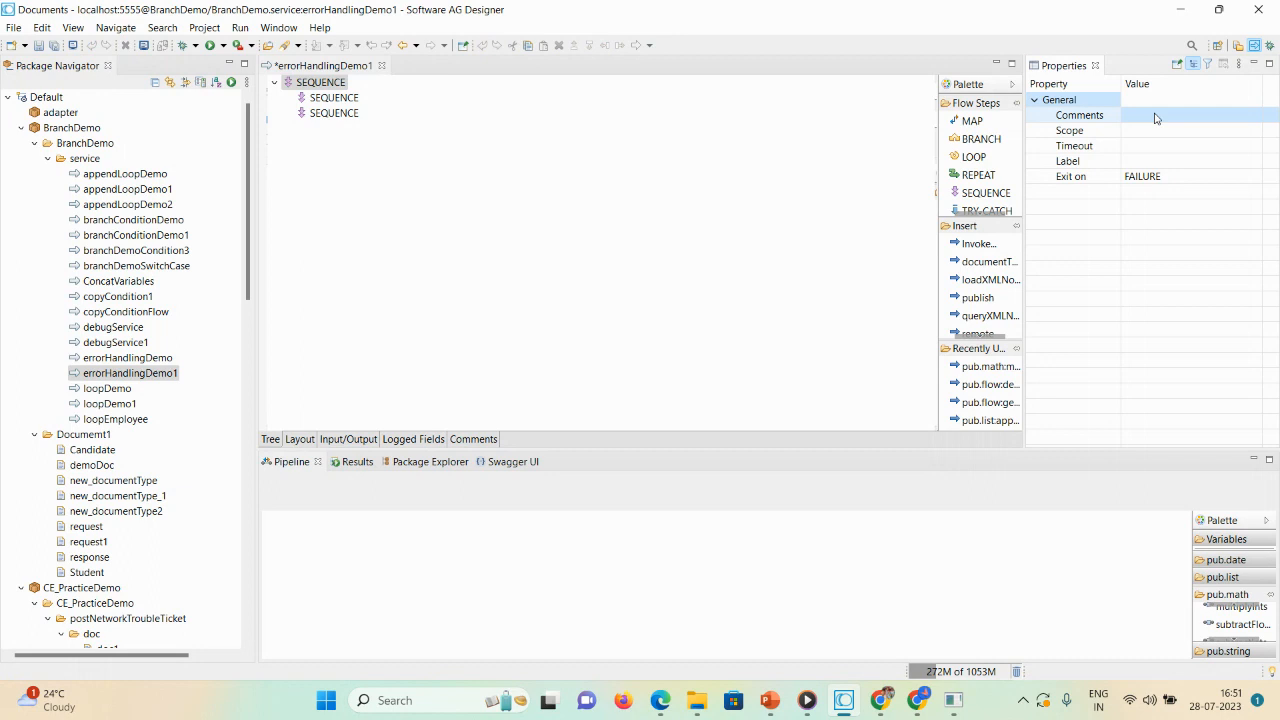
pyautogui.click(1190, 114)
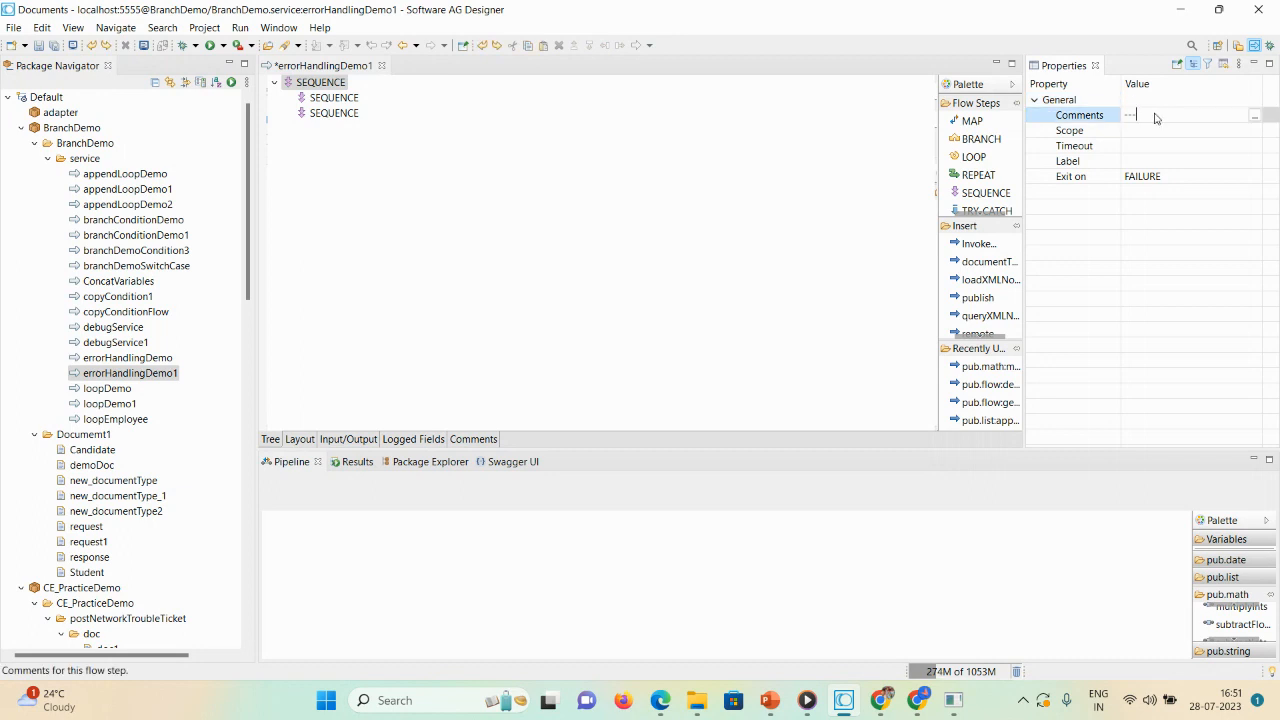
pyautogui.write('main sequence---')
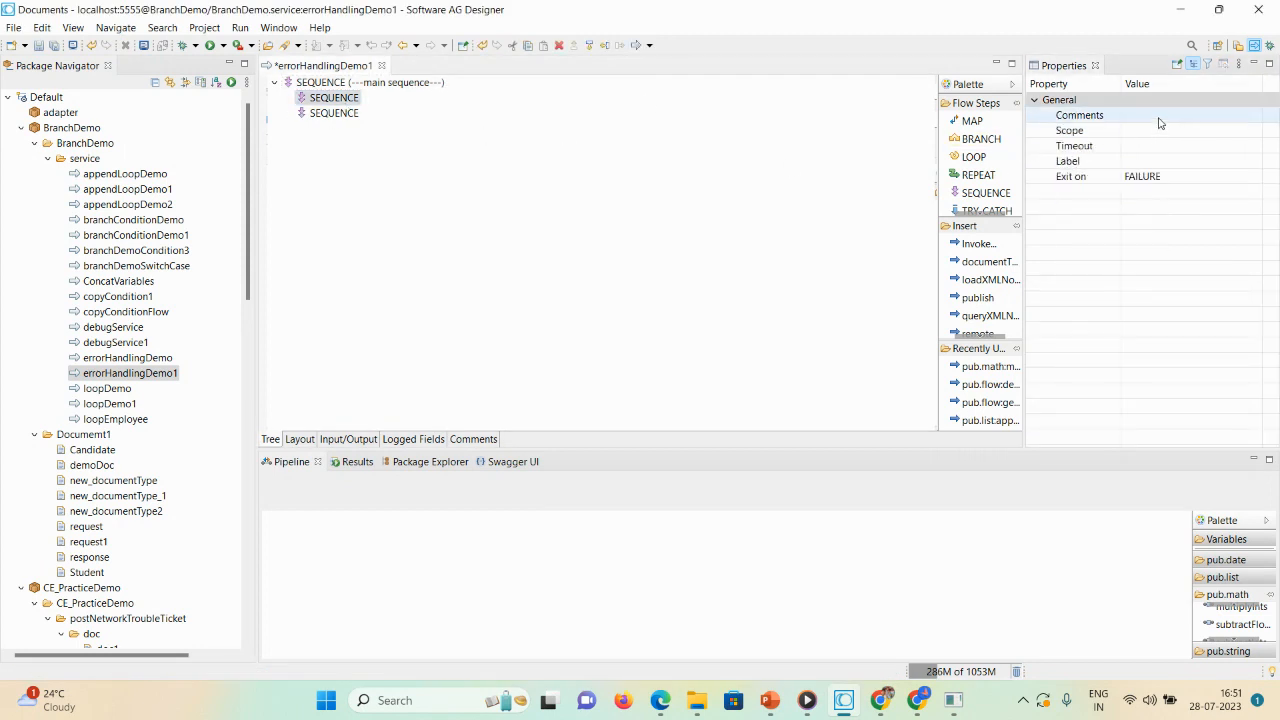
# Step: Comment the first inner SEQUENCE as ---try block, keeping Exit on FAILURE
pyautogui.click(1180, 114)
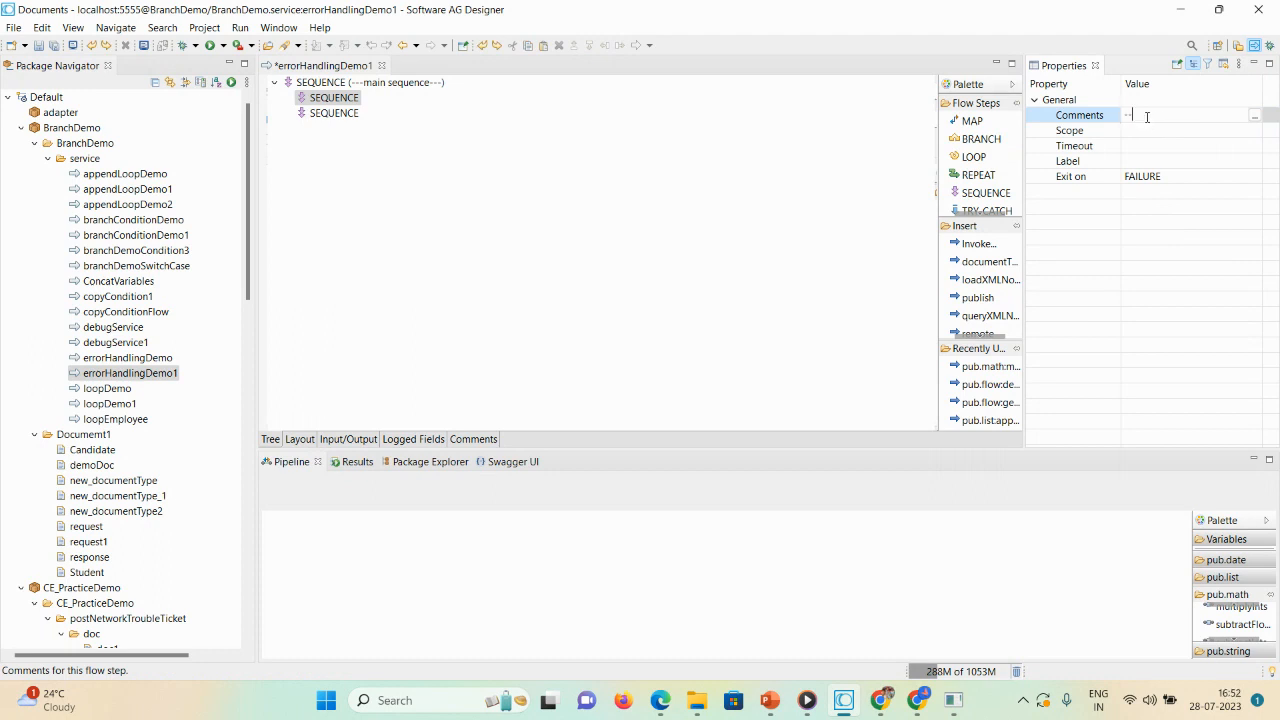
pyautogui.write('try')
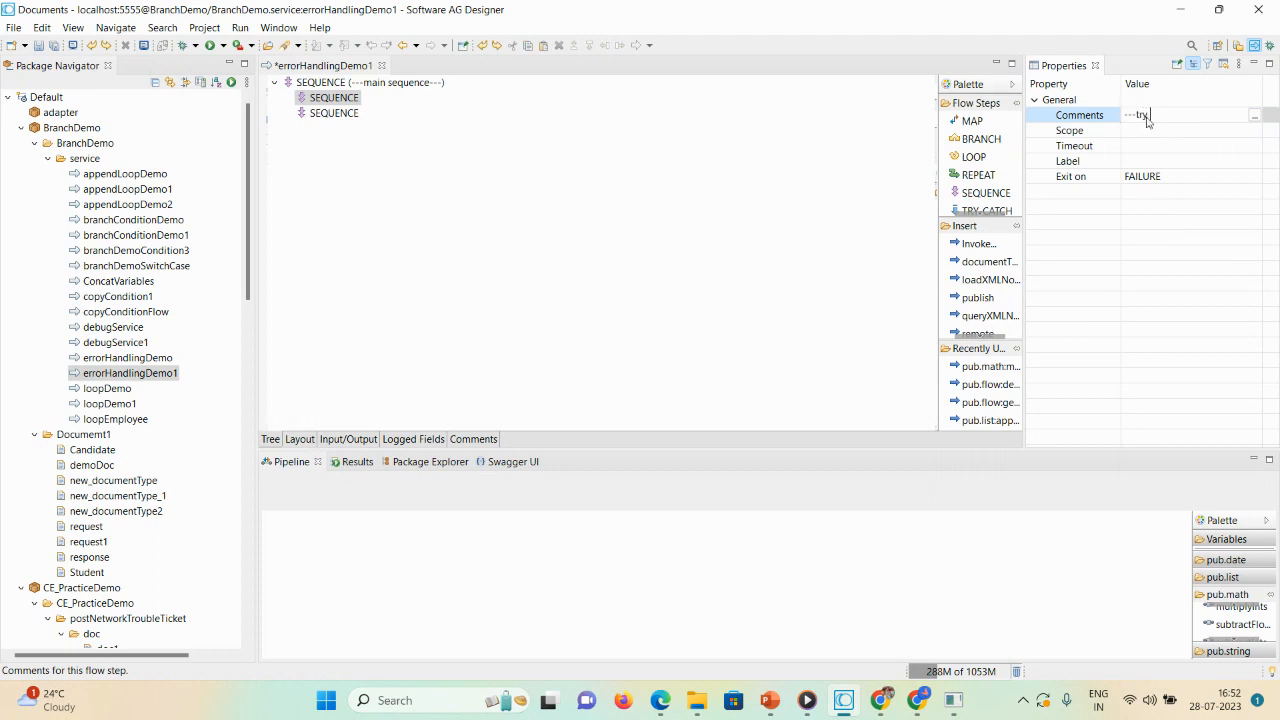
pyautogui.write('block')
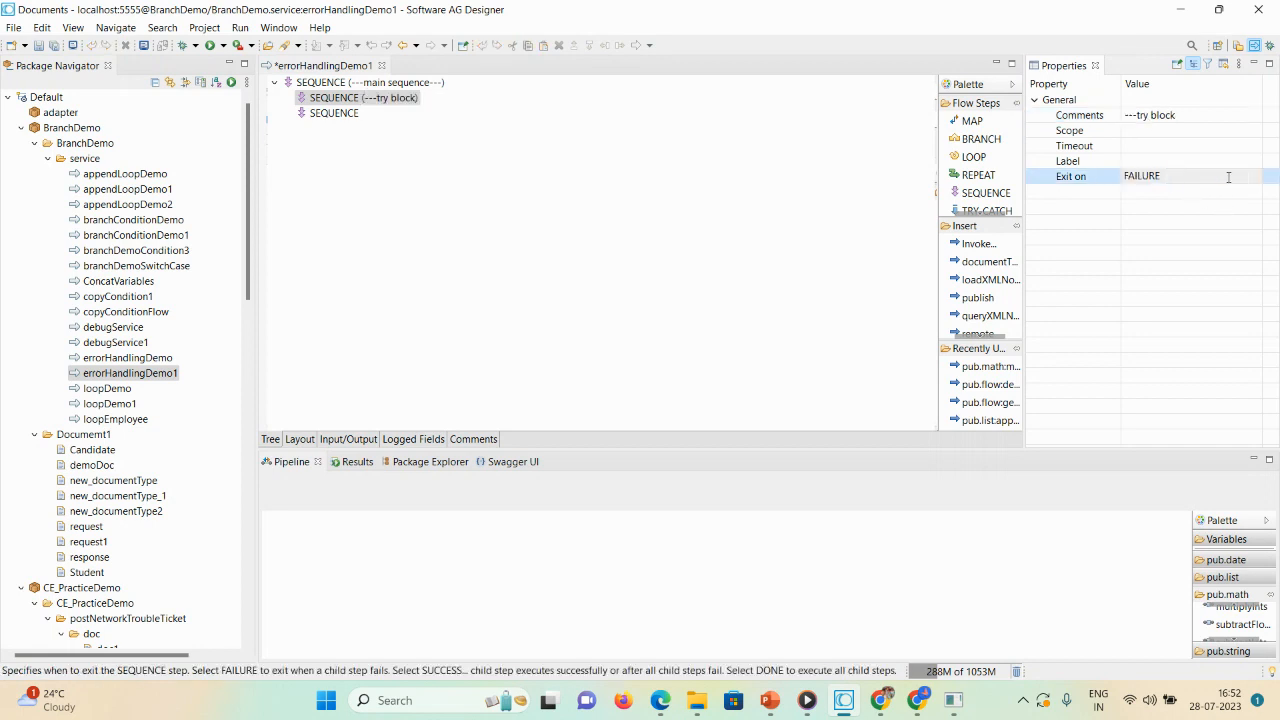
pyautogui.click(1190, 176)
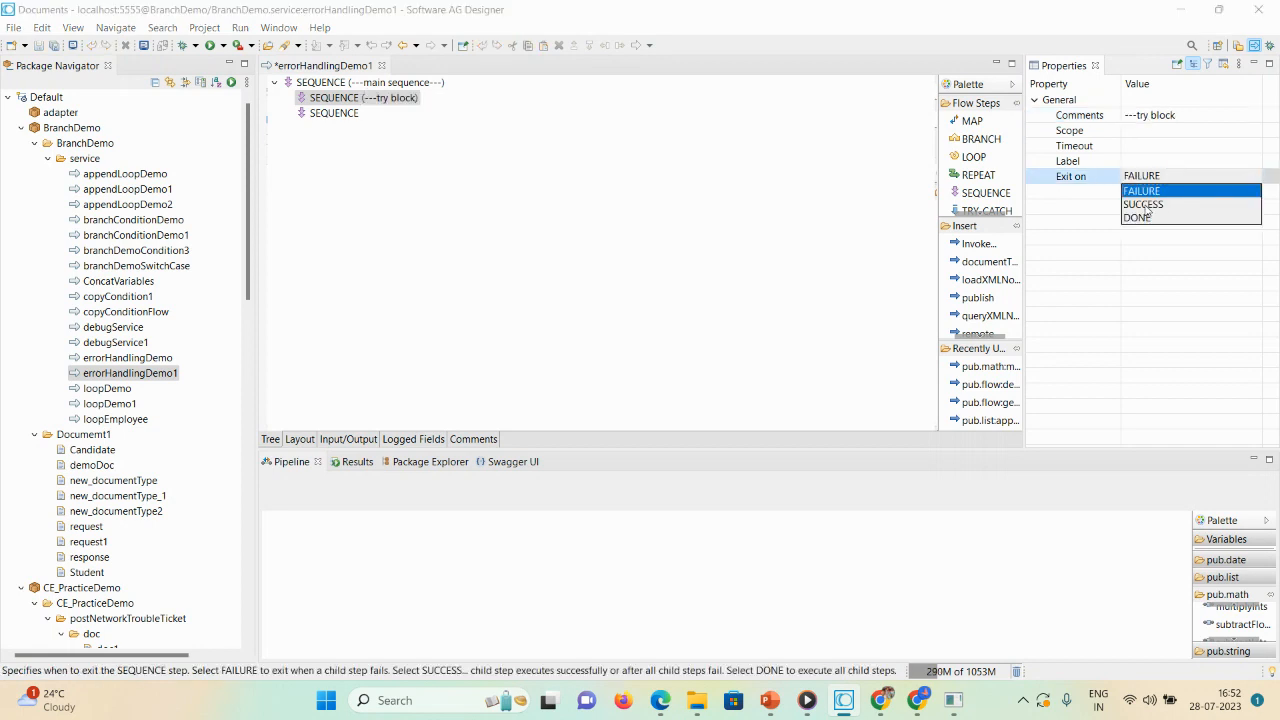
pyautogui.click(1140, 190)
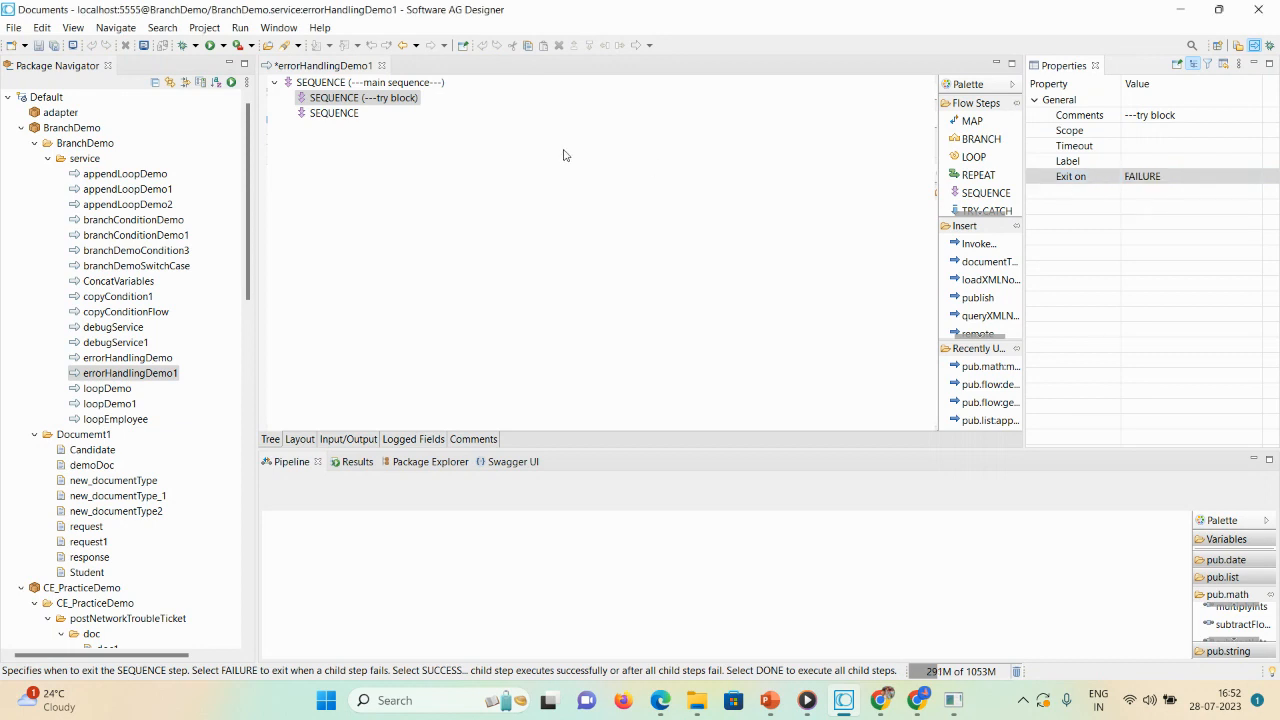
pyautogui.click(334, 112)
pyautogui.write('--')
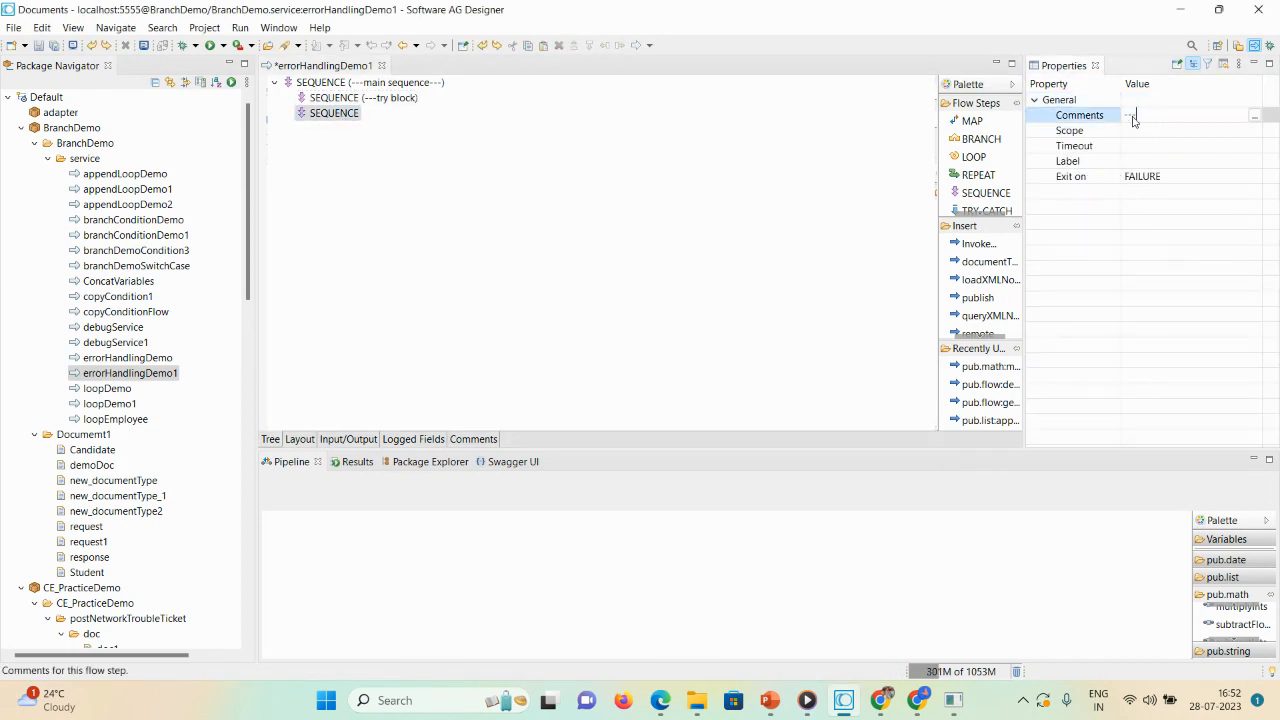
pyautogui.write('cat')
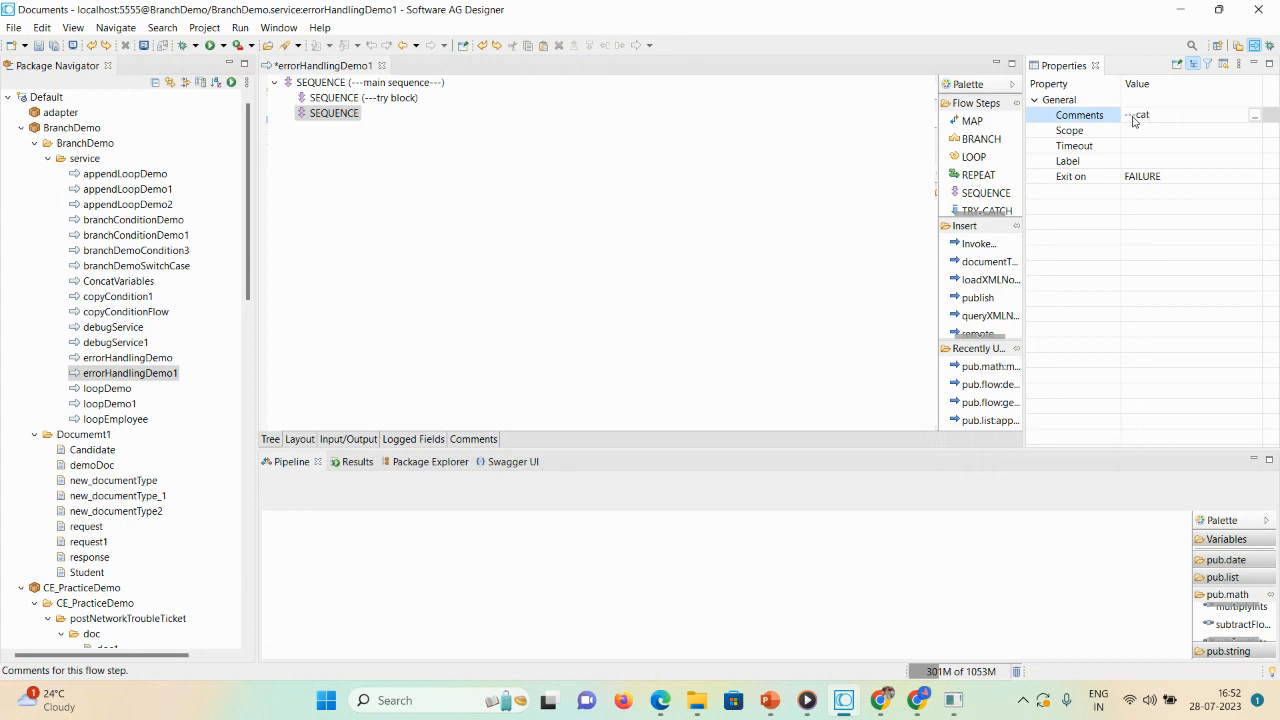
pyautogui.write('ch')
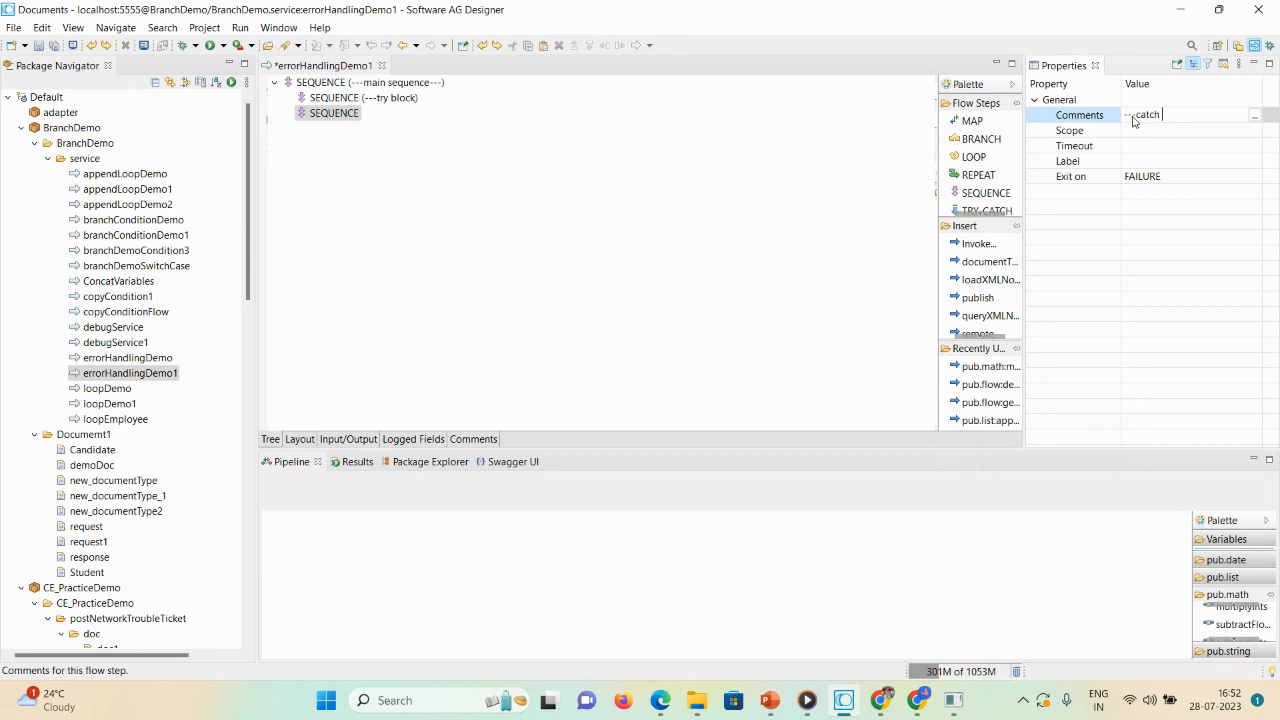
pyautogui.write('block---')
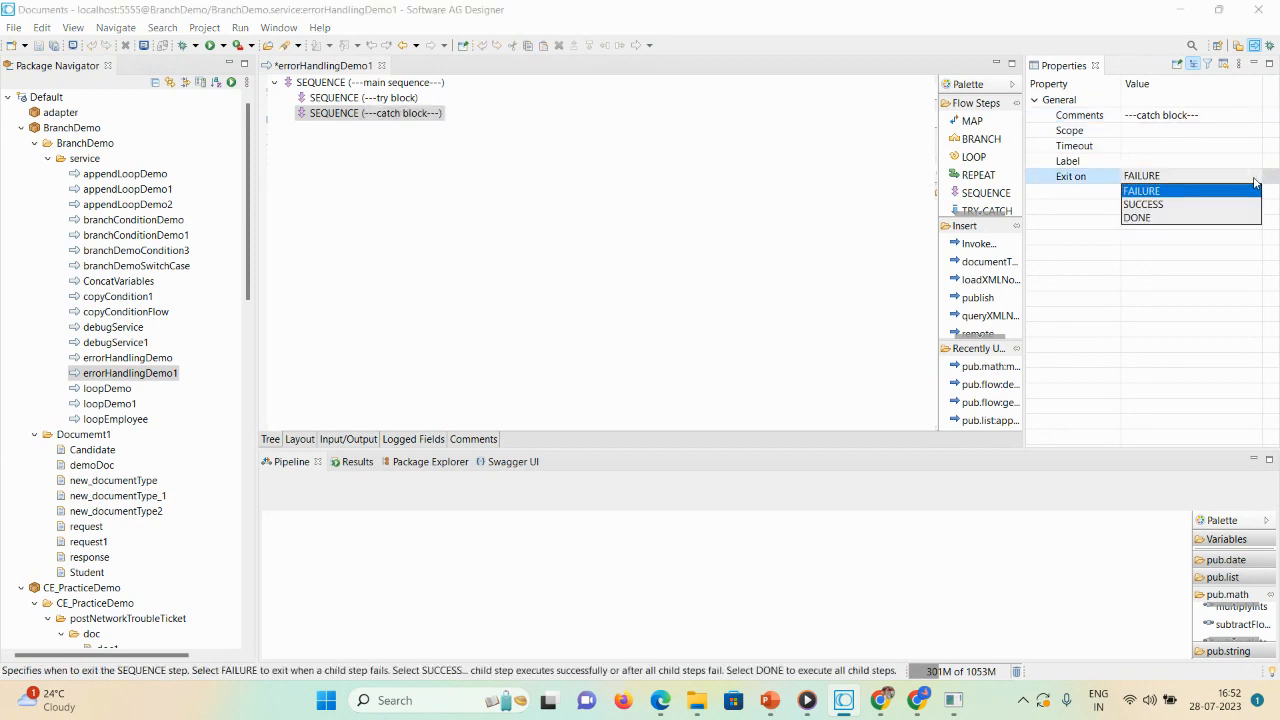
pyautogui.click(1136, 218)
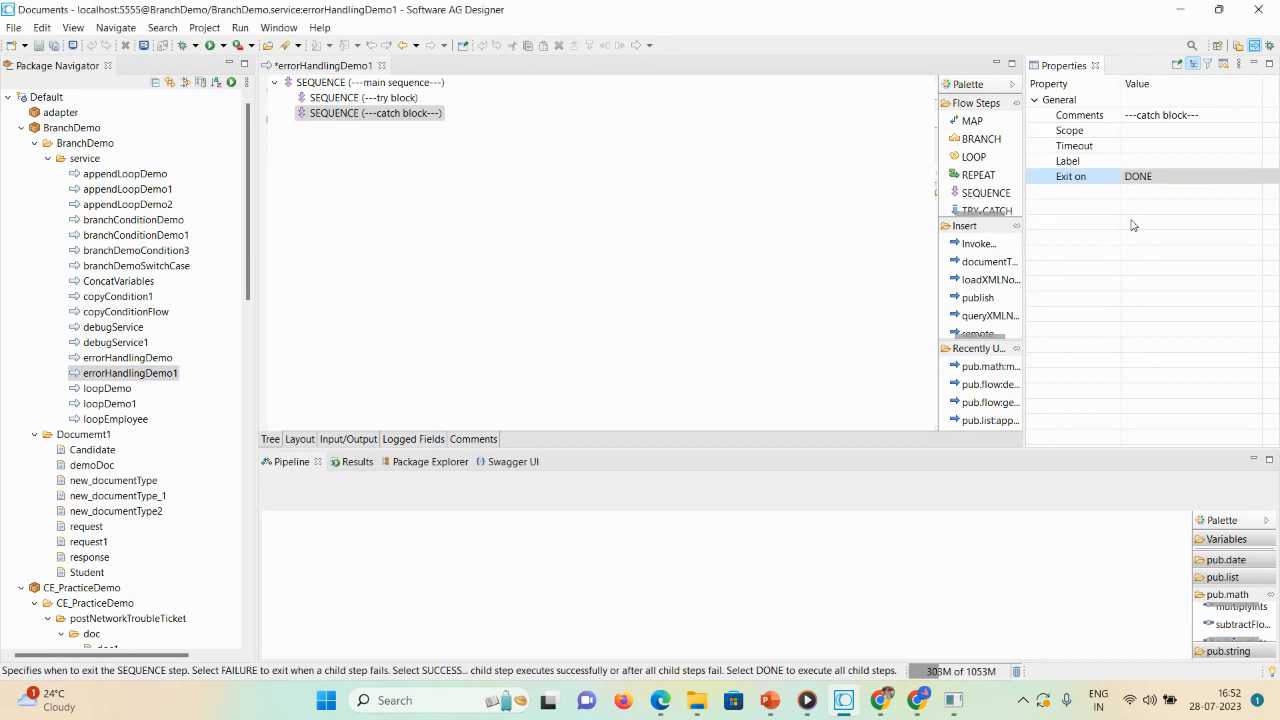
pyautogui.click(368, 82)
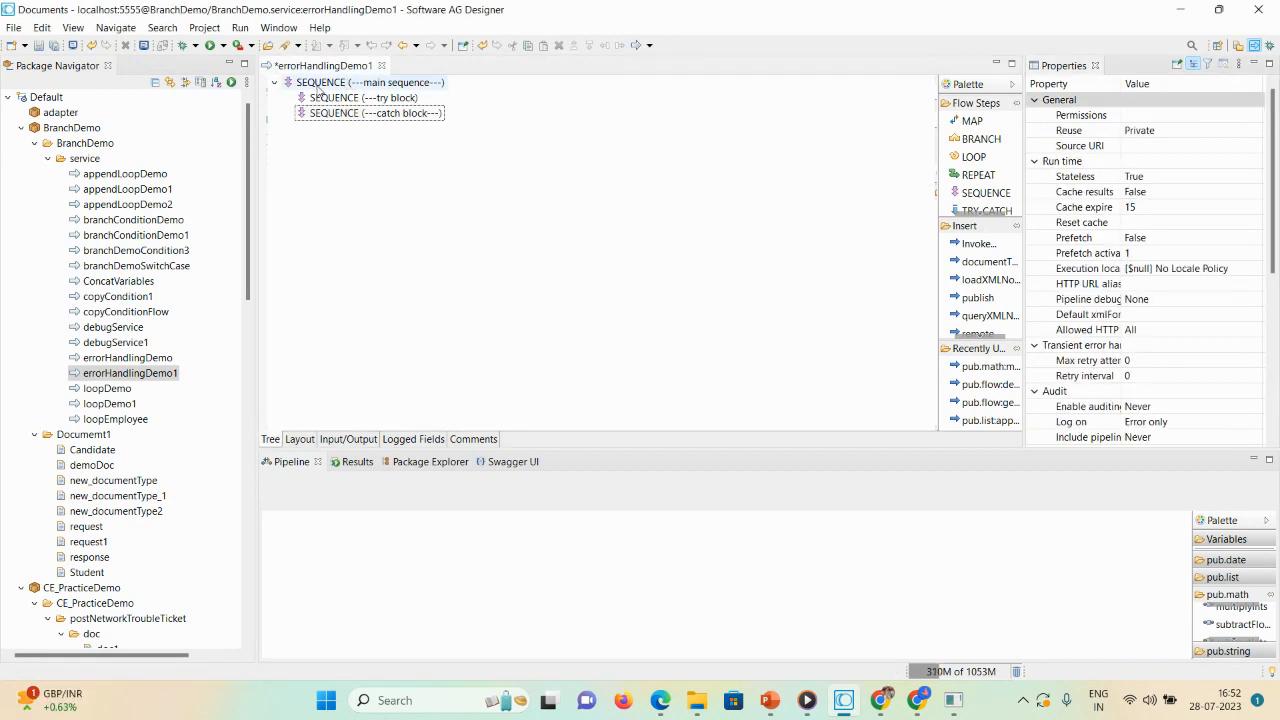
pyautogui.click(370, 82)
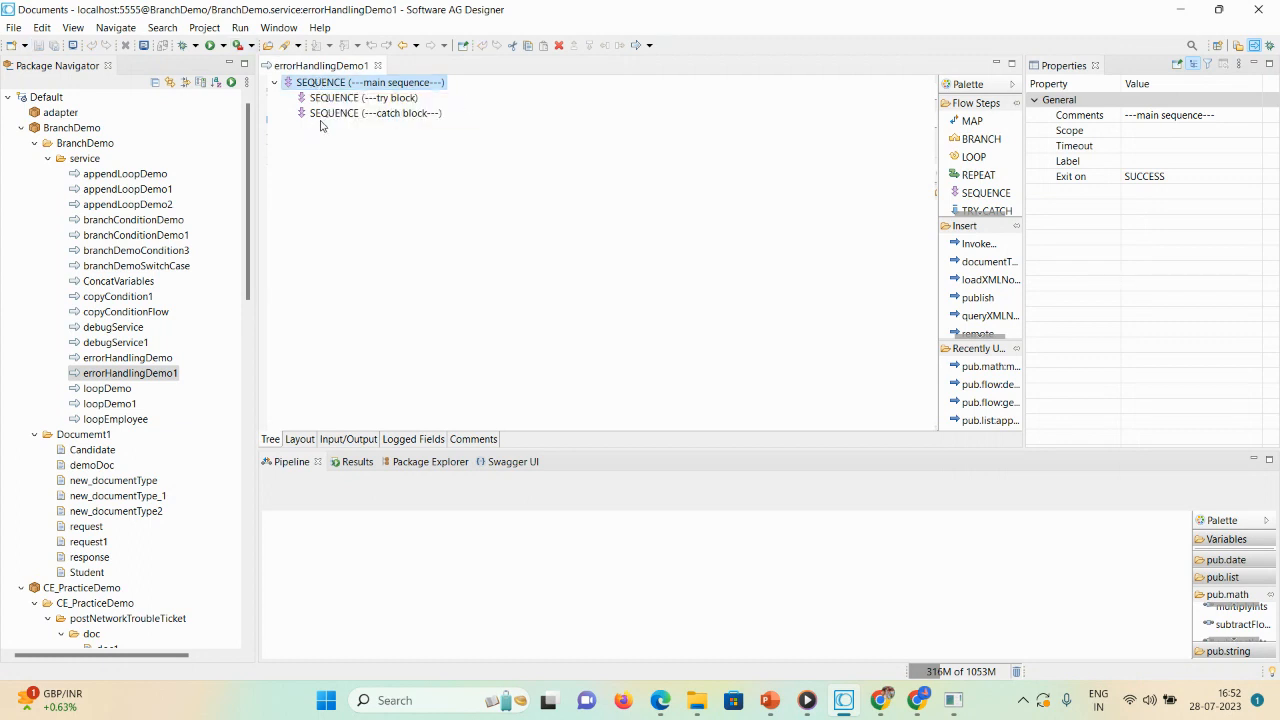
pyautogui.moveTo(384, 82)
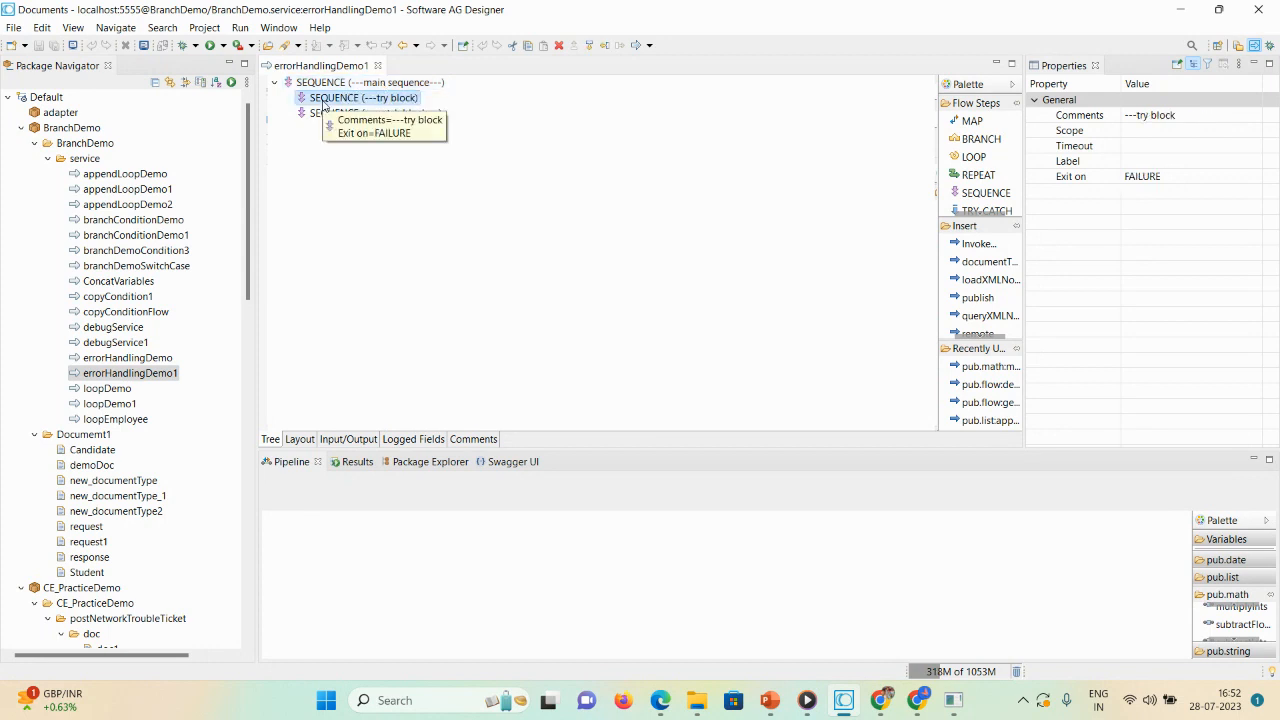
pyautogui.click(376, 112)
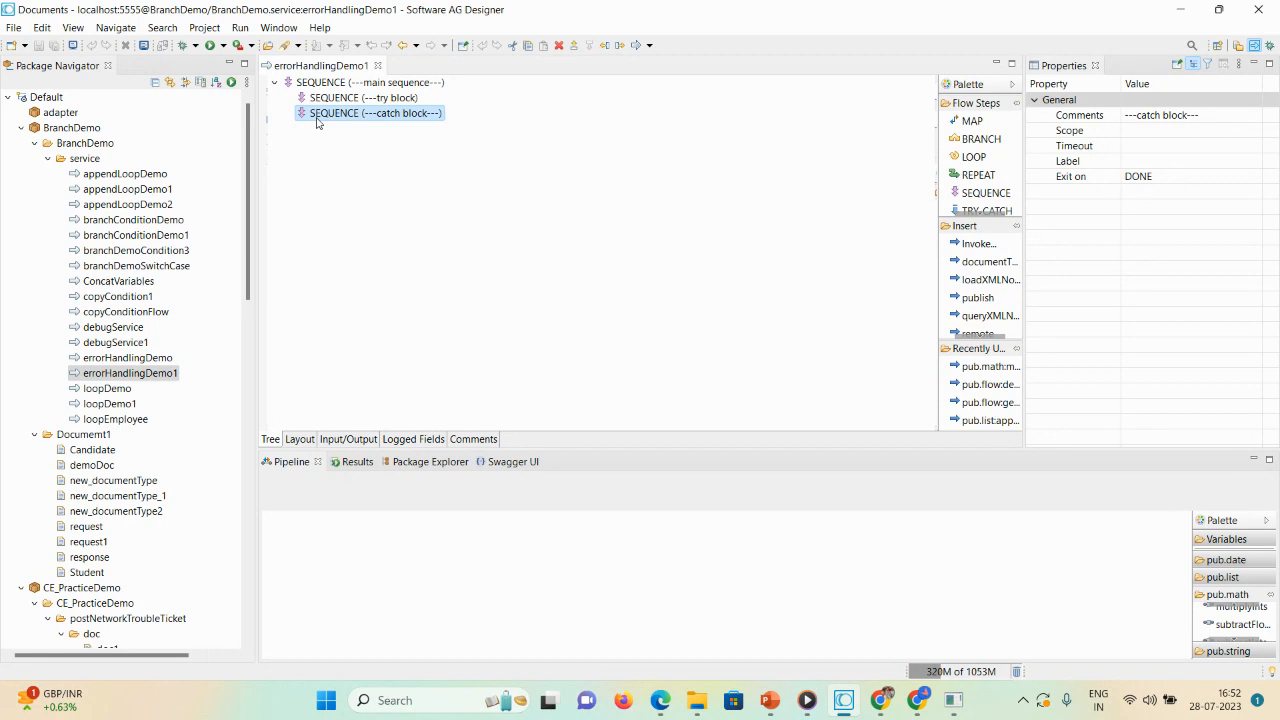
pyautogui.moveTo(376, 112)
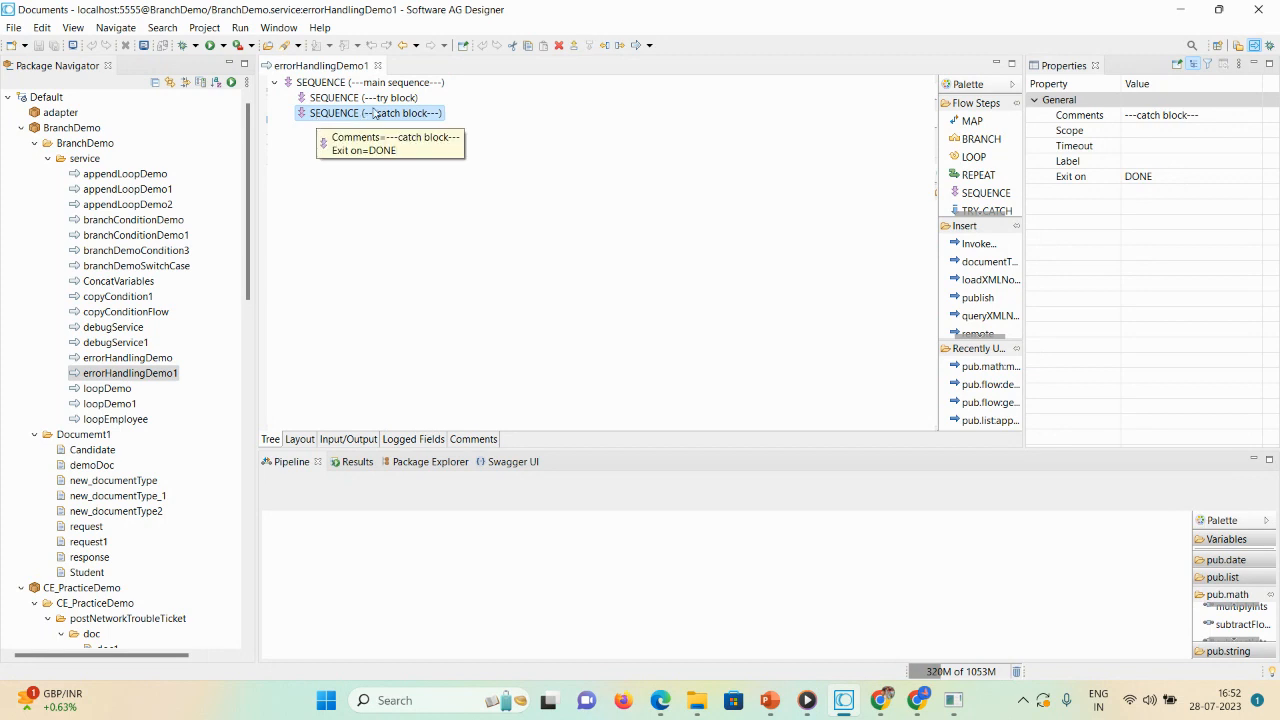
pyautogui.click(362, 96)
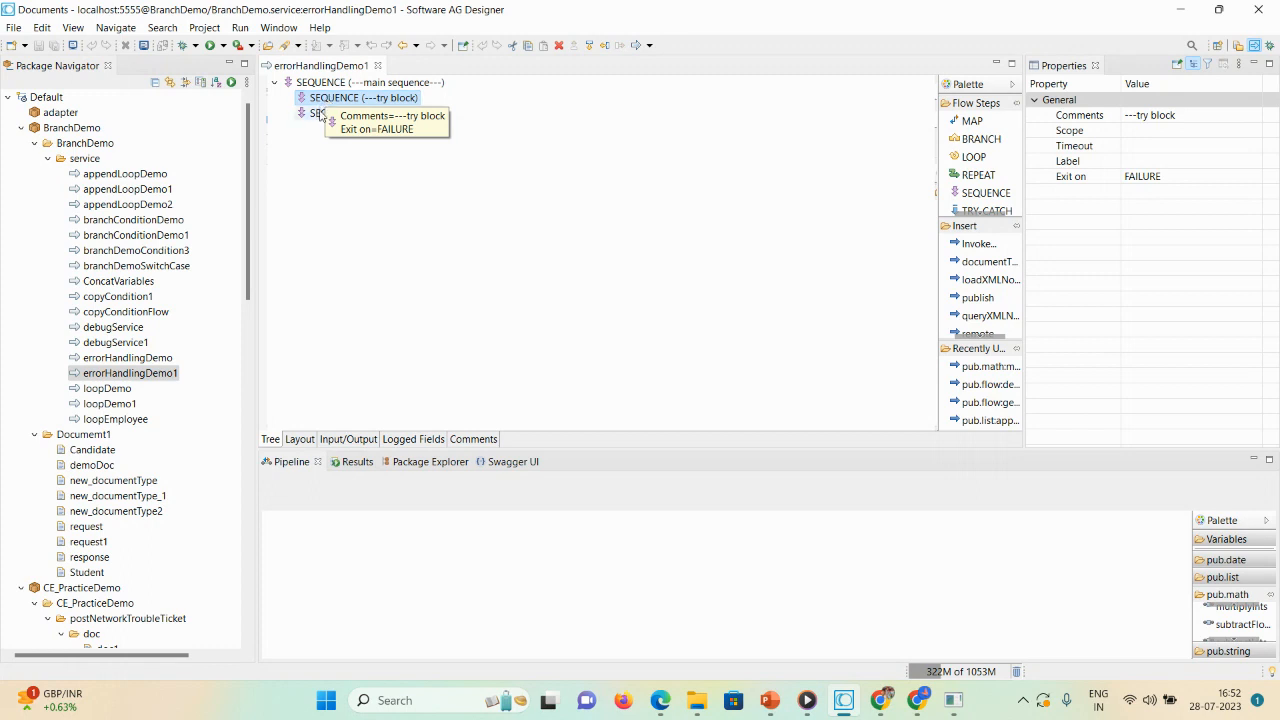
pyautogui.click(372, 112)
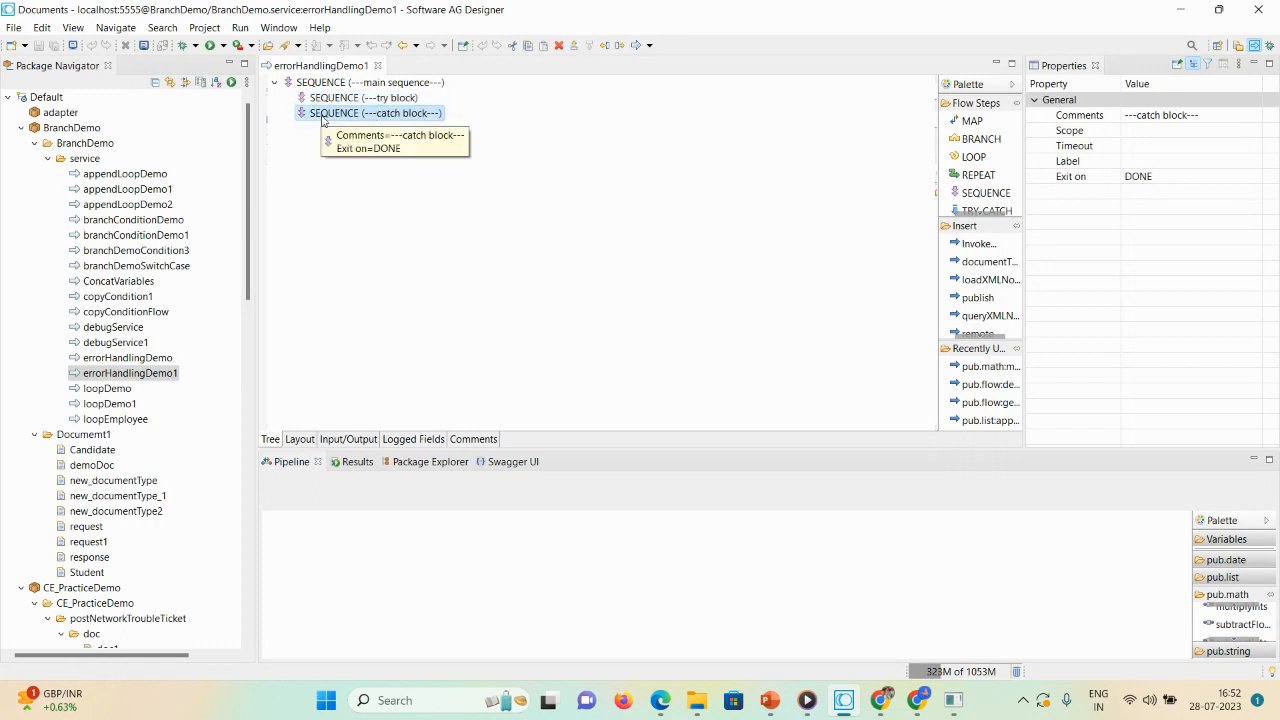
# Step: Insert an invoke of pub.flow:getLastError inside the catch block SEQUENCE
pyautogui.rightClick(376, 112)
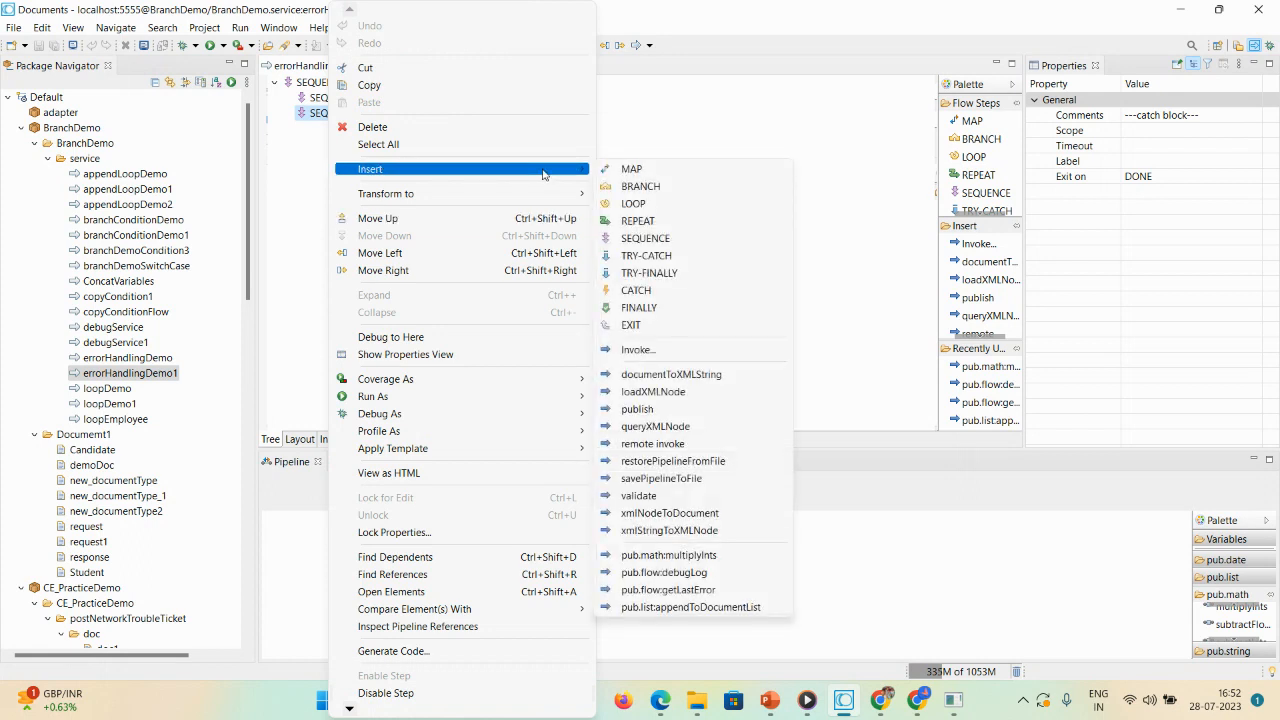
pyautogui.moveTo(638, 348)
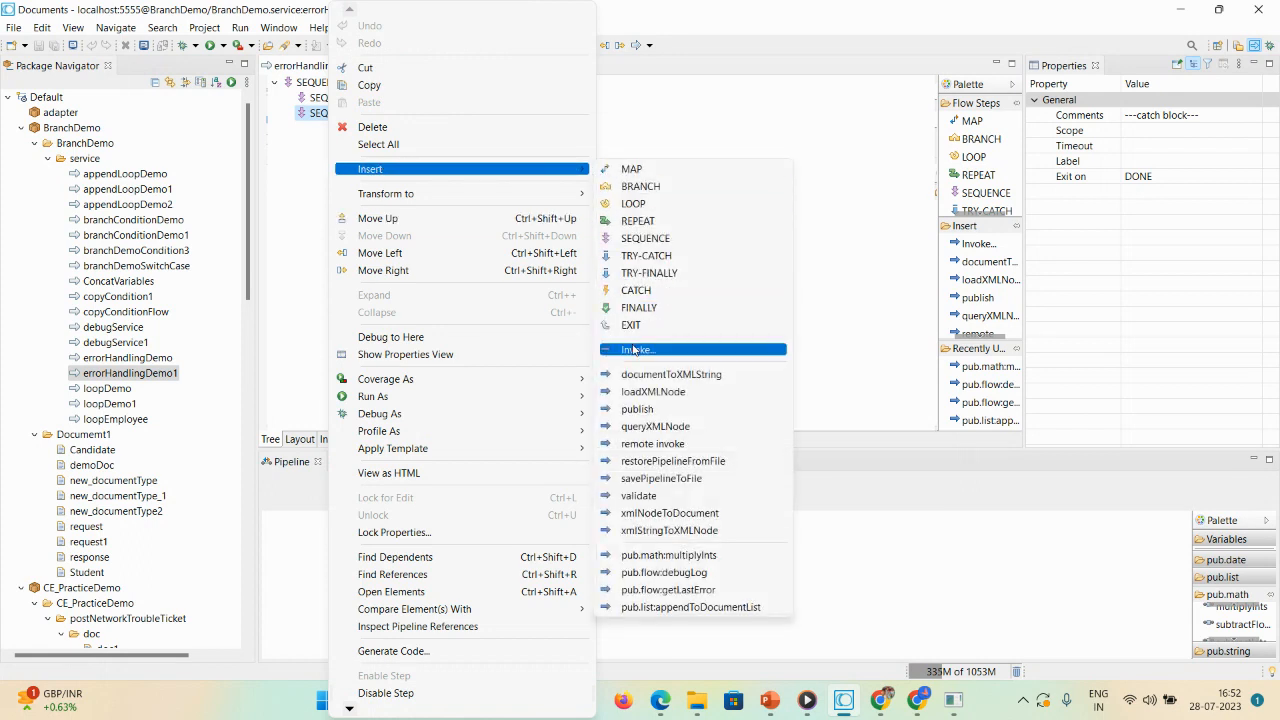
pyautogui.click(636, 348)
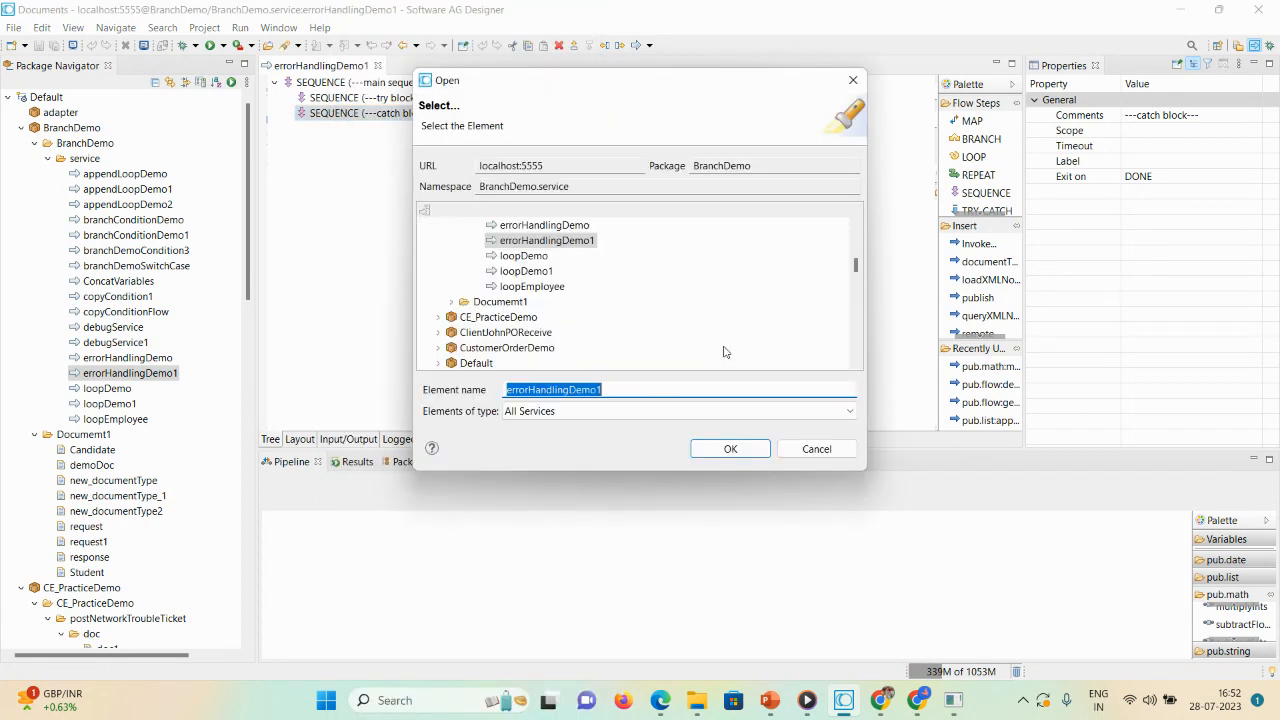
pyautogui.write('get')
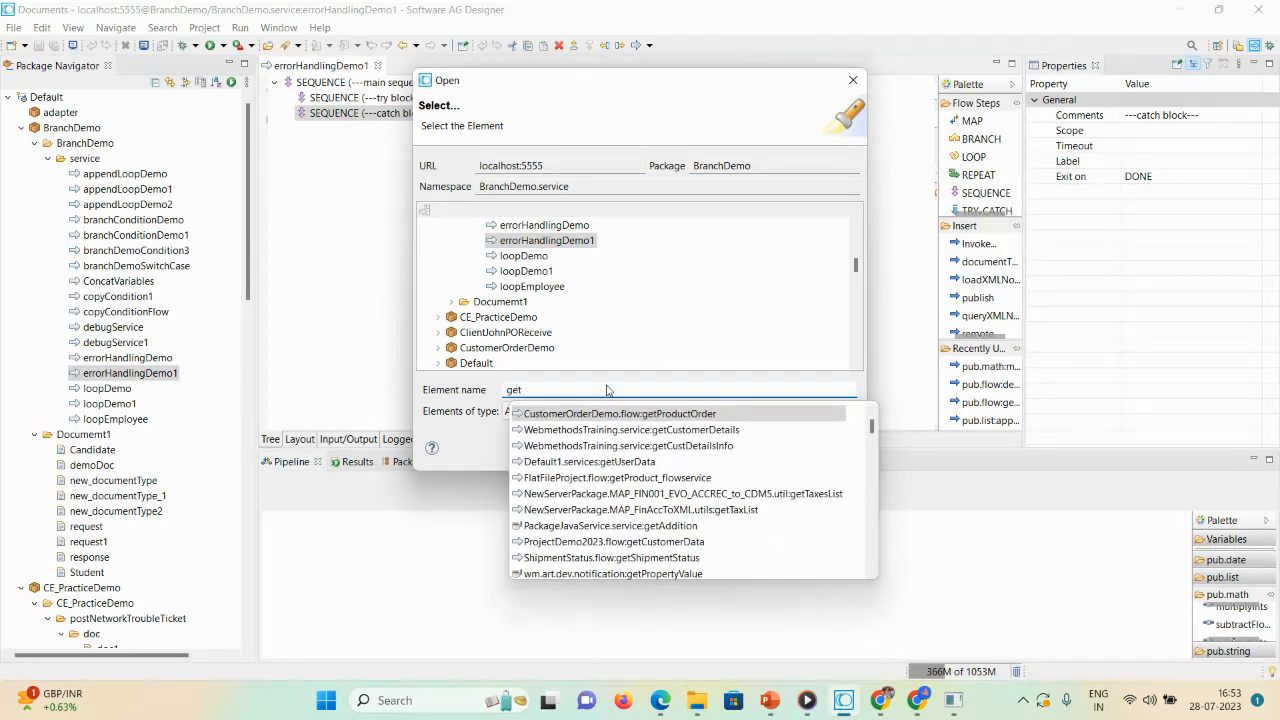
pyautogui.write('l')
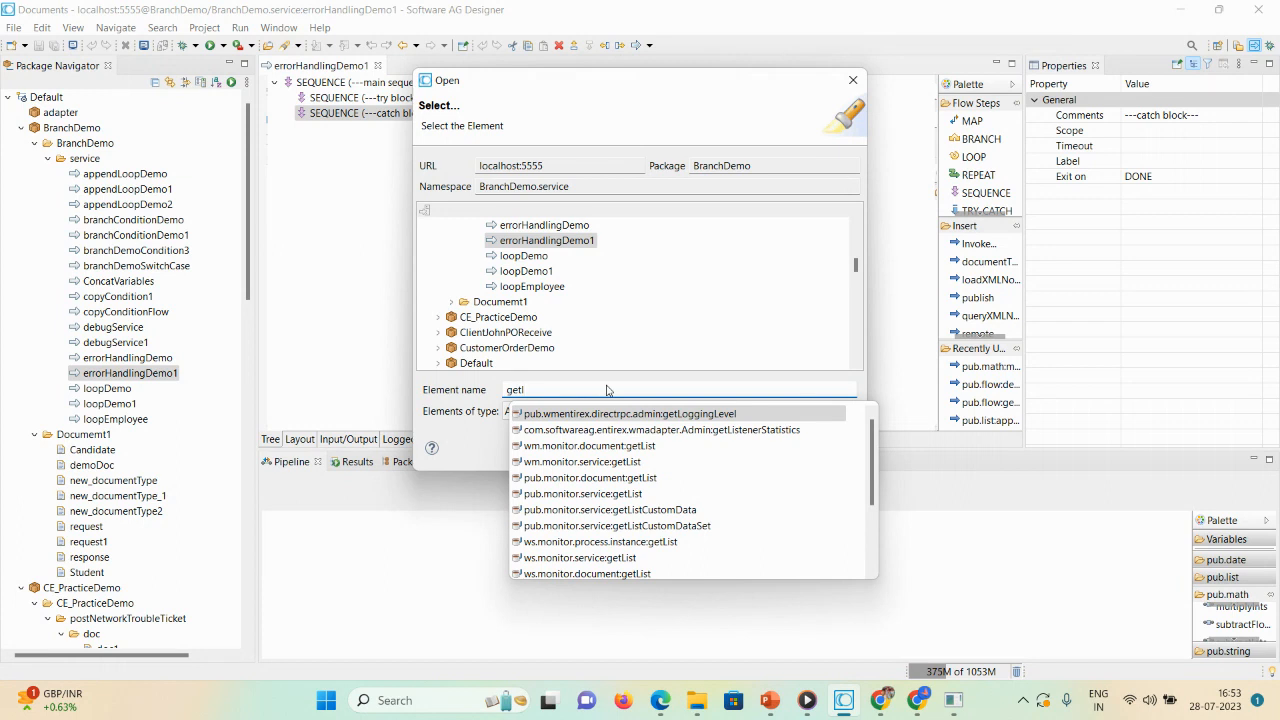
pyautogui.write('a')
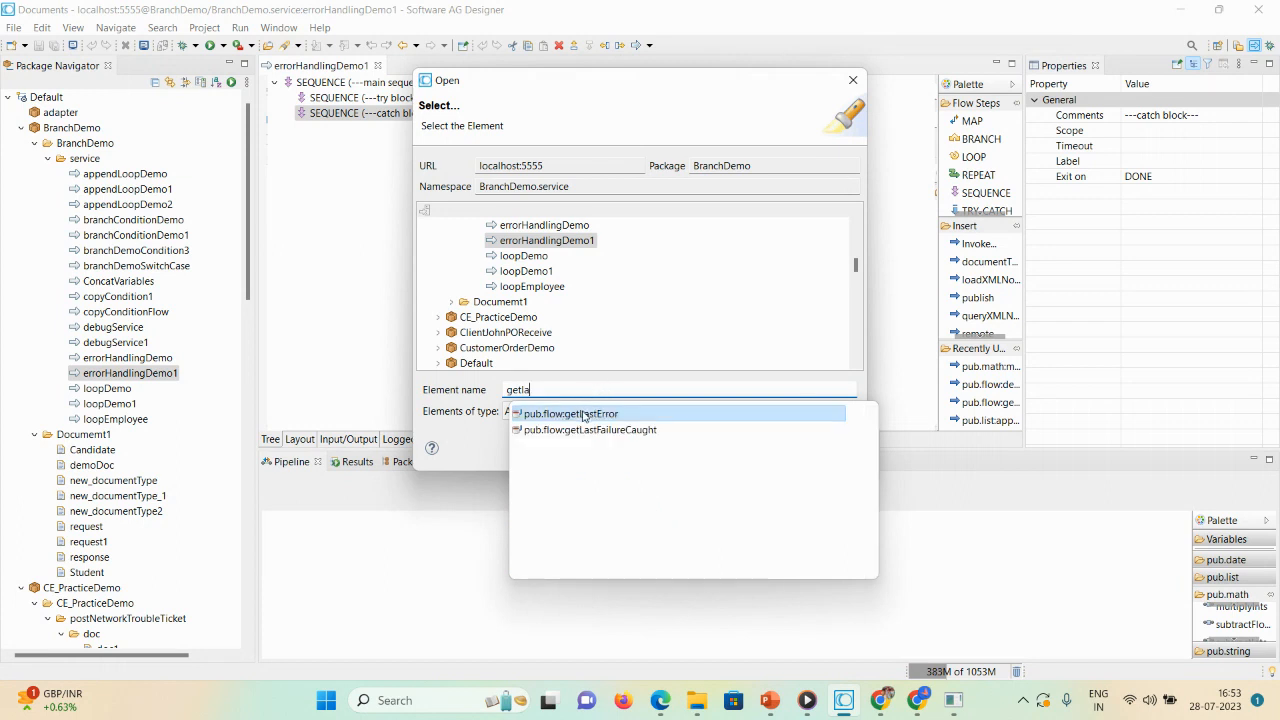
pyautogui.click(570, 412)
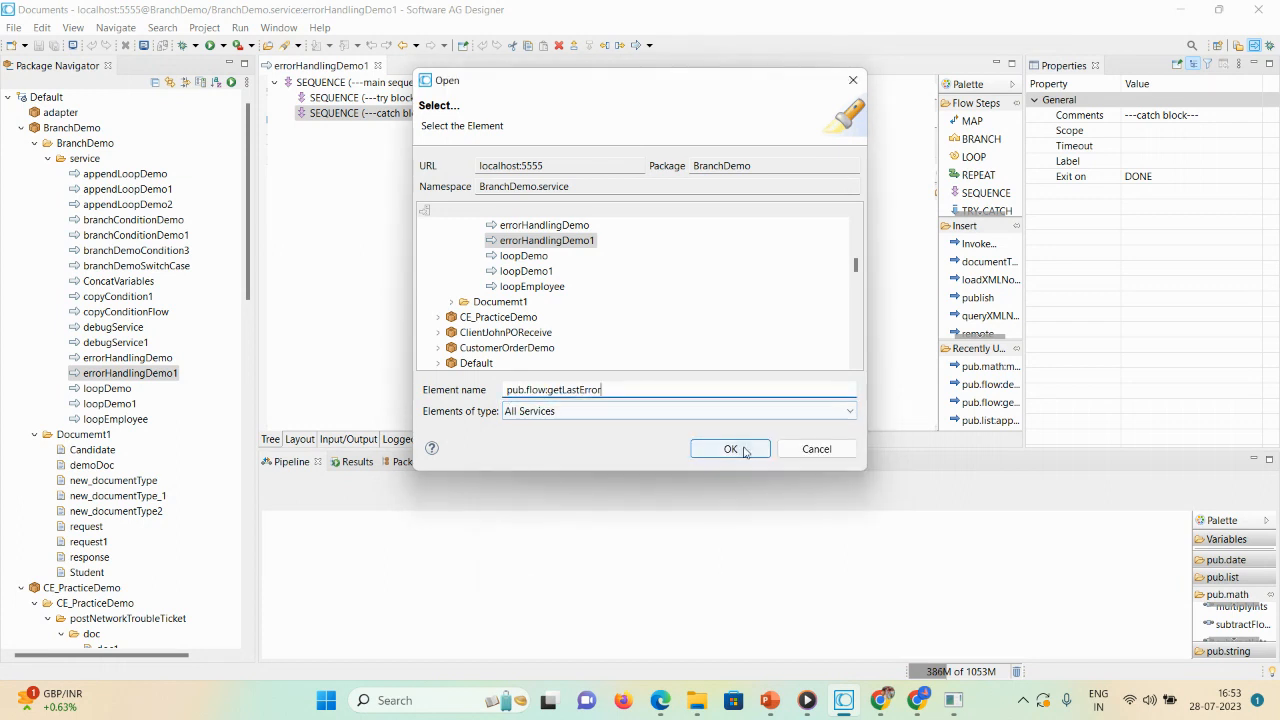
pyautogui.click(730, 448)
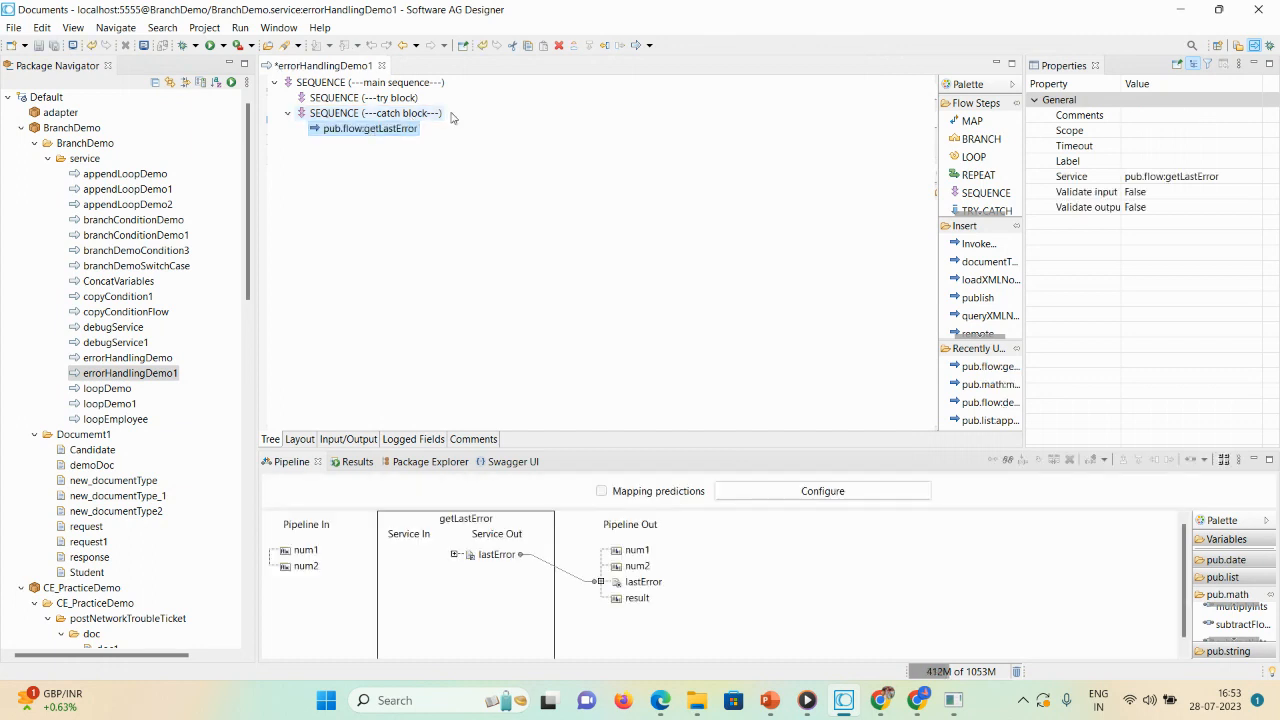
pyautogui.moveTo(388, 148)
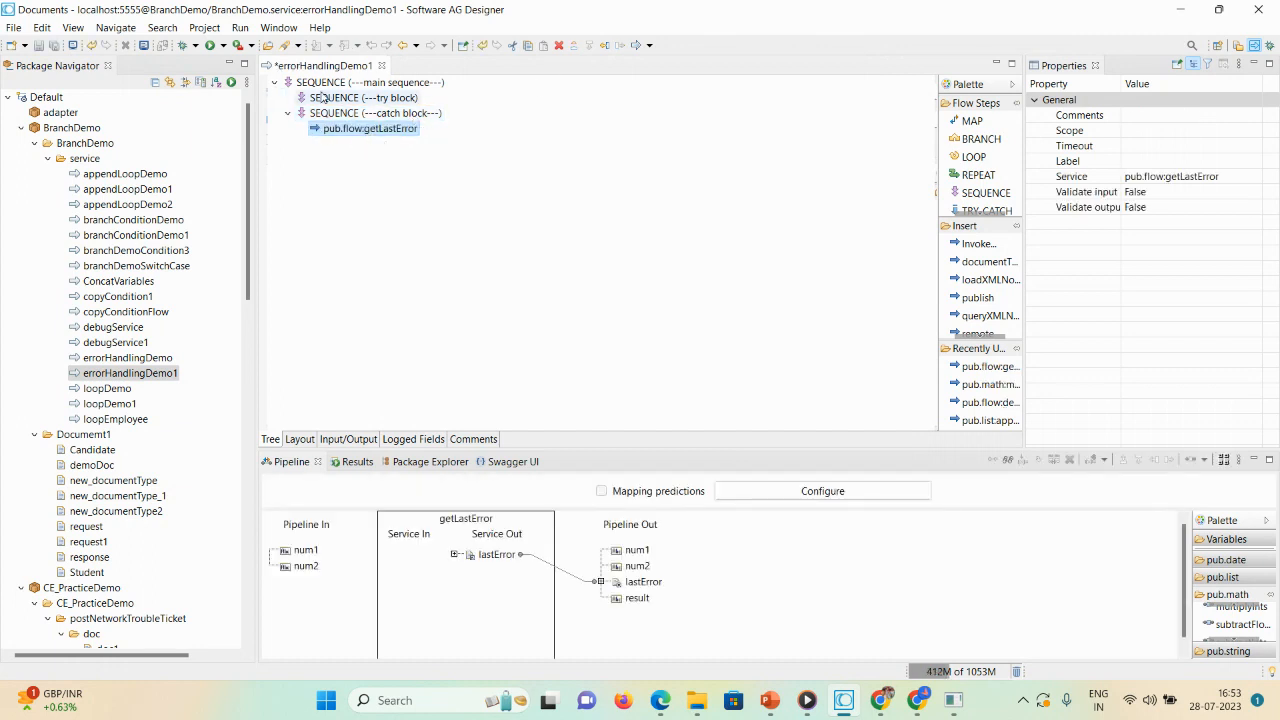
pyautogui.moveTo(336, 96)
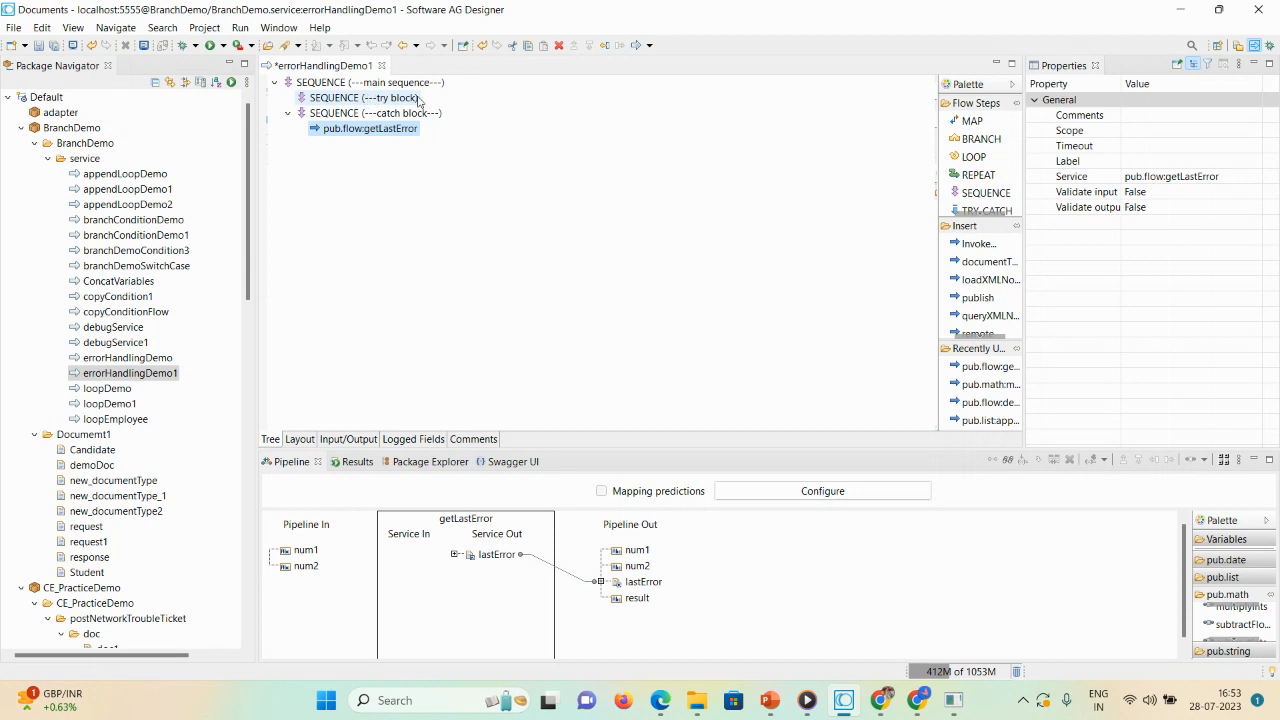
pyautogui.moveTo(340, 128)
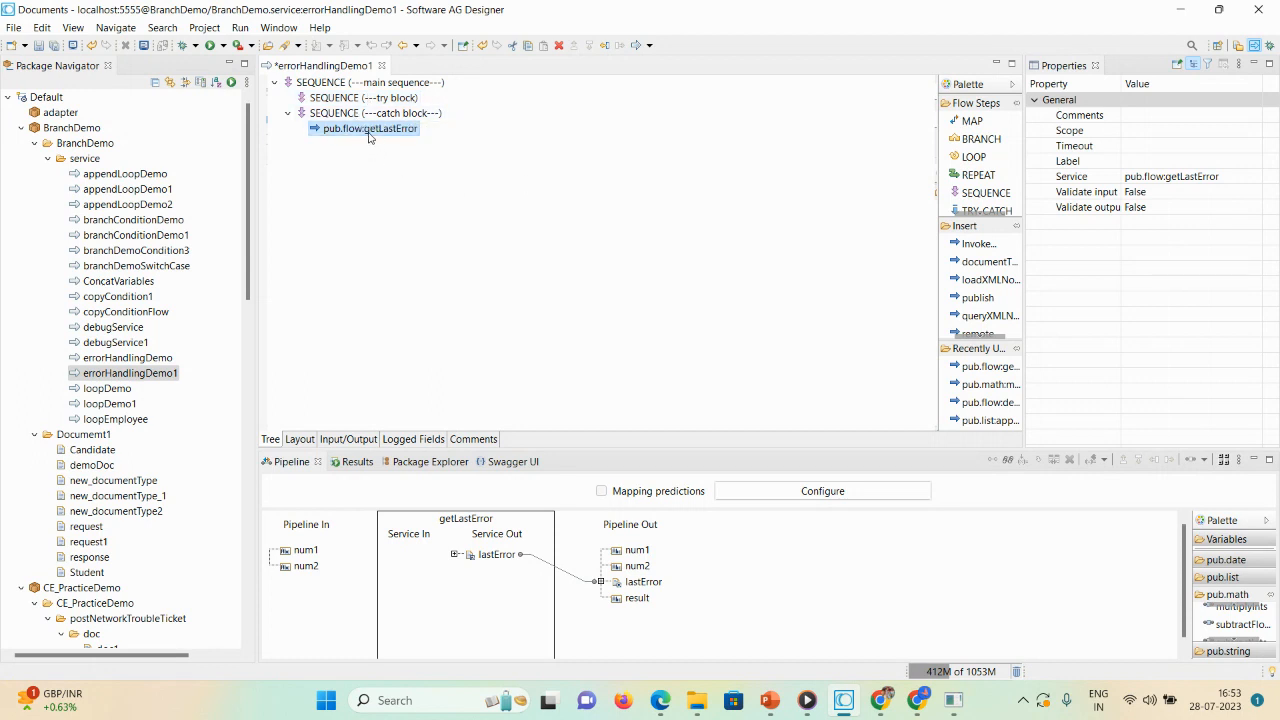
pyautogui.moveTo(344, 144)
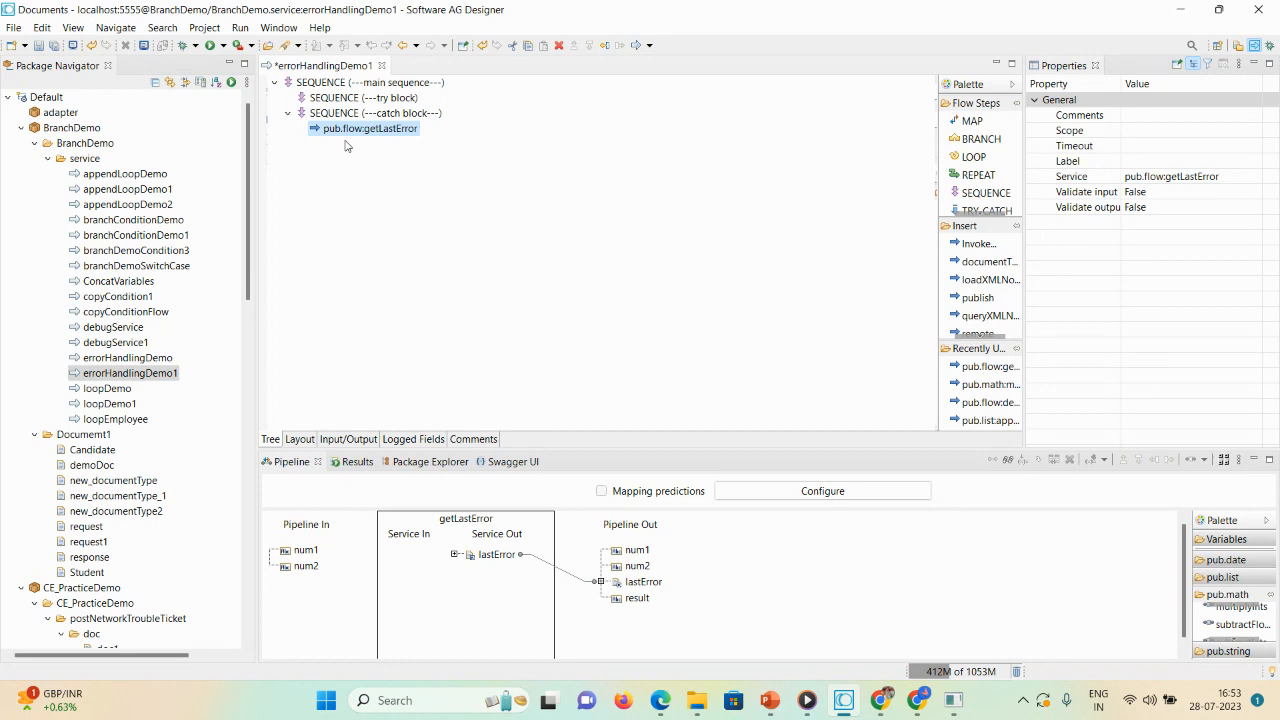
pyautogui.moveTo(376, 138)
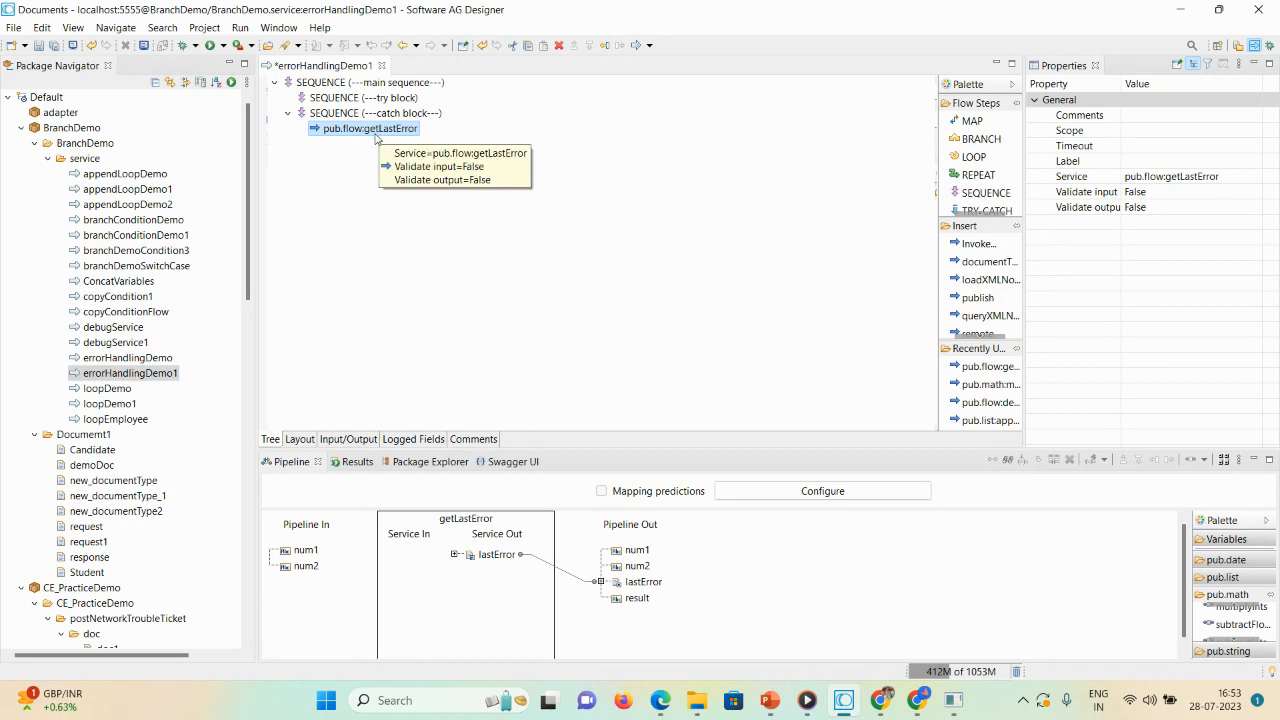
# Step: Disable the catch block SEQUENCE via Disable Step in its context menu
pyautogui.click(376, 112)
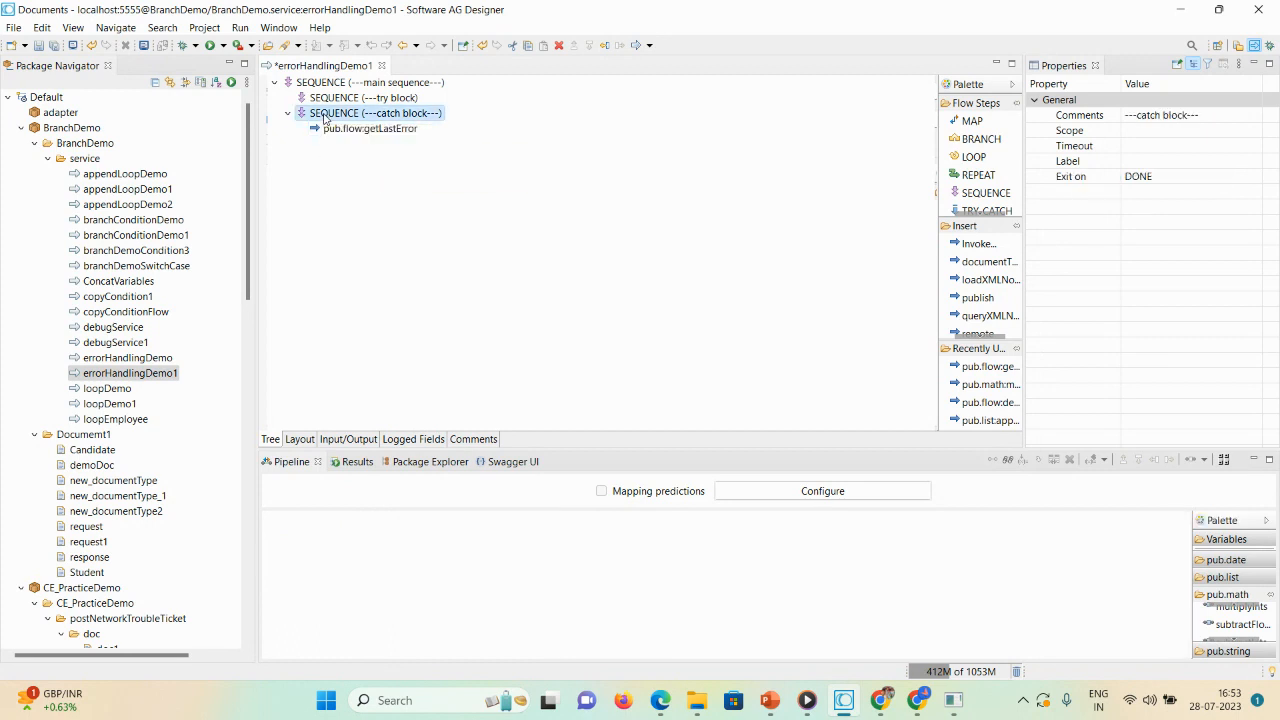
pyautogui.rightClick(376, 112)
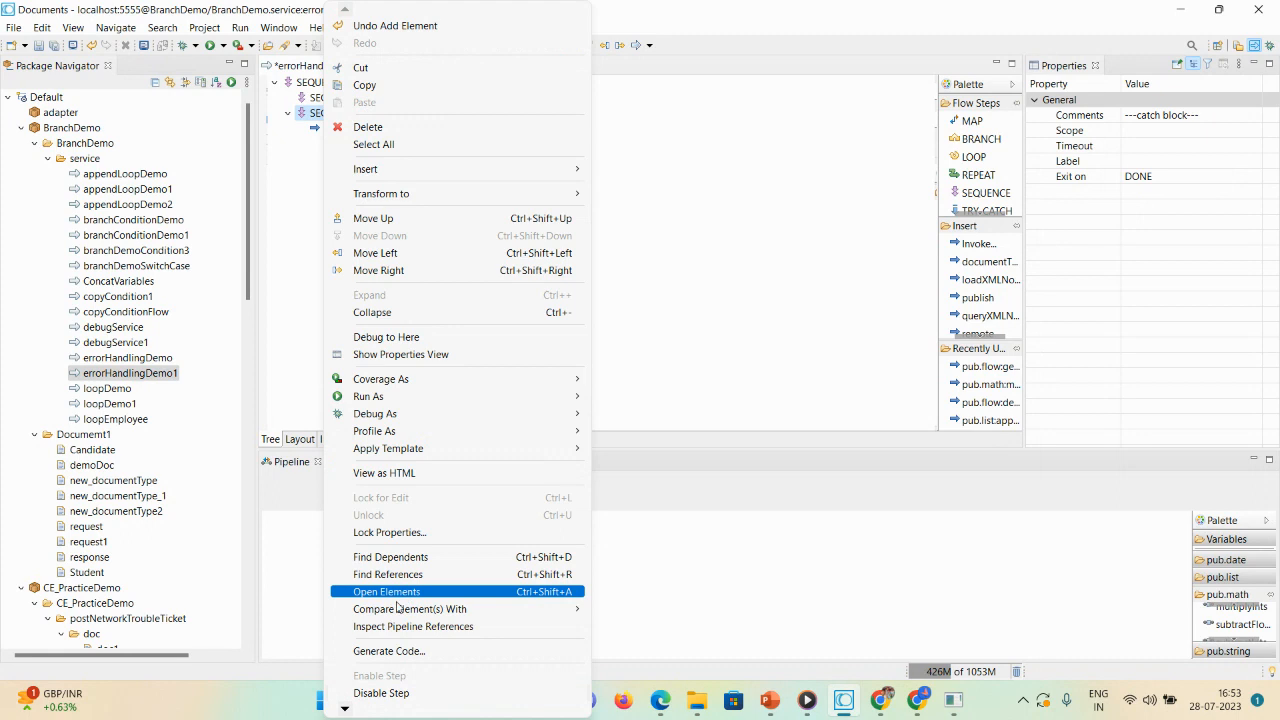
pyautogui.moveTo(380, 692)
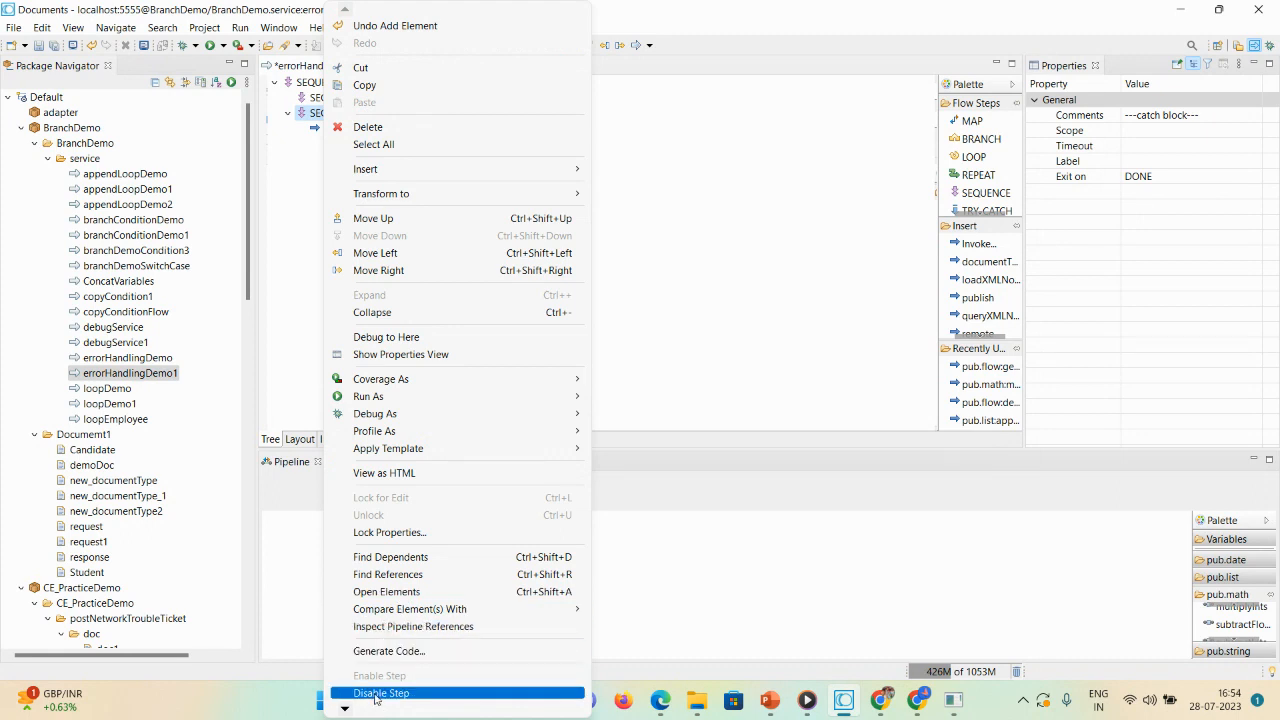
pyautogui.click(382, 692)
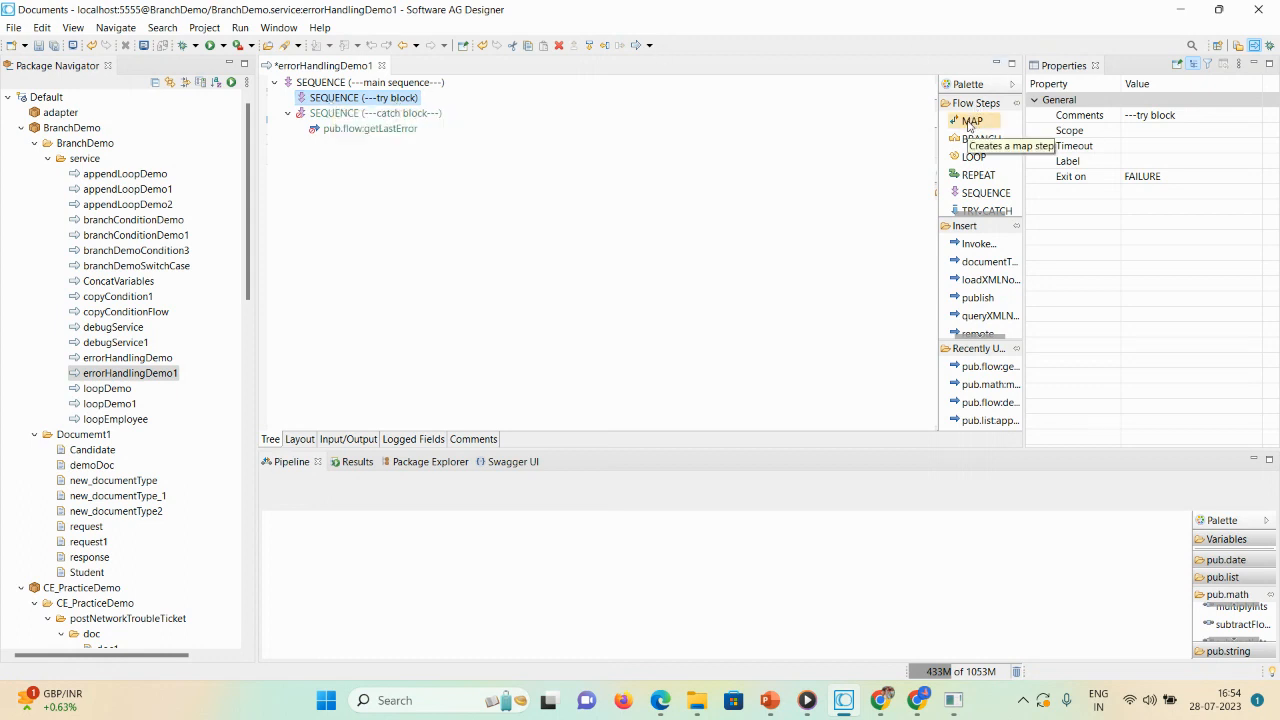
# Step: Add a MAP in the try block with pub.math:subtractFloats, linking num1, num2 and value to result
pyautogui.click(364, 96)
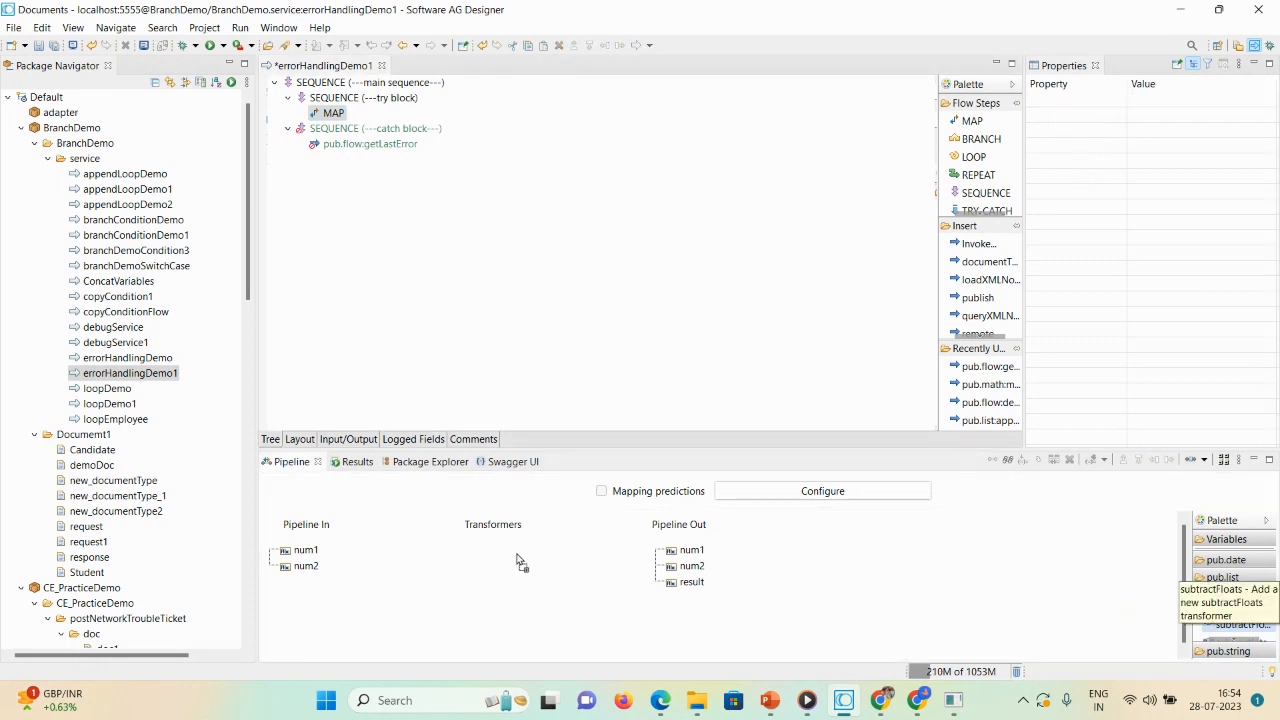
pyautogui.click(492, 546)
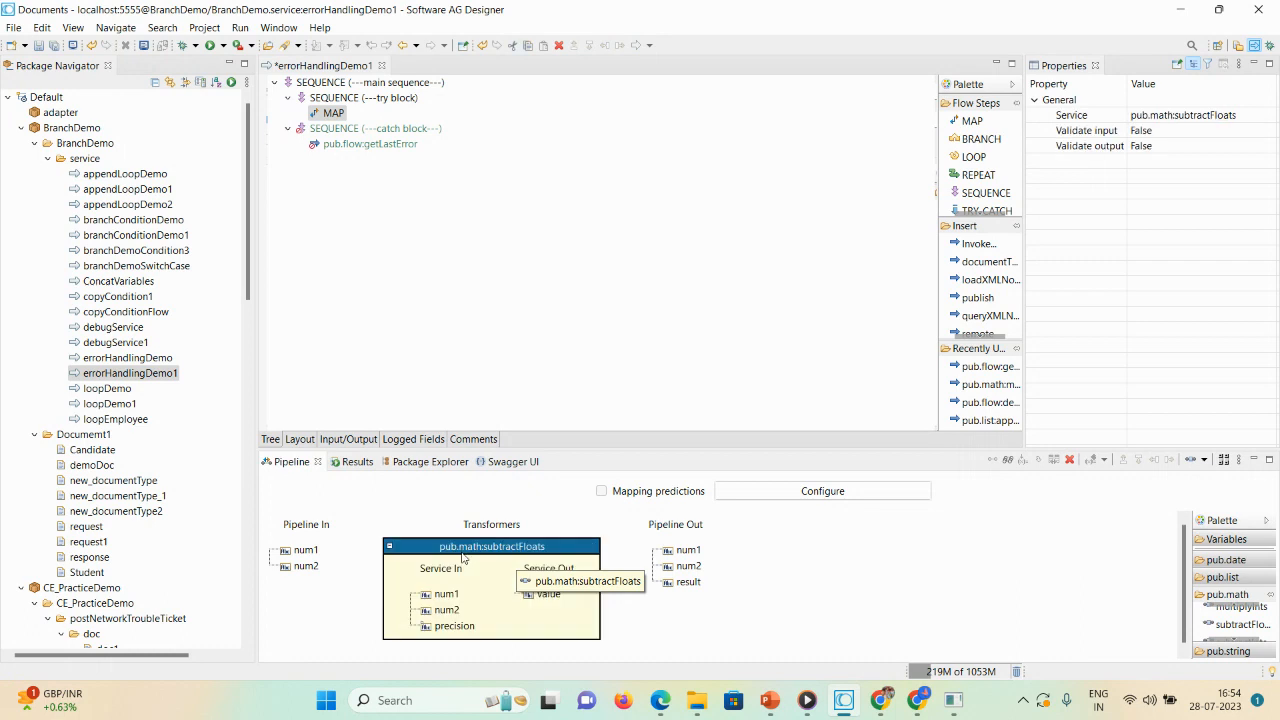
pyautogui.click(308, 548)
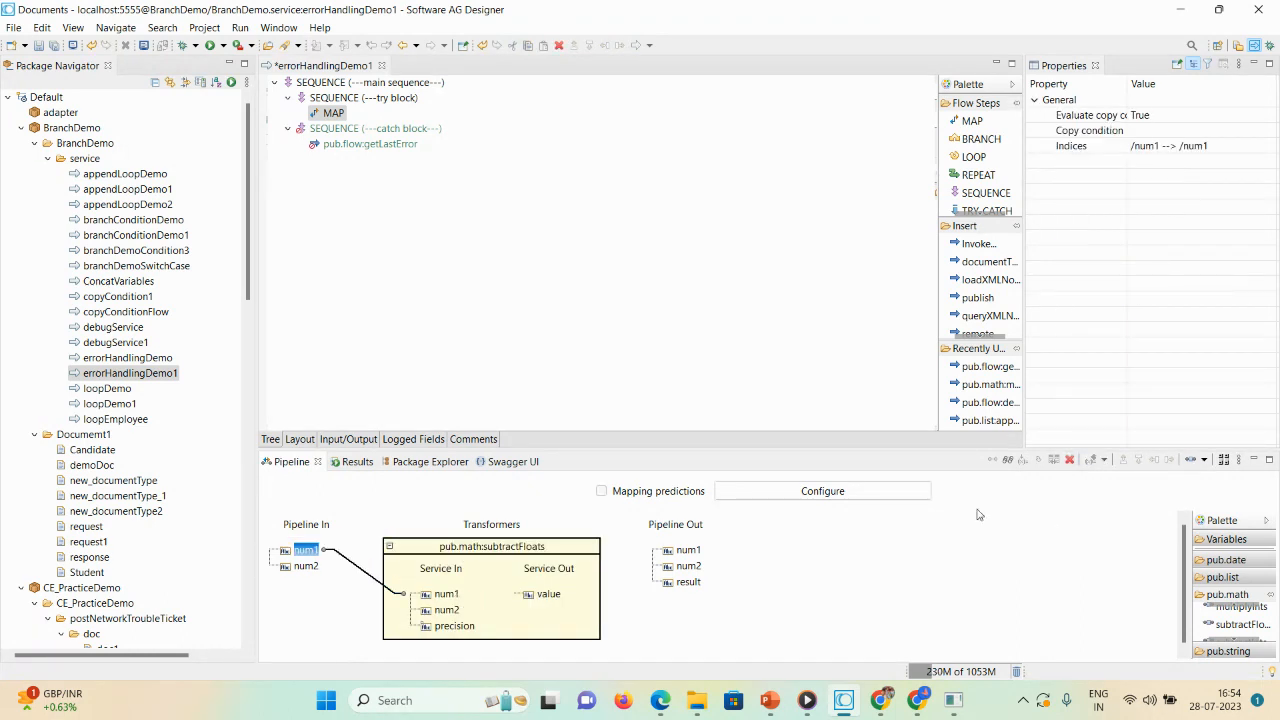
pyautogui.click(304, 564)
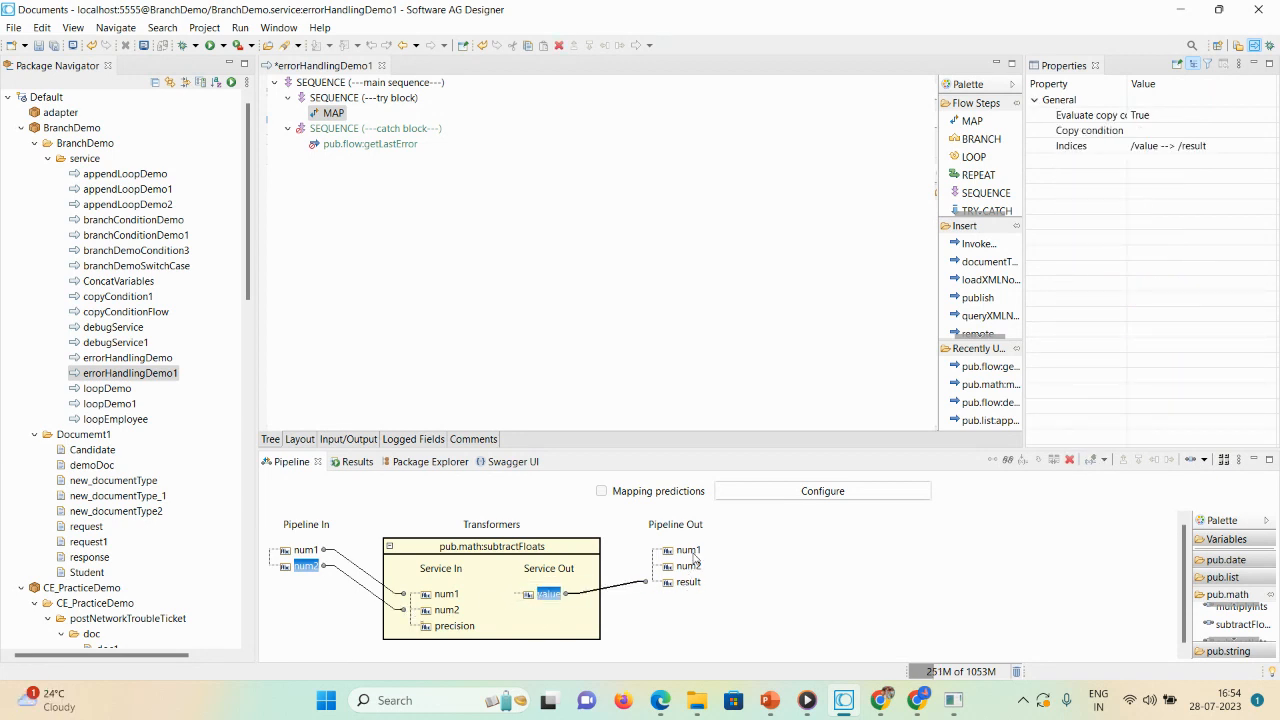
# Step: Inspect the num1 and num2 field details in the MAP pipeline
pyautogui.click(688, 548)
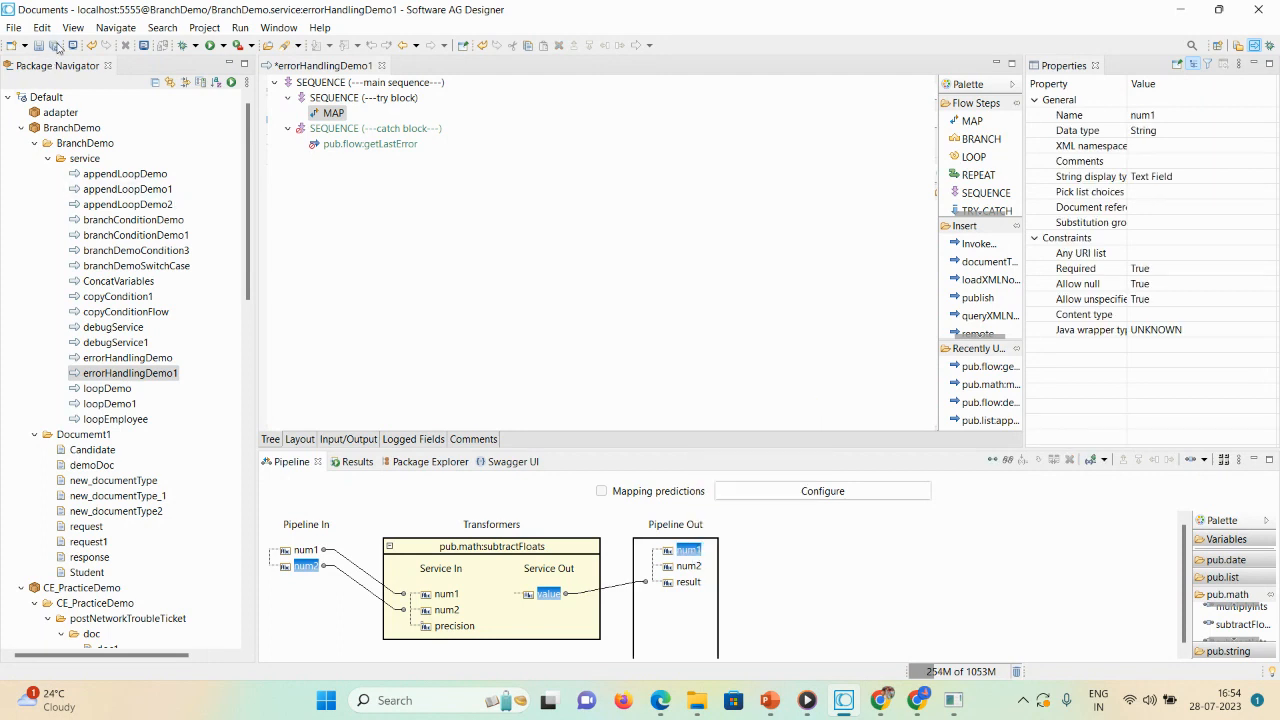
pyautogui.click(336, 112)
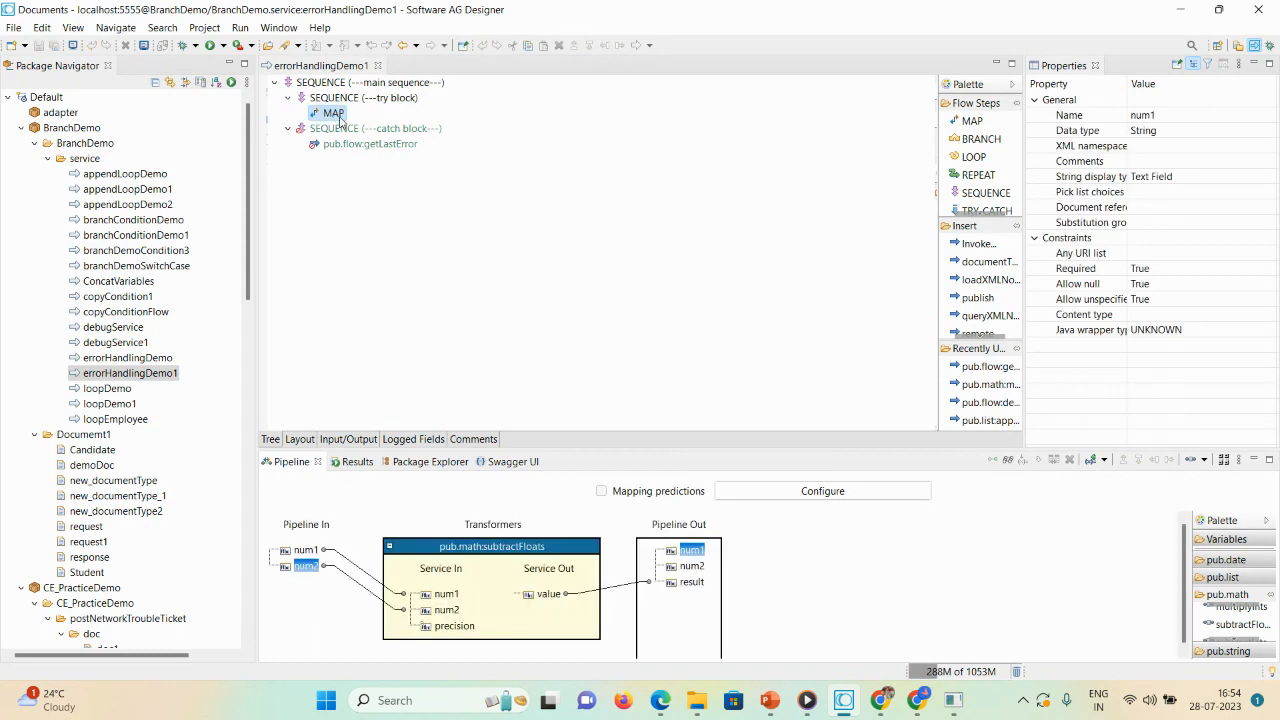
pyautogui.click(764, 536)
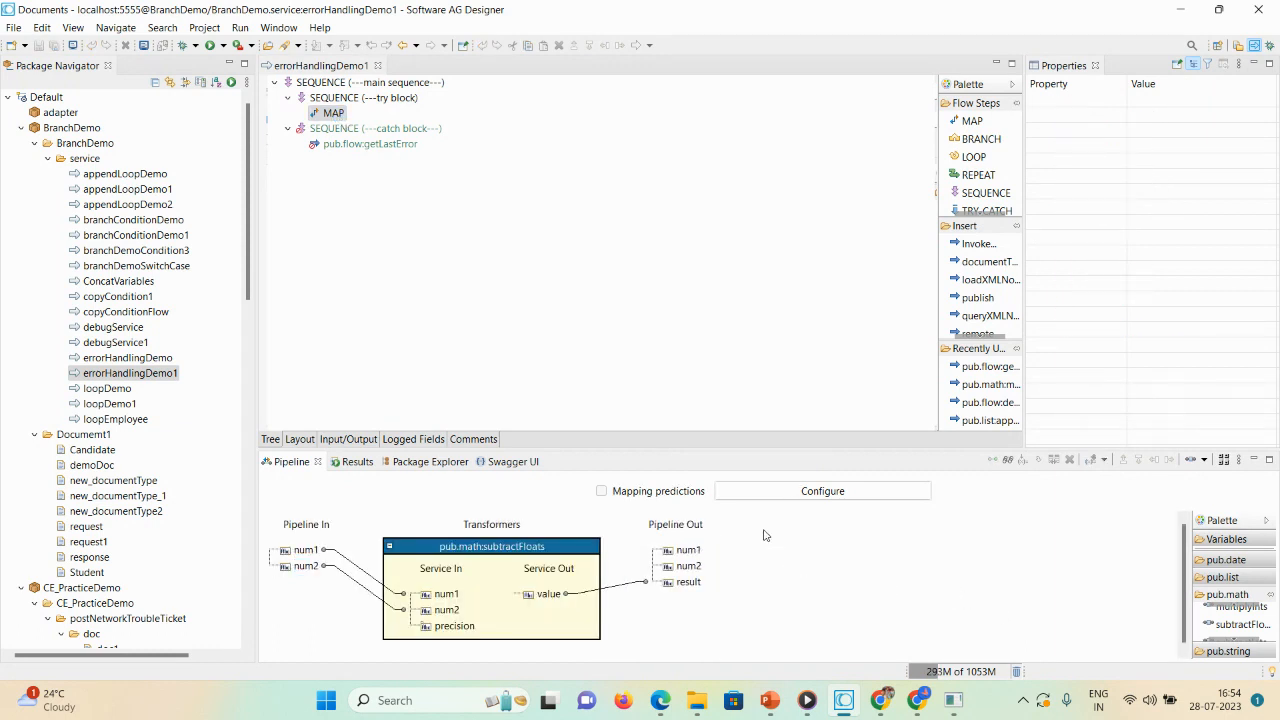
pyautogui.click(688, 548)
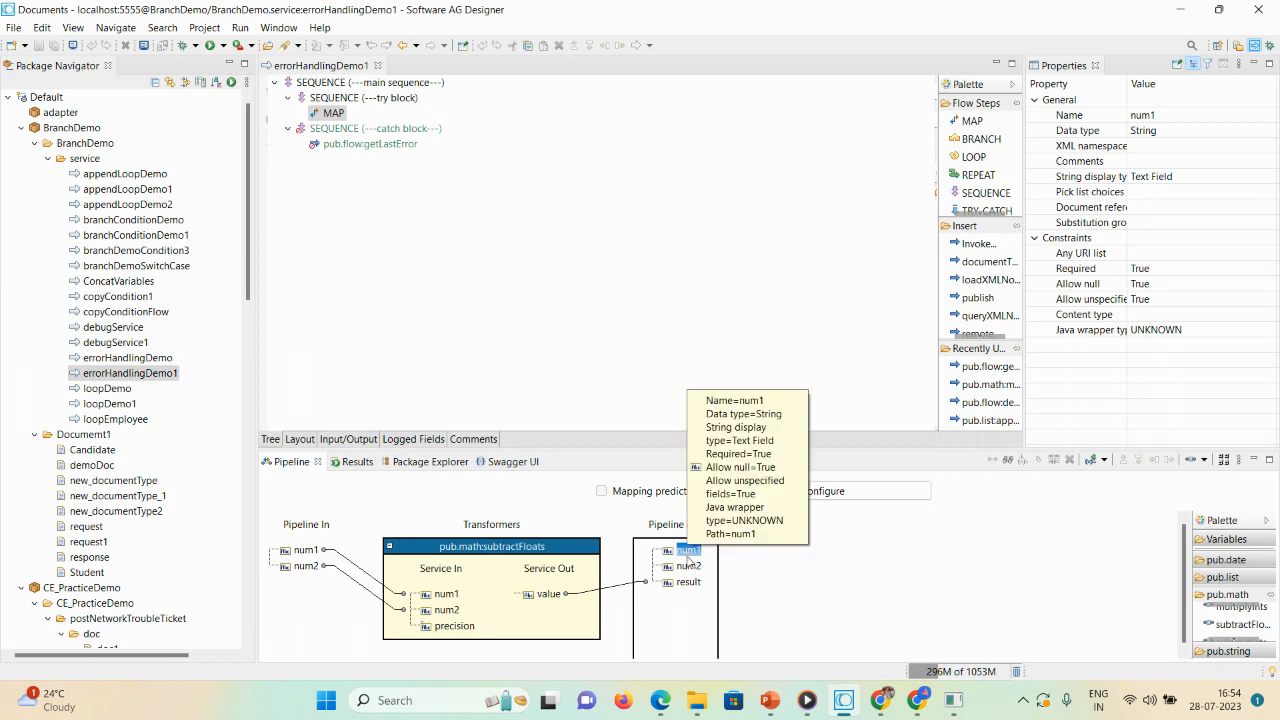
pyautogui.click(688, 566)
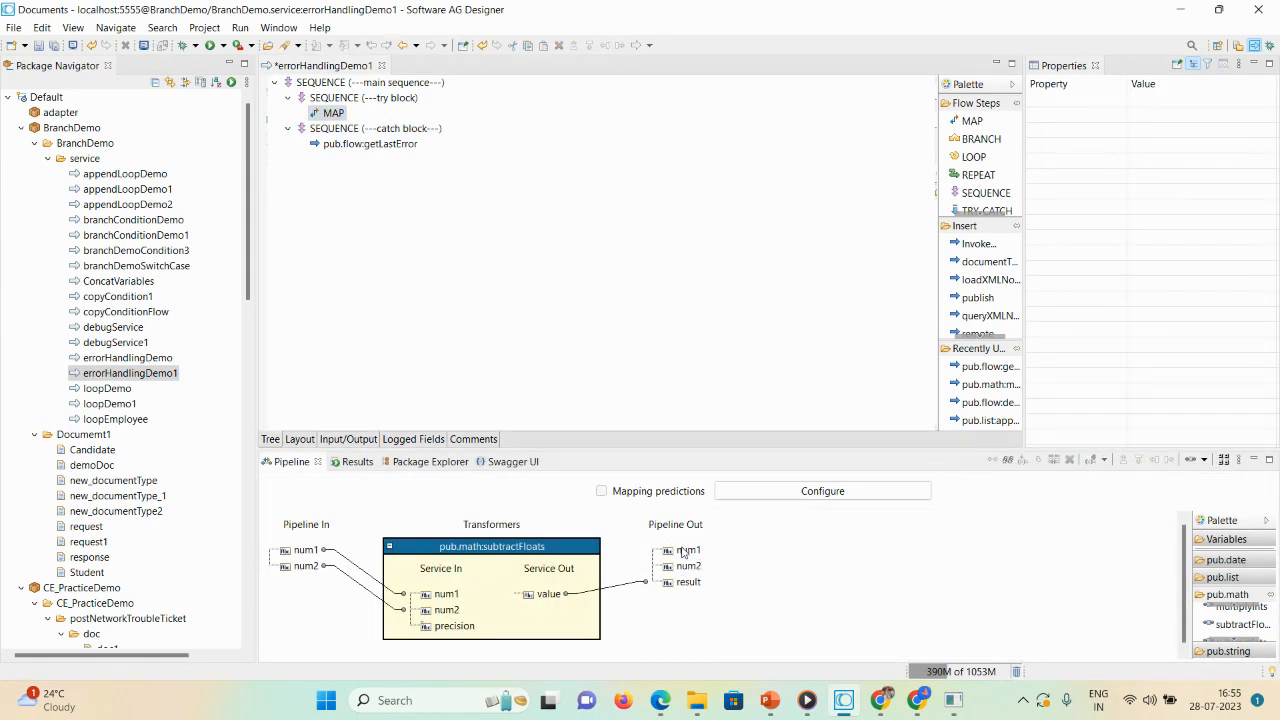
# Step: Save and run the flow service with num1=4 and num2=5, returning -1.0
pyautogui.click(332, 112)
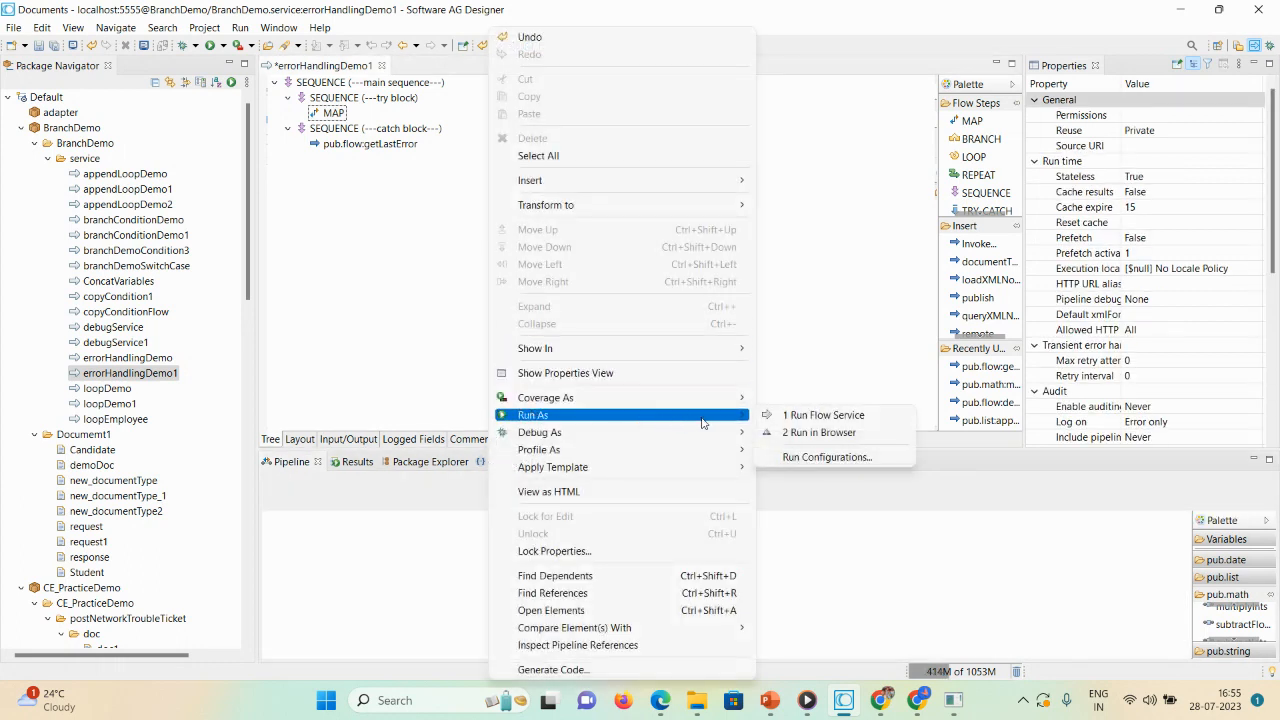
pyautogui.click(824, 414)
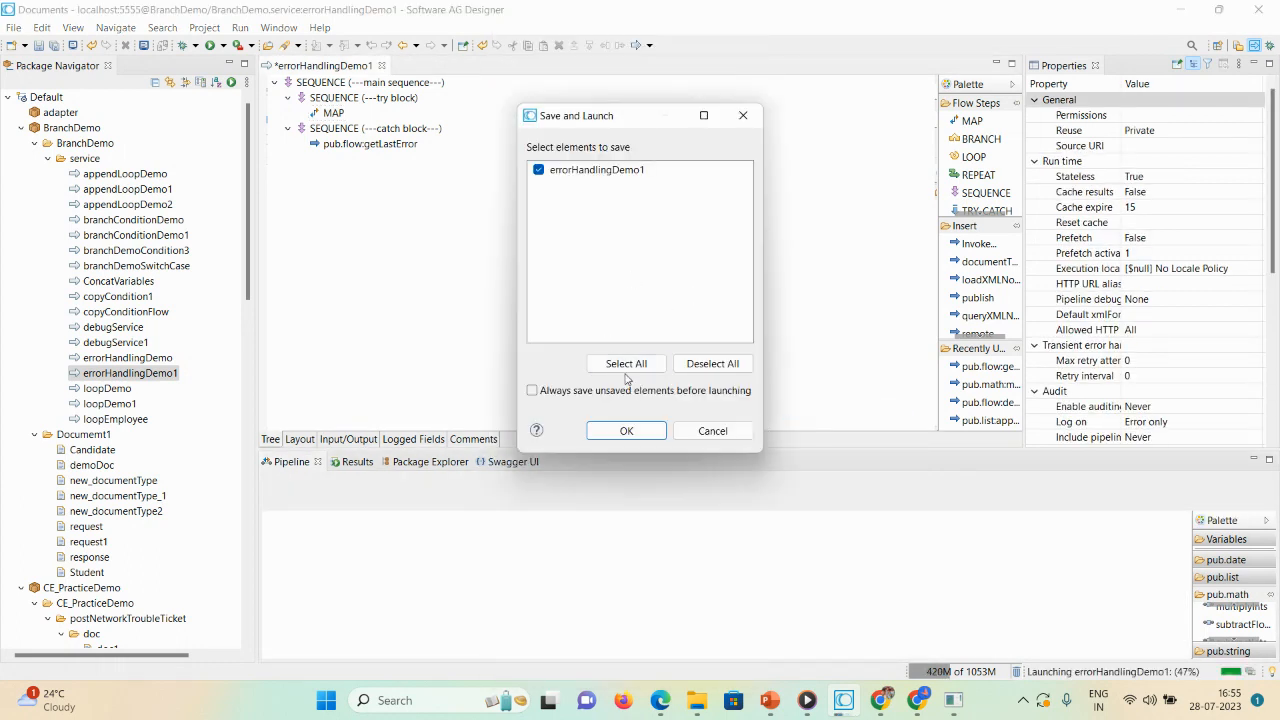
pyautogui.click(626, 430)
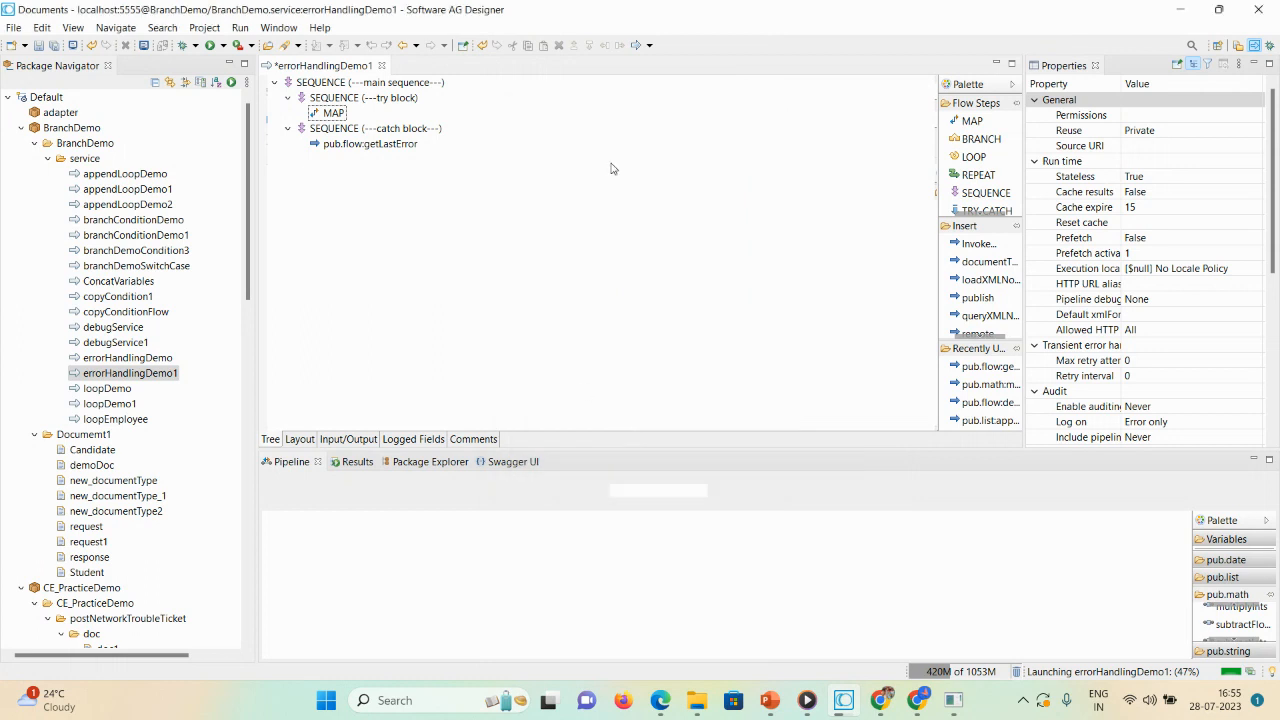
pyautogui.click(224, 44)
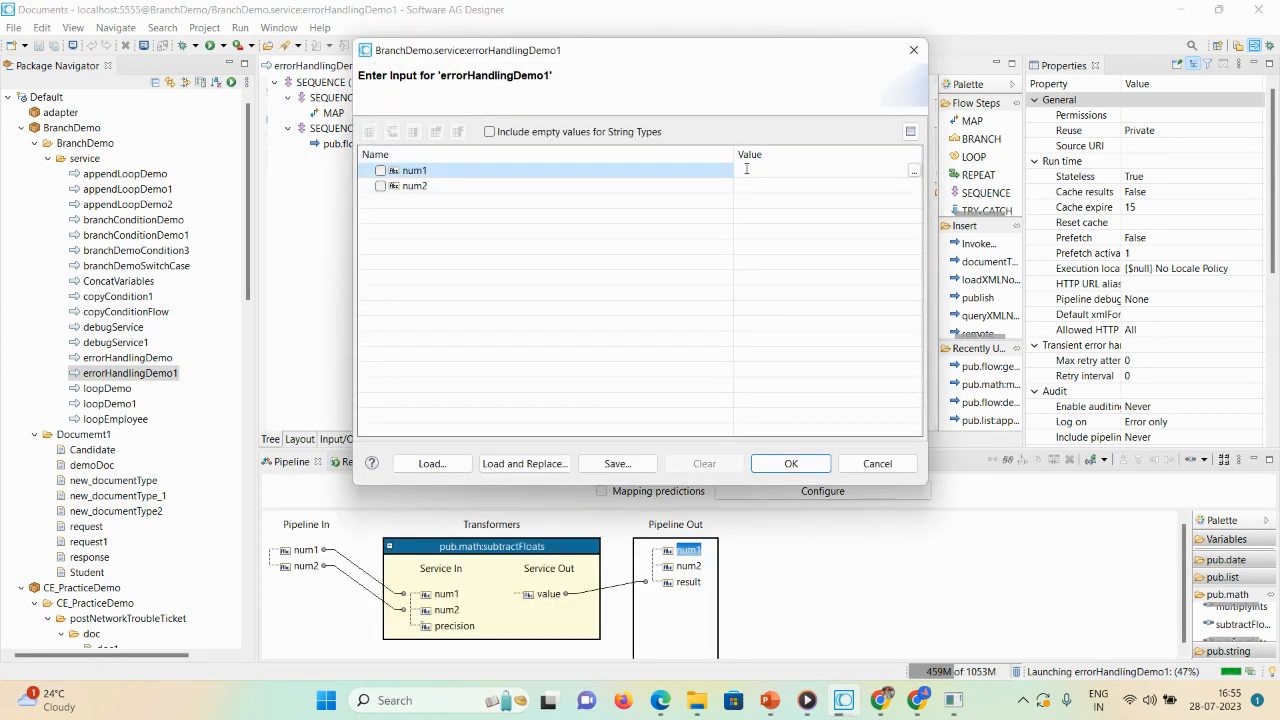
pyautogui.write('4')
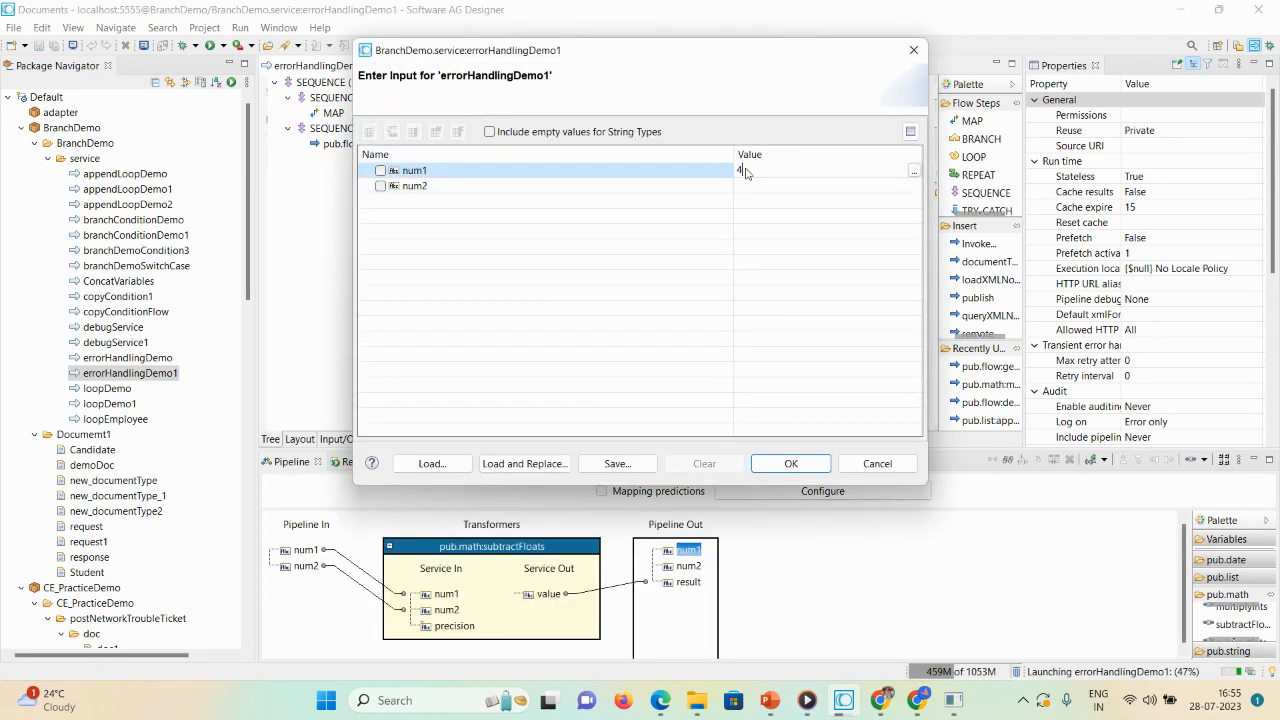
pyautogui.click(780, 186)
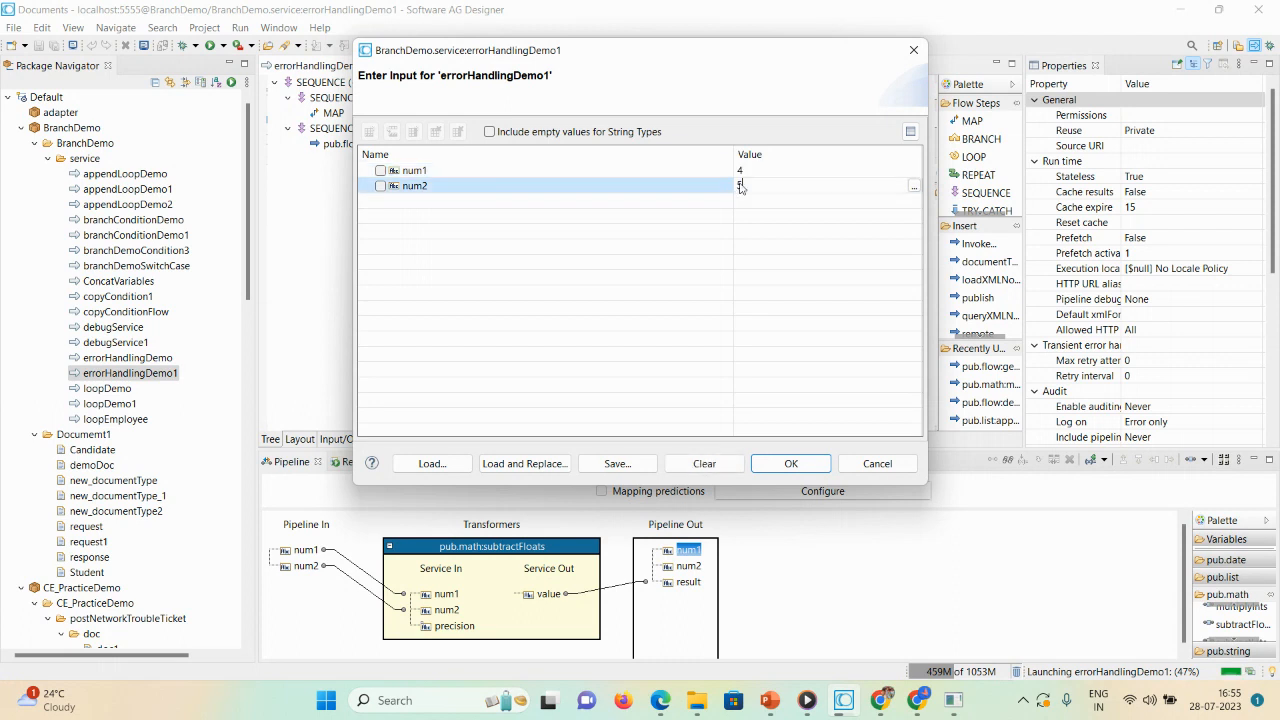
pyautogui.click(790, 464)
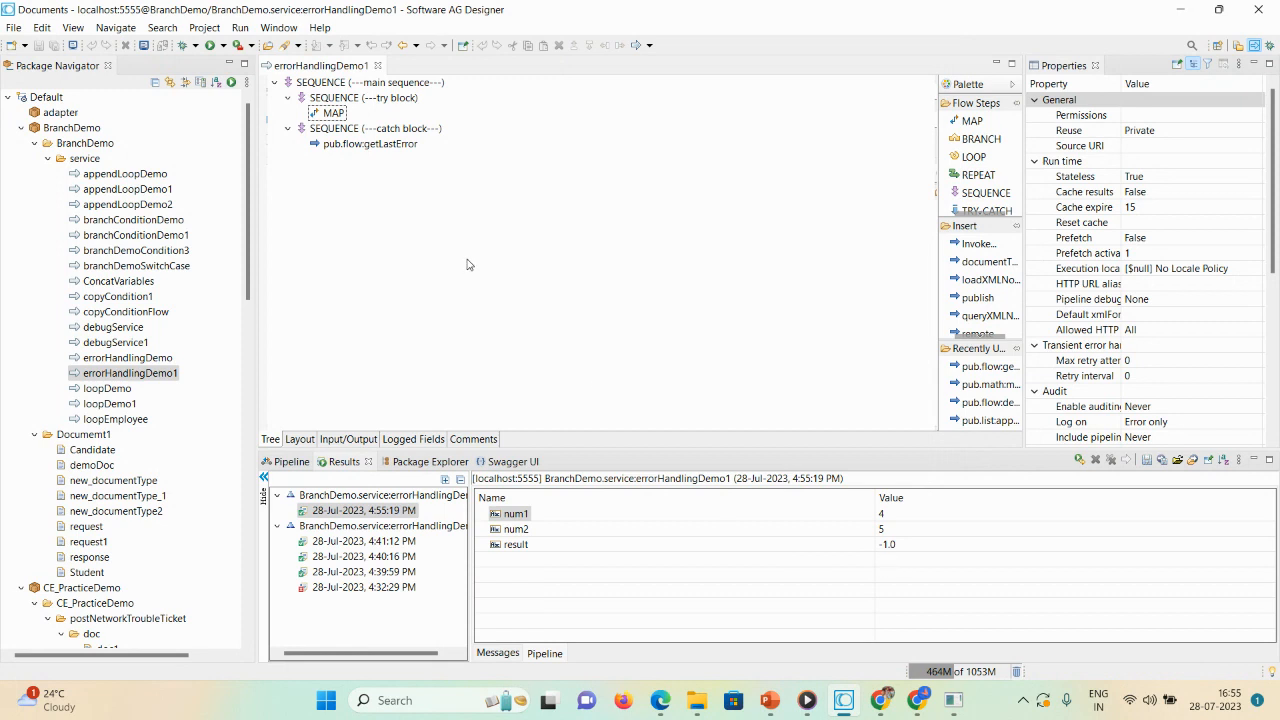
# Step: Rerun the flow service with num1 changed to 5, returning 0.0
pyautogui.rightClick(466, 250)
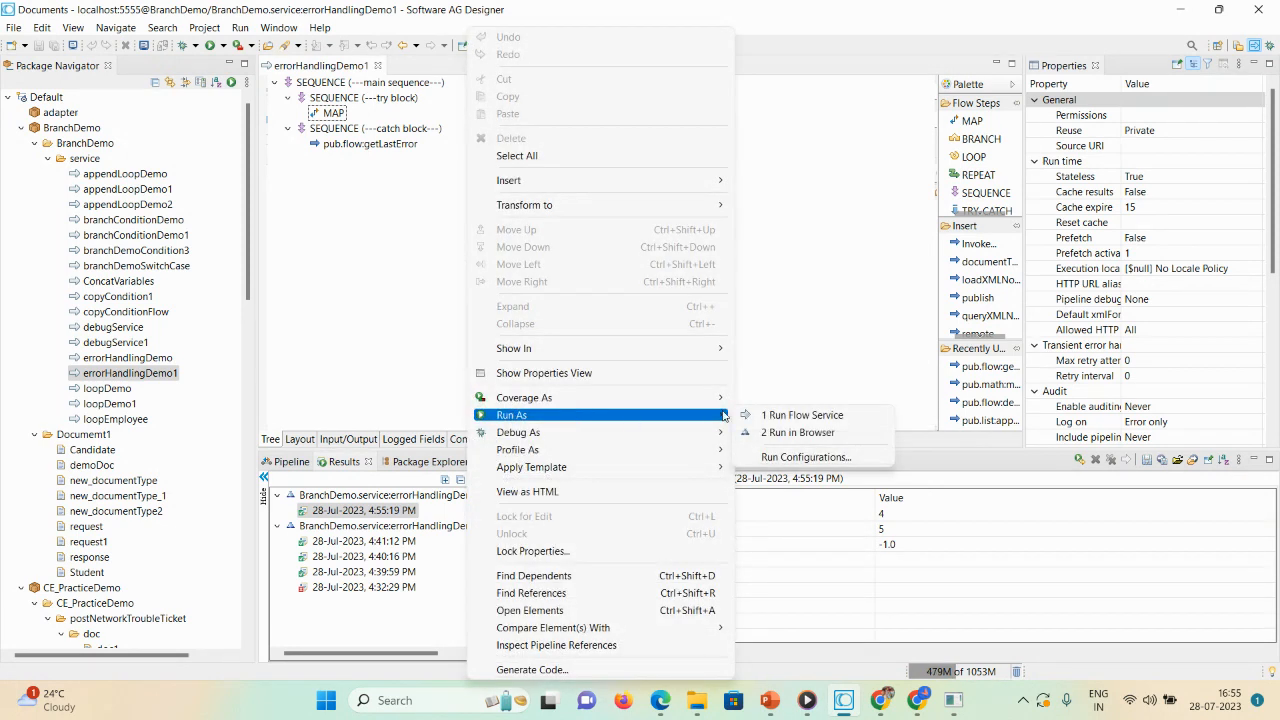
pyautogui.click(802, 414)
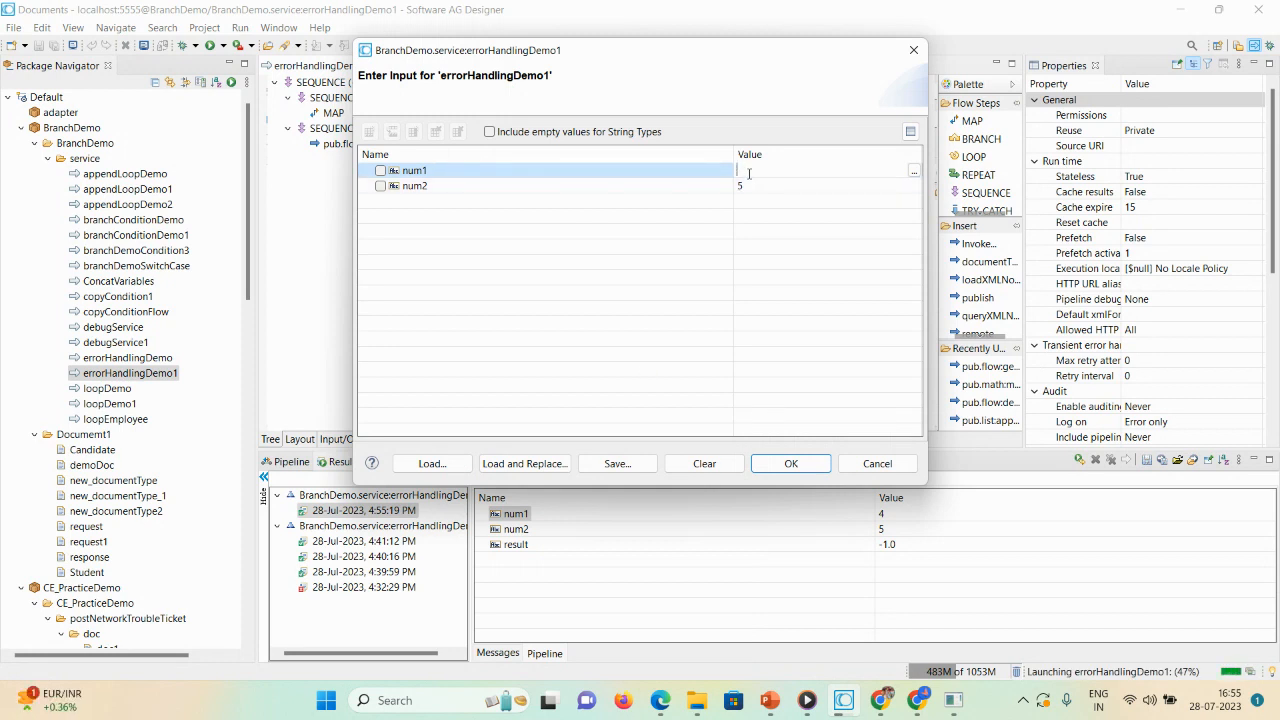
pyautogui.write('5')
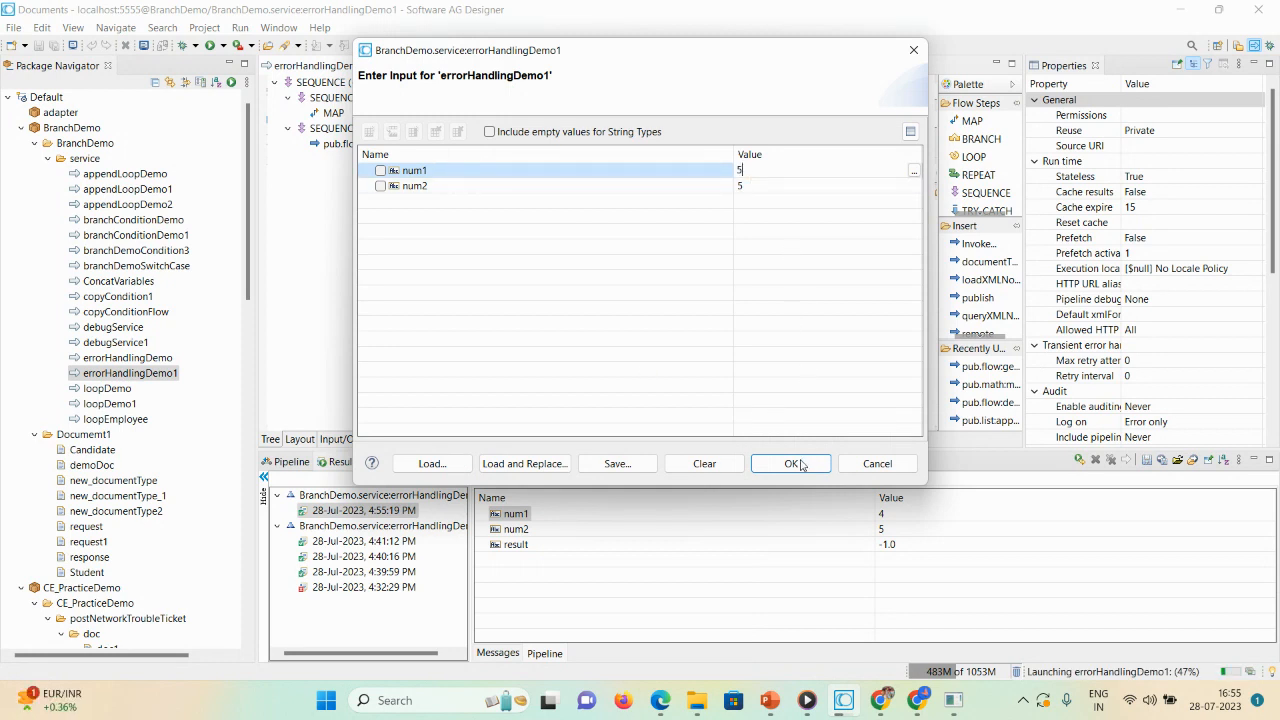
pyautogui.click(790, 464)
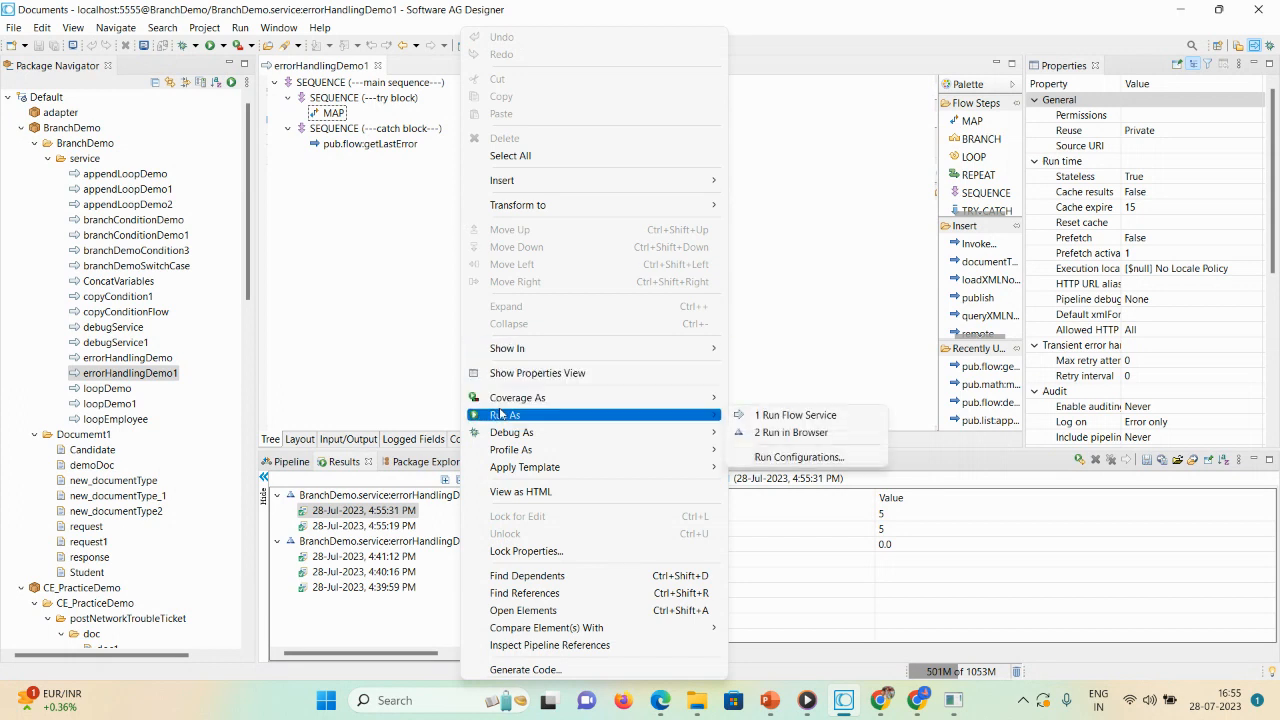
# Step: Run the service with num2 set to f, producing lastError with a NumberFormatException
pyautogui.click(796, 414)
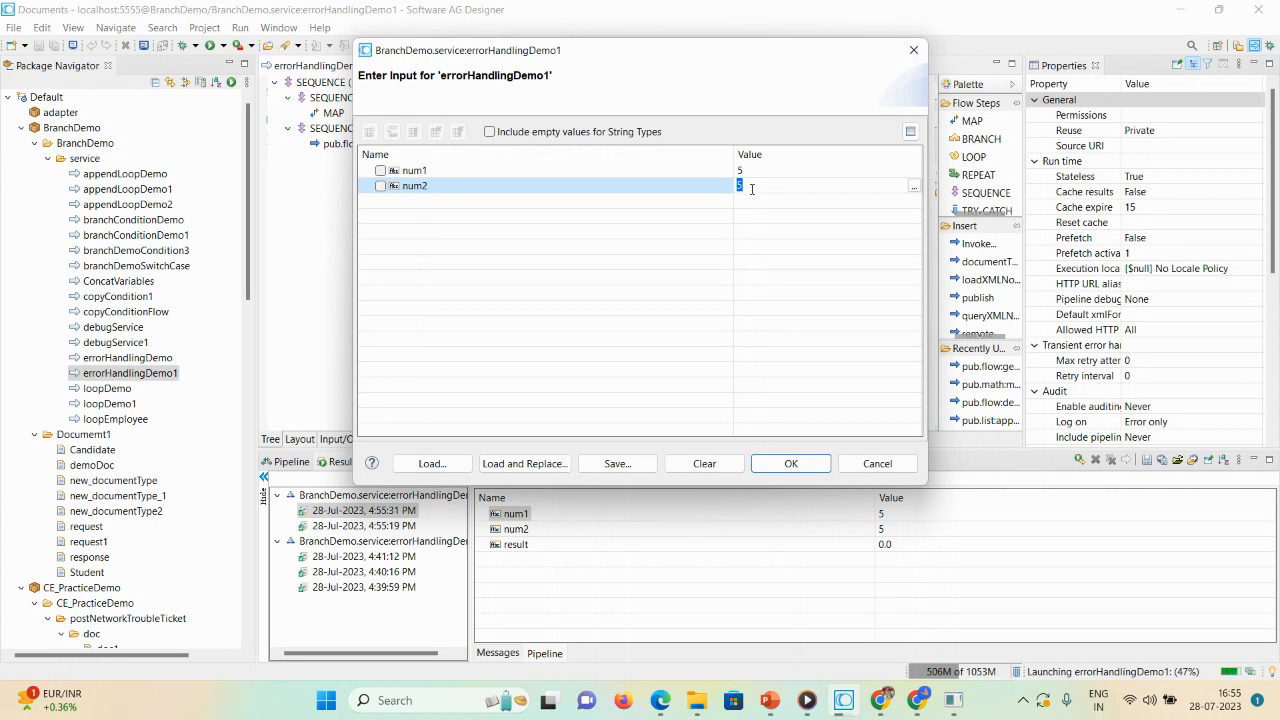
pyautogui.write('f')
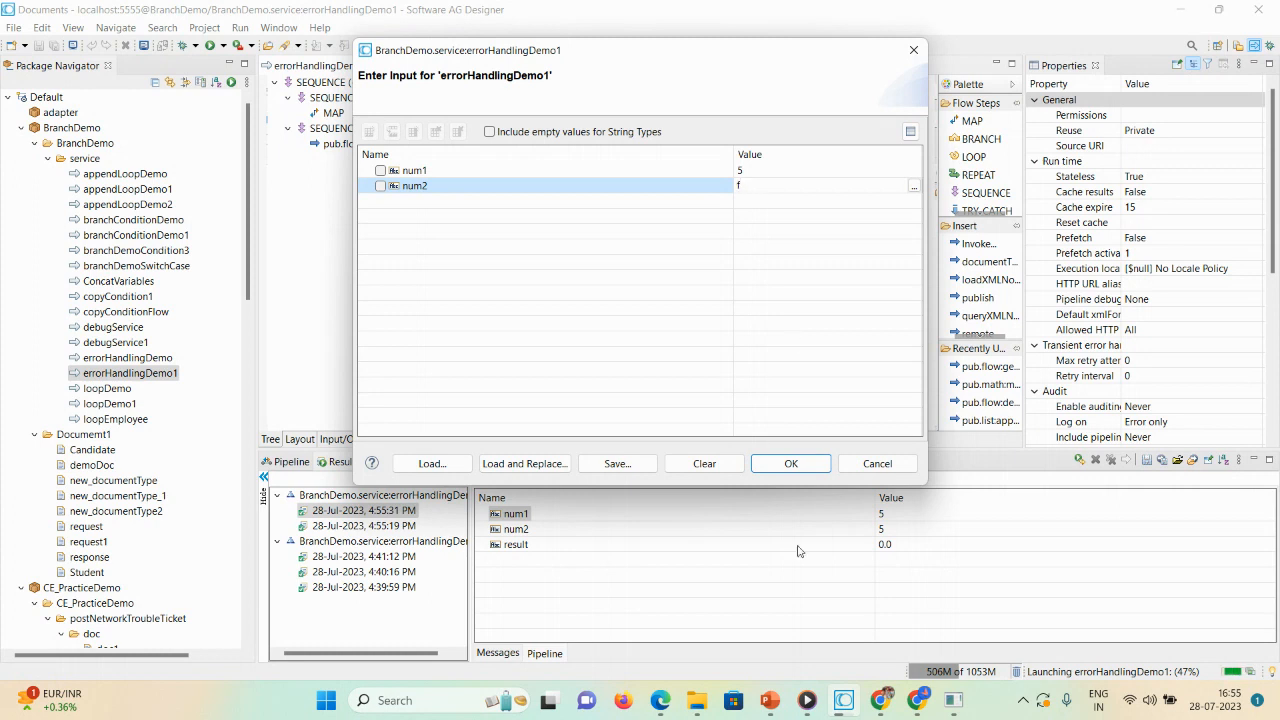
pyautogui.click(790, 464)
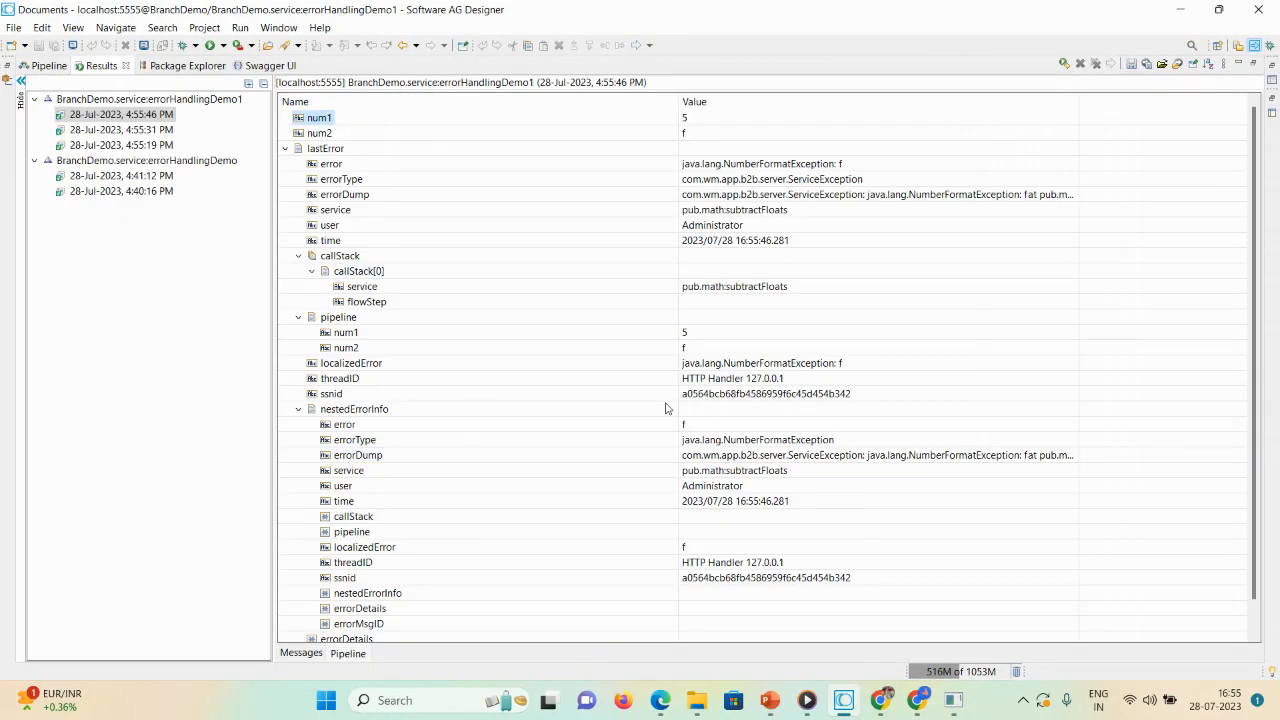
pyautogui.moveTo(820, 376)
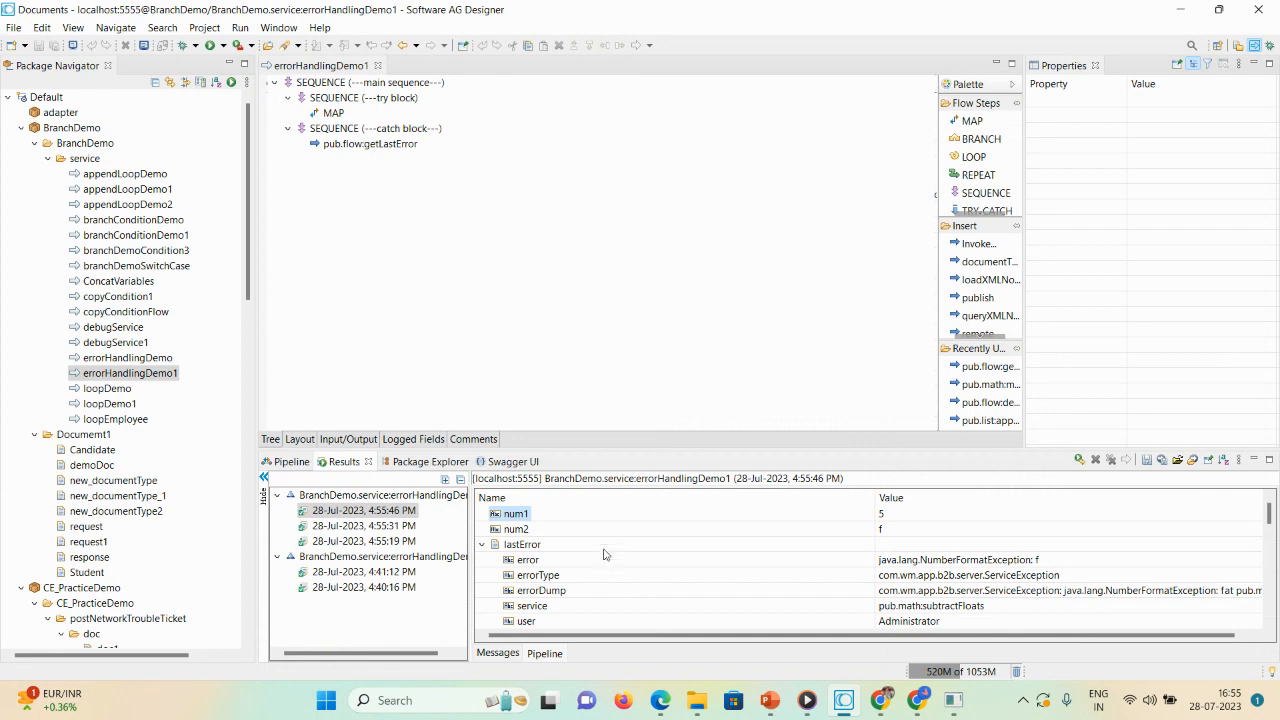
# Step: Launch Debug Flow Service with num1 5 and num2 f
pyautogui.rightClick(332, 112)
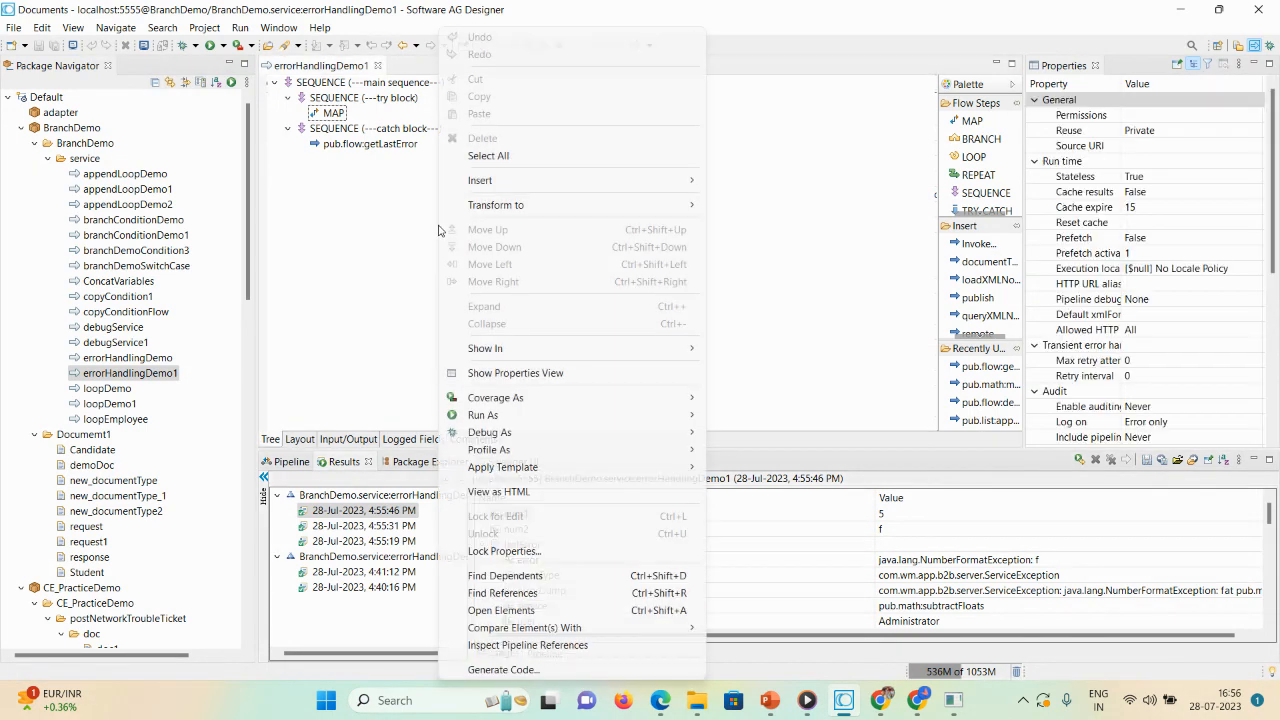
pyautogui.moveTo(488, 432)
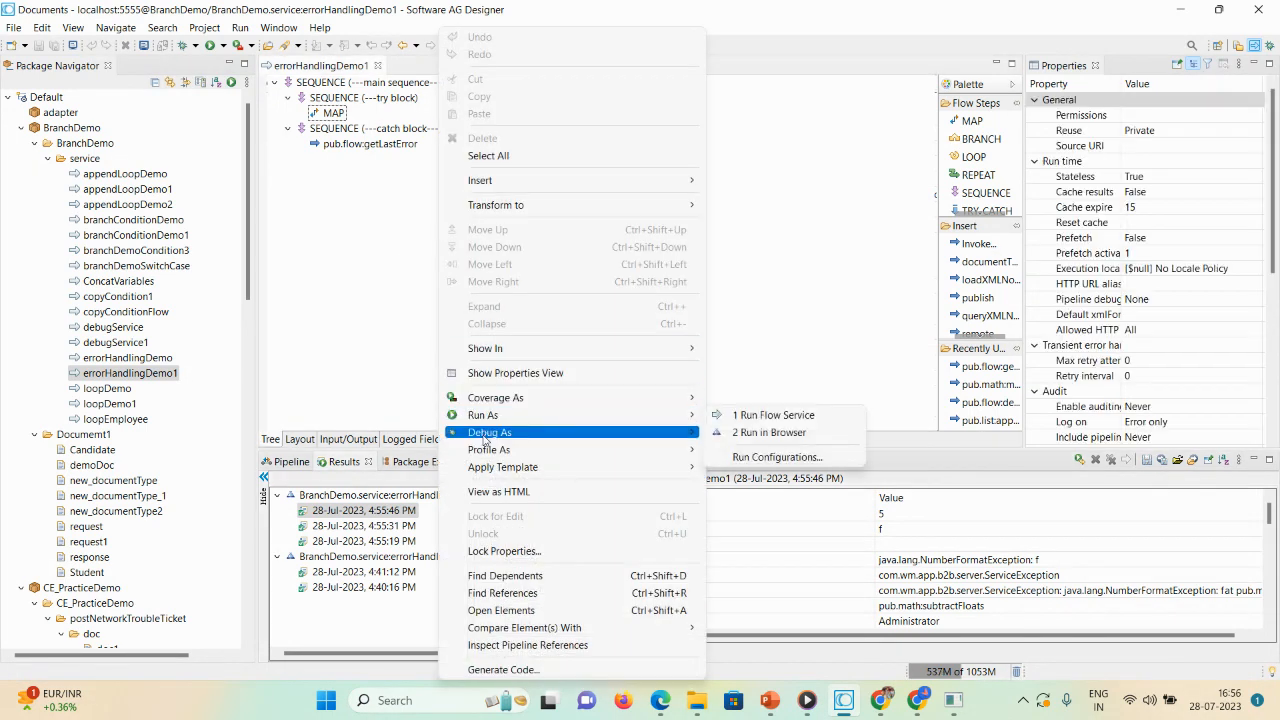
pyautogui.click(772, 414)
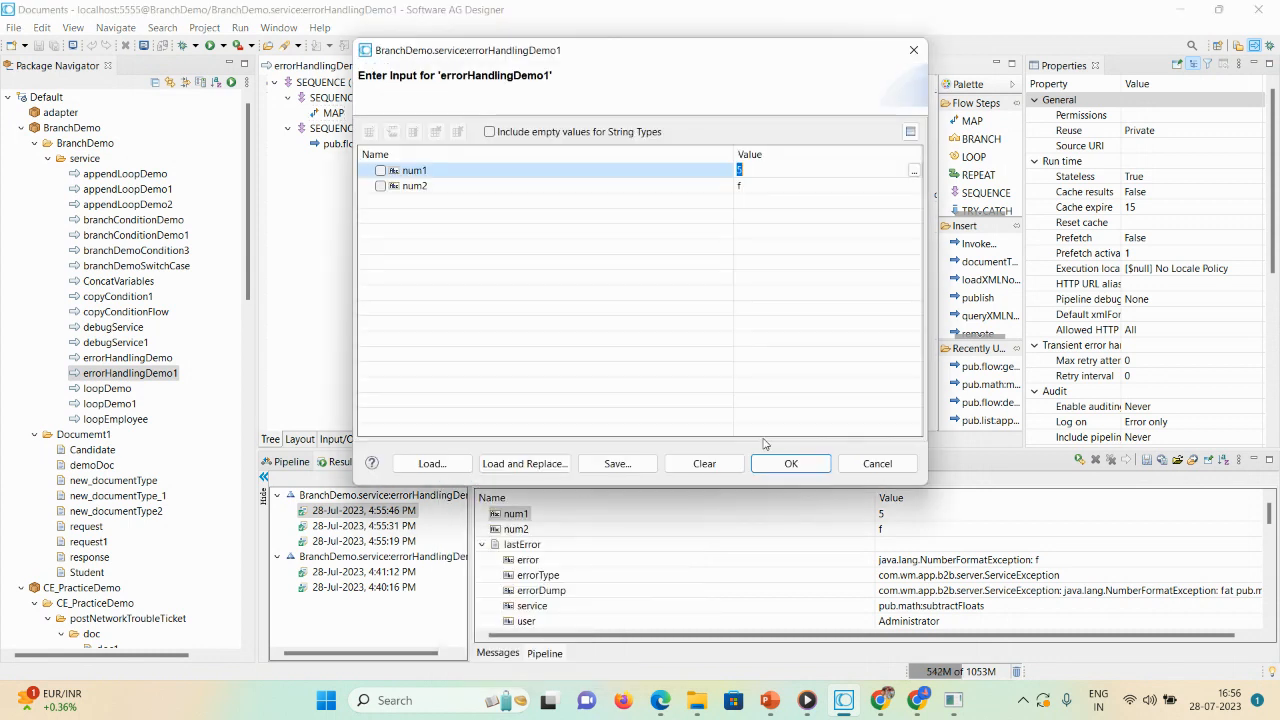
pyautogui.moveTo(728, 220)
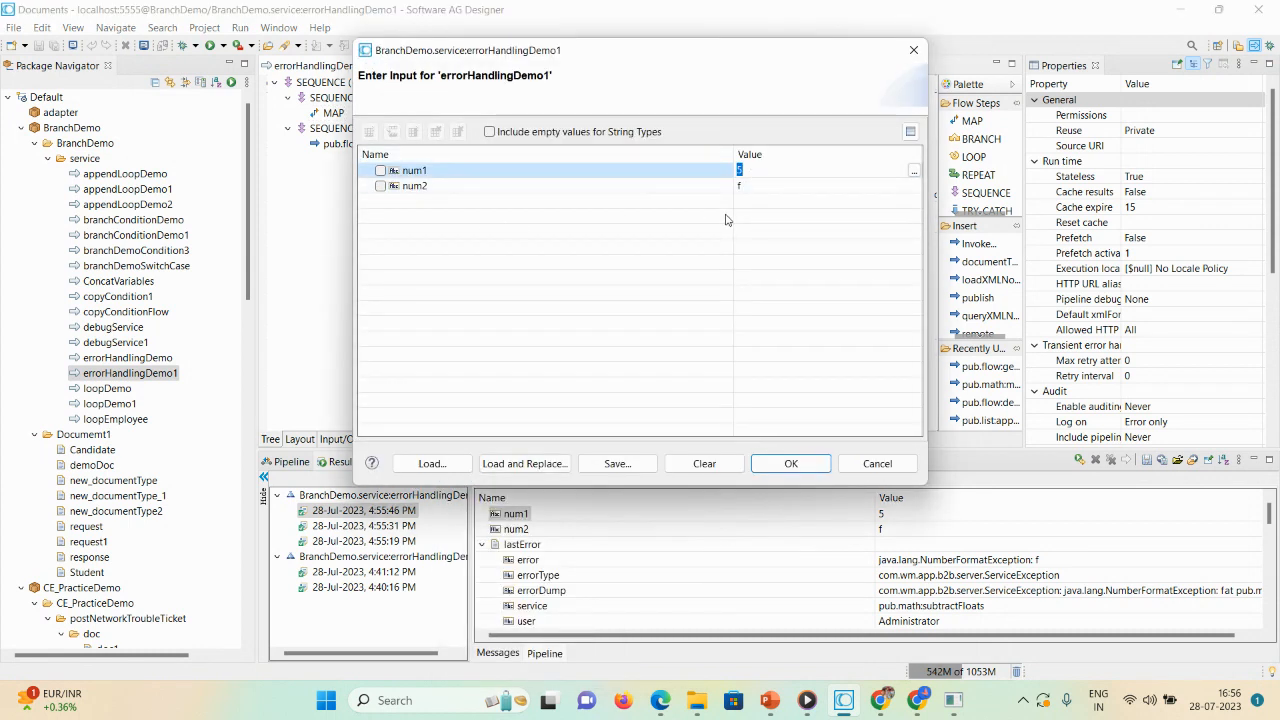
pyautogui.click(790, 464)
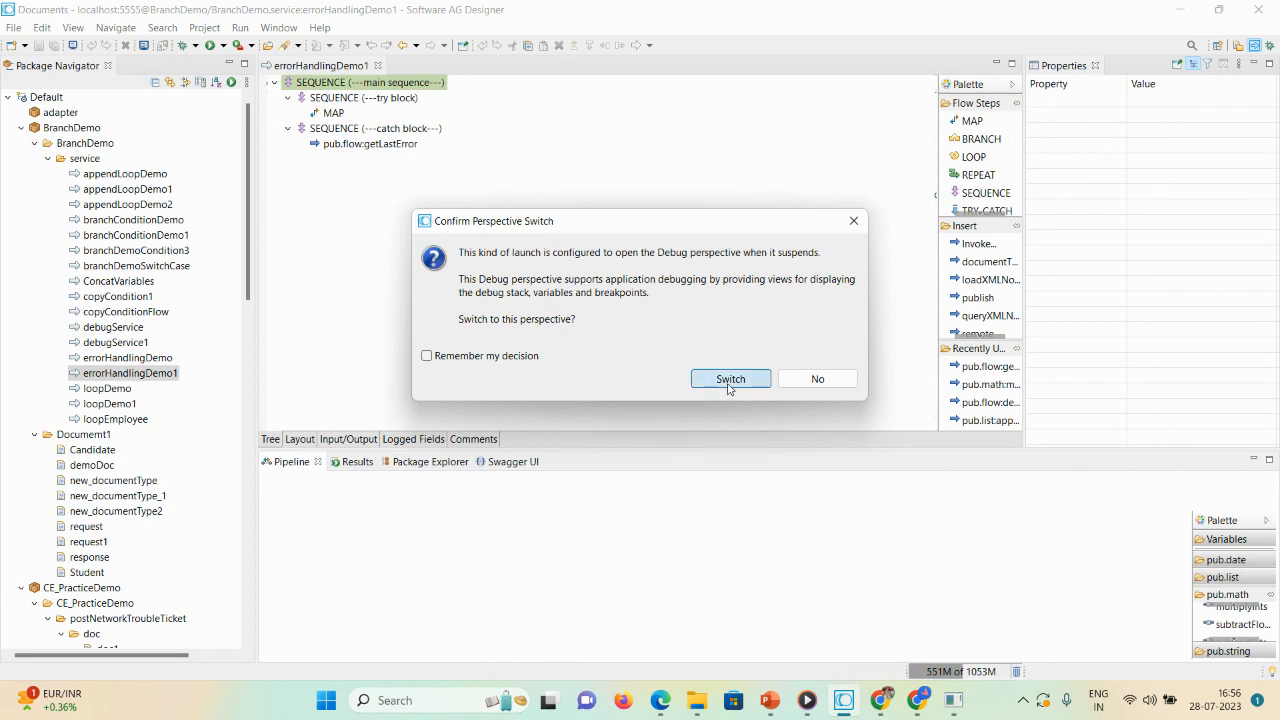
# Step: Switch to the Debug perspective and Step Over from the failing MAP to pub.flow:getLastError
pyautogui.click(730, 378)
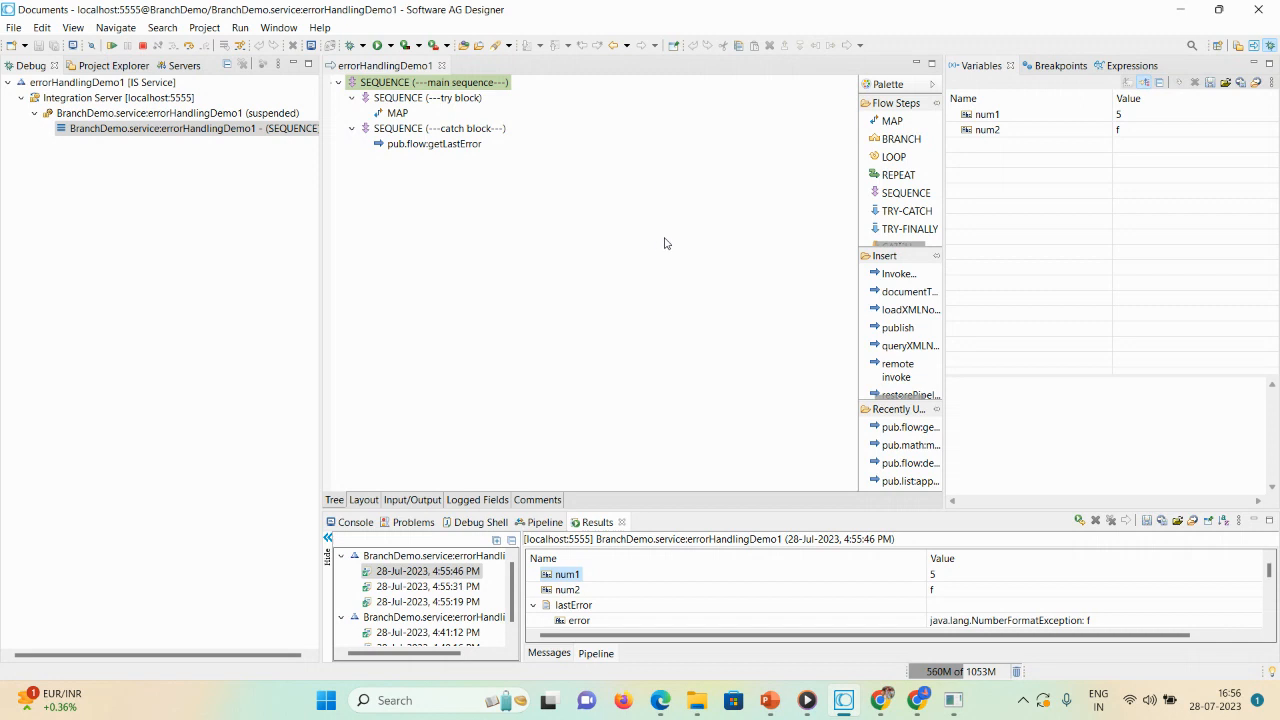
pyautogui.moveTo(178, 44)
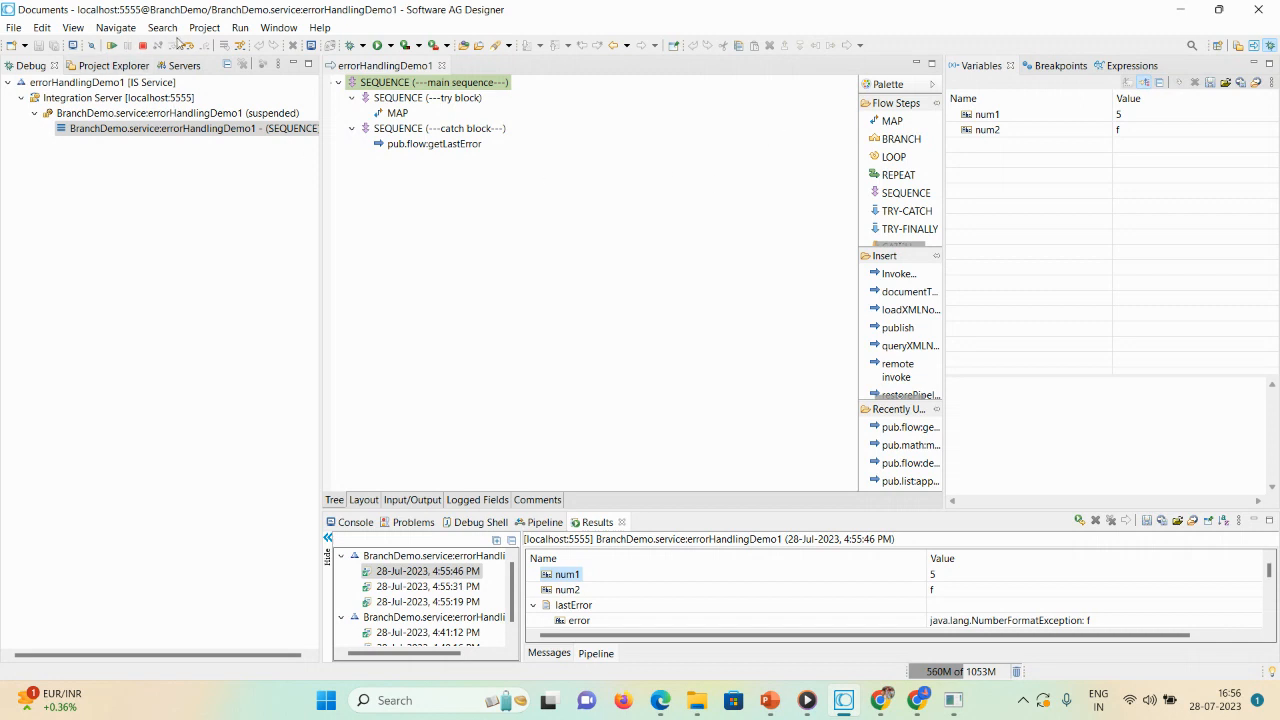
pyautogui.moveTo(186, 48)
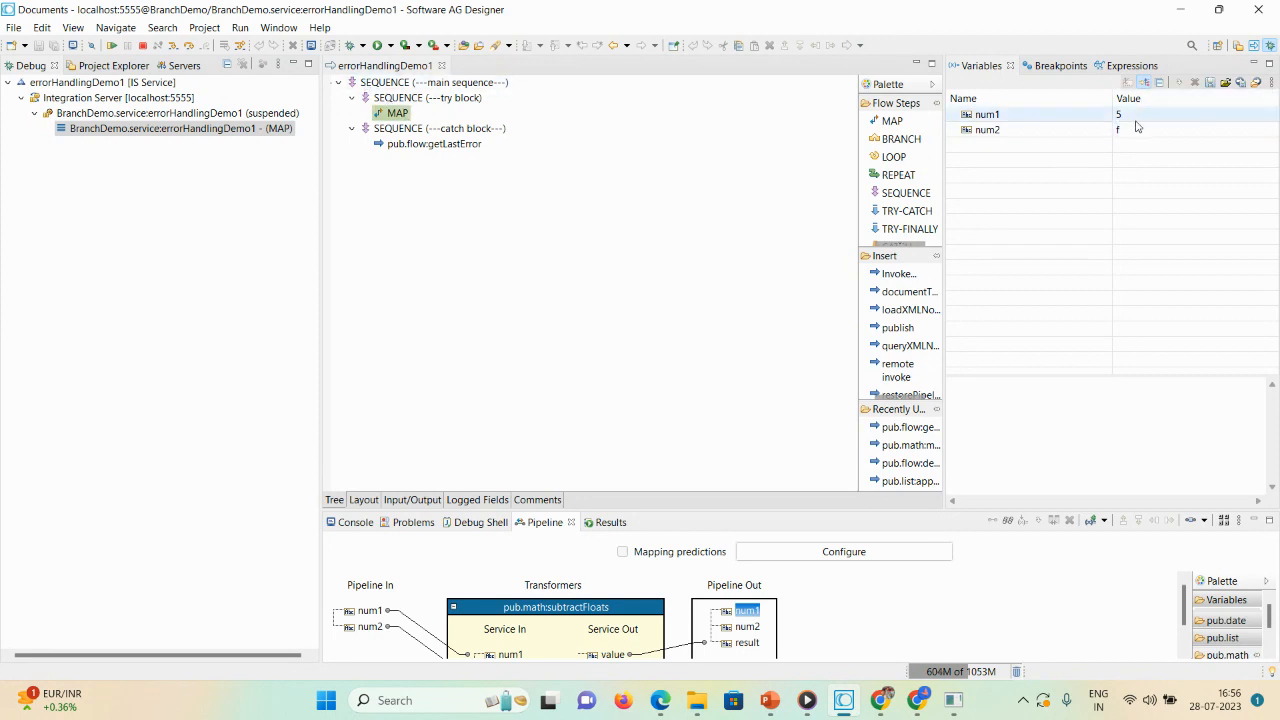
pyautogui.click(438, 128)
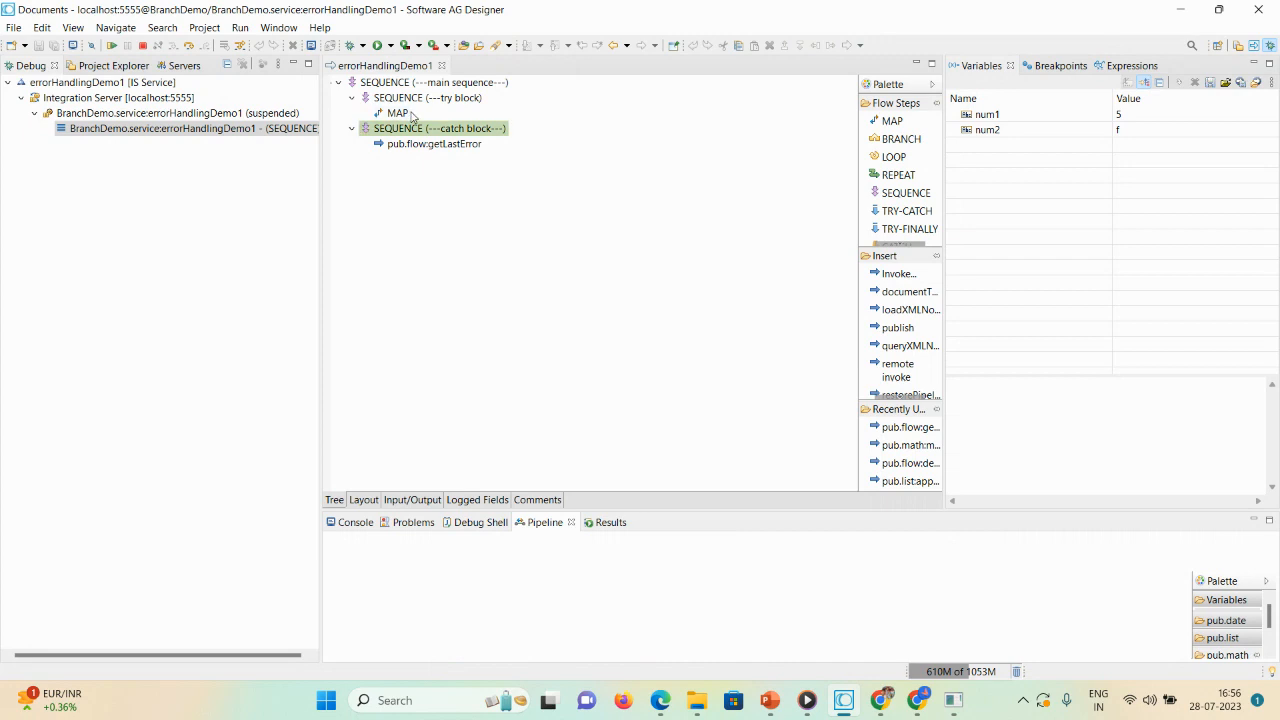
pyautogui.click(434, 144)
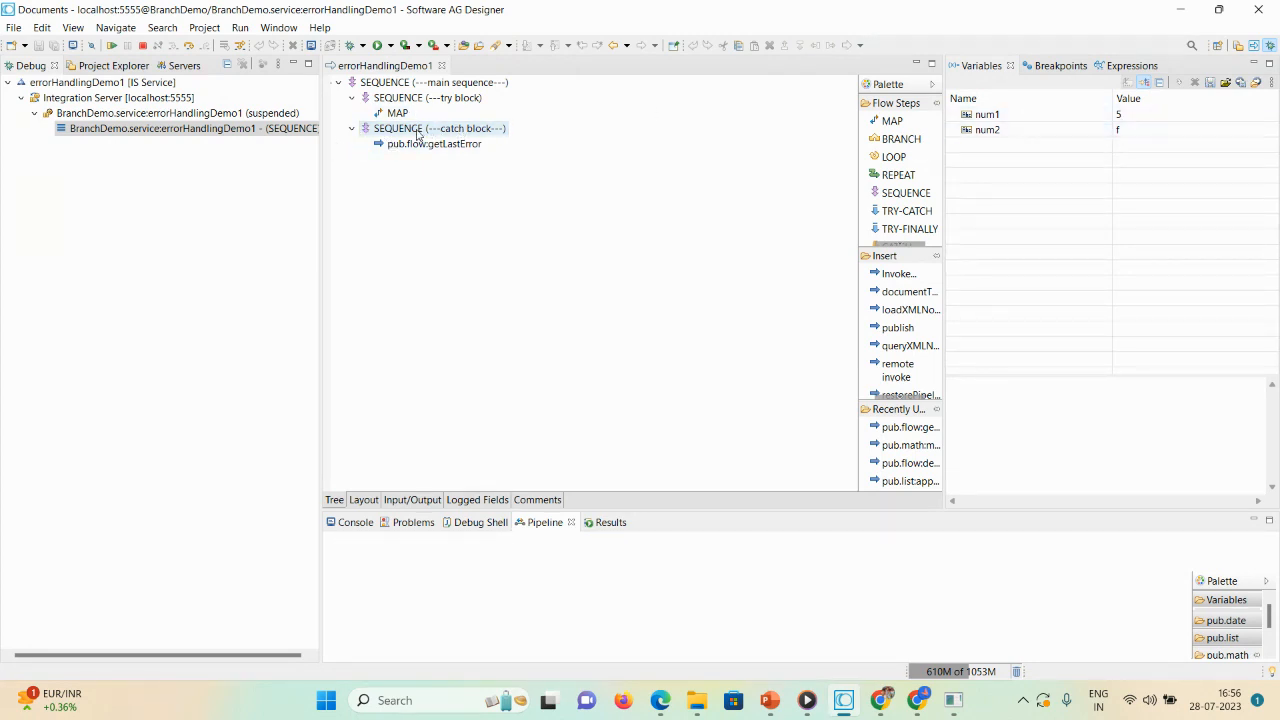
pyautogui.click(438, 128)
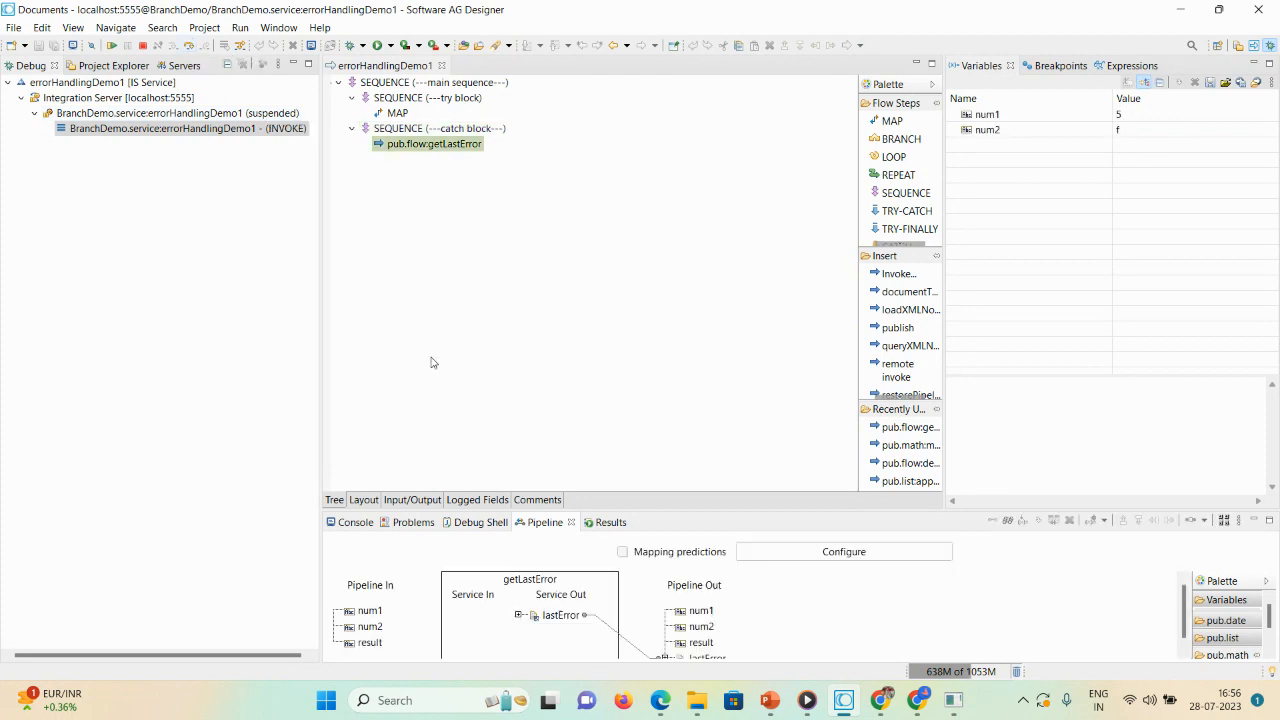
pyautogui.moveTo(200, 44)
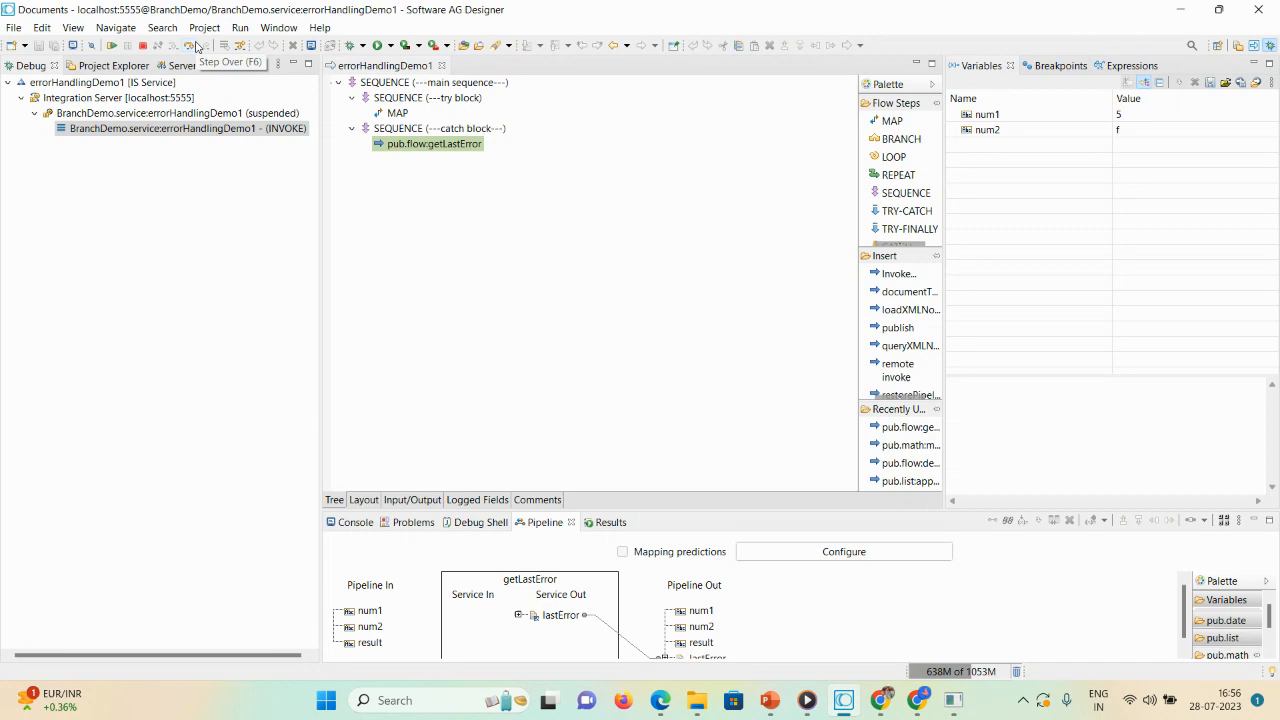